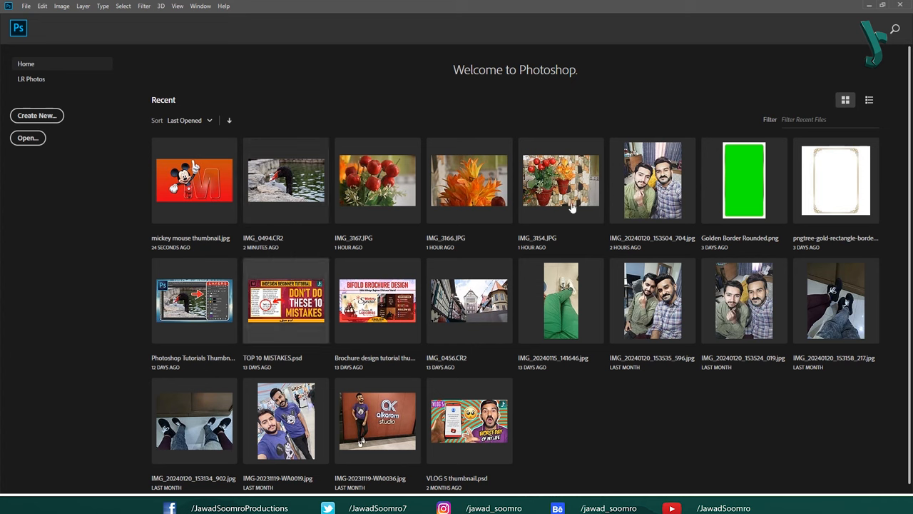
{"action": "mouse_move", "coordinate": [829, 270]}
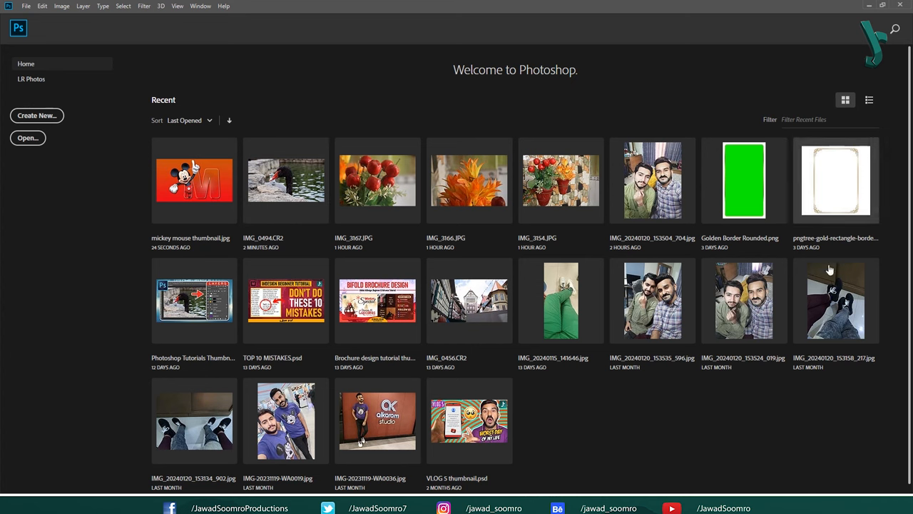
{"action": "mouse_move", "coordinate": [203, 104]}
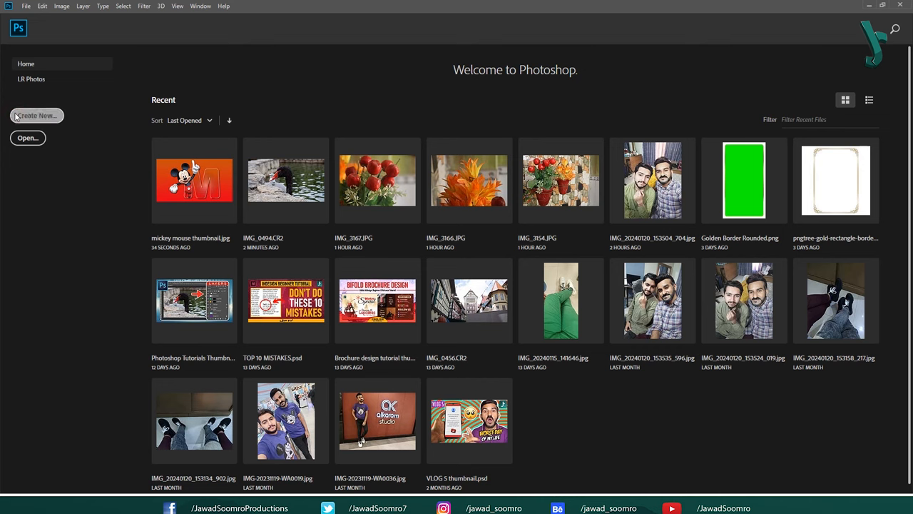
Step: Create a white 1920 × 1080 px document at 300 pixels/inch
{"action": "left_click", "coordinate": [36, 115]}
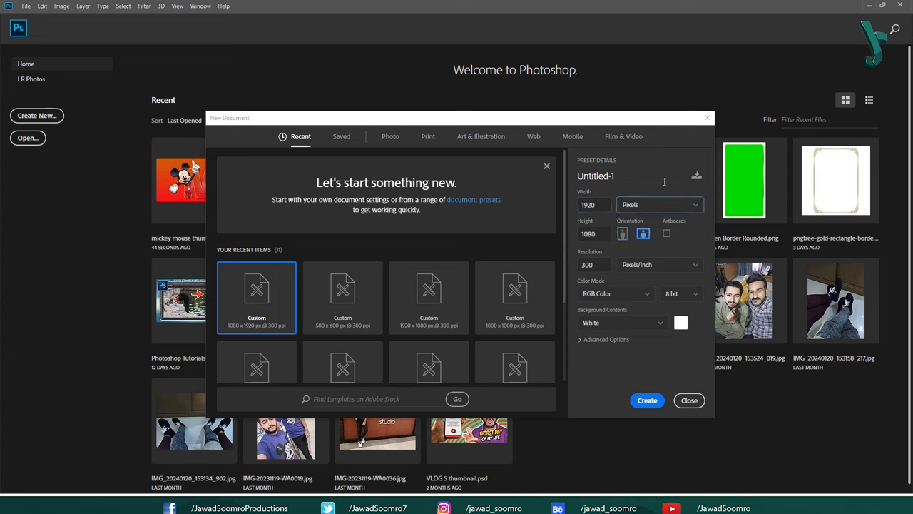
{"action": "left_click", "coordinate": [657, 205]}
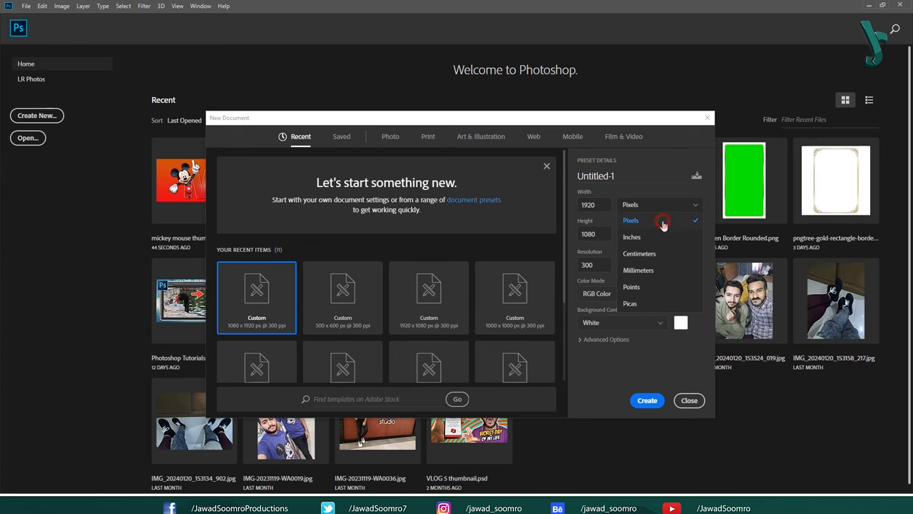
{"action": "left_click", "coordinate": [631, 220]}
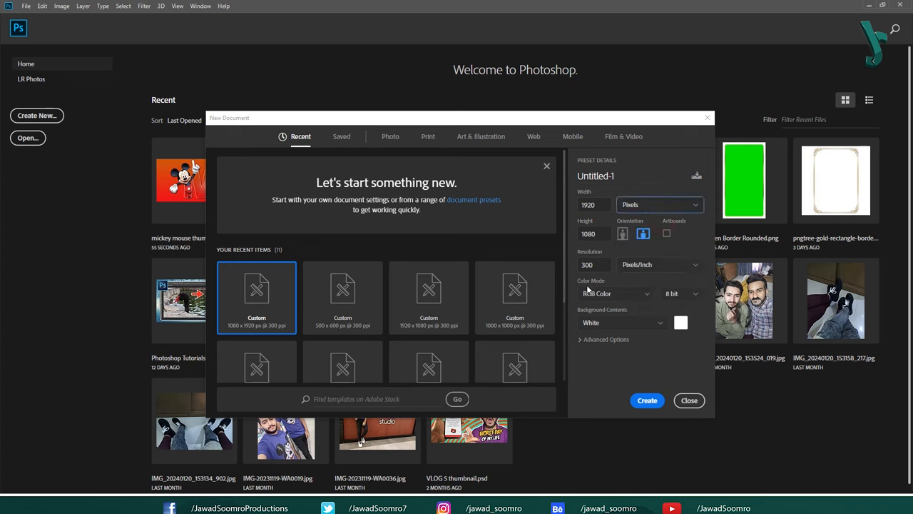
{"action": "left_click", "coordinate": [659, 265]}
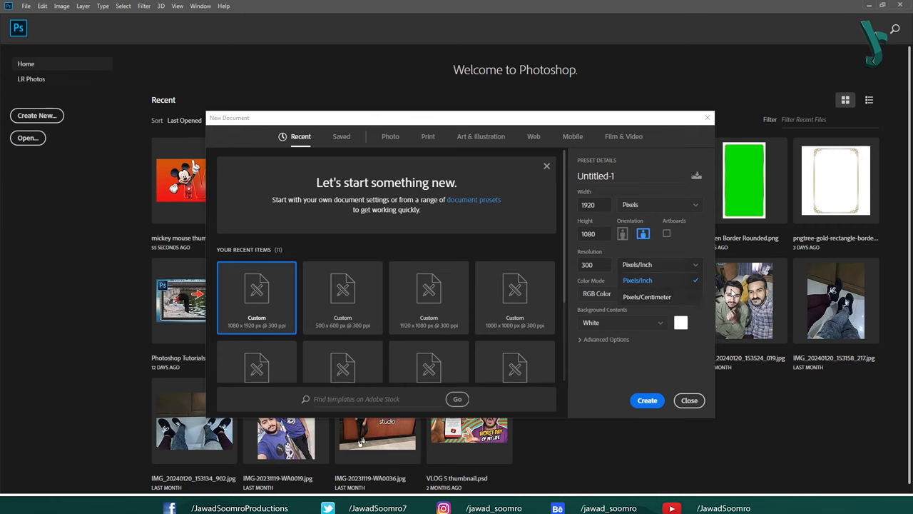
{"action": "left_click", "coordinate": [636, 279]}
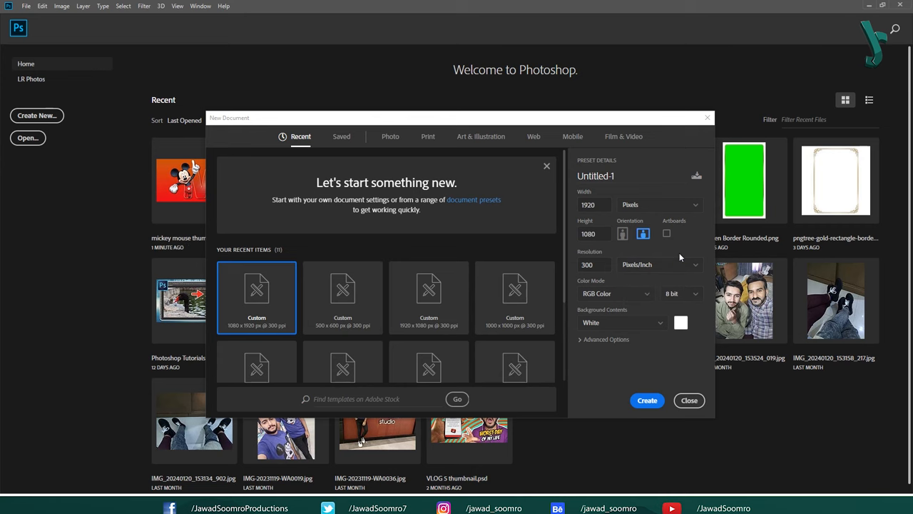
{"action": "left_click", "coordinate": [688, 399]}
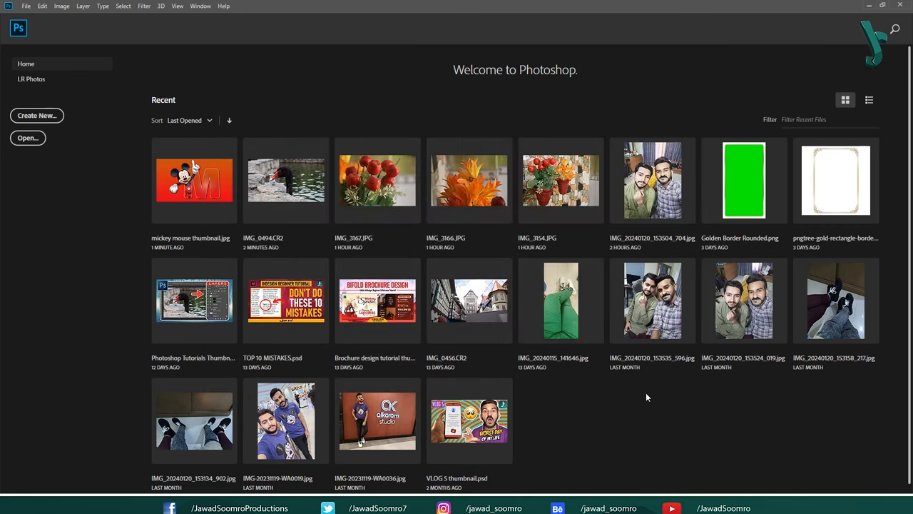
Step: Activate the Horizontal Type Tool and review the other type tool variants
{"action": "left_click", "coordinate": [37, 115]}
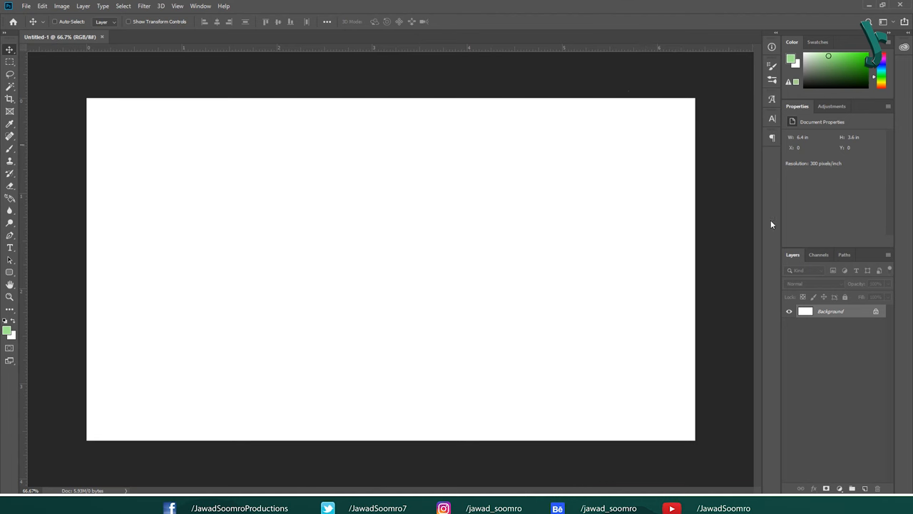
{"action": "mouse_move", "coordinate": [181, 215]}
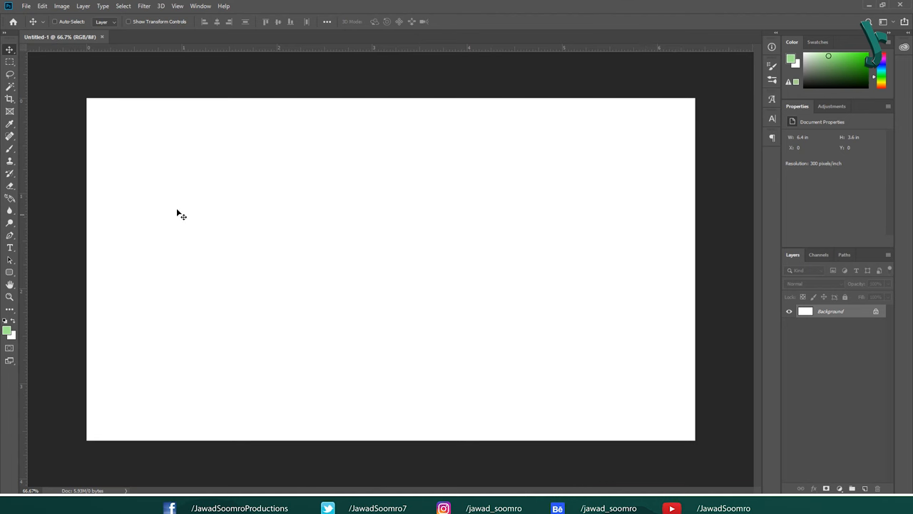
{"action": "mouse_move", "coordinate": [11, 246]}
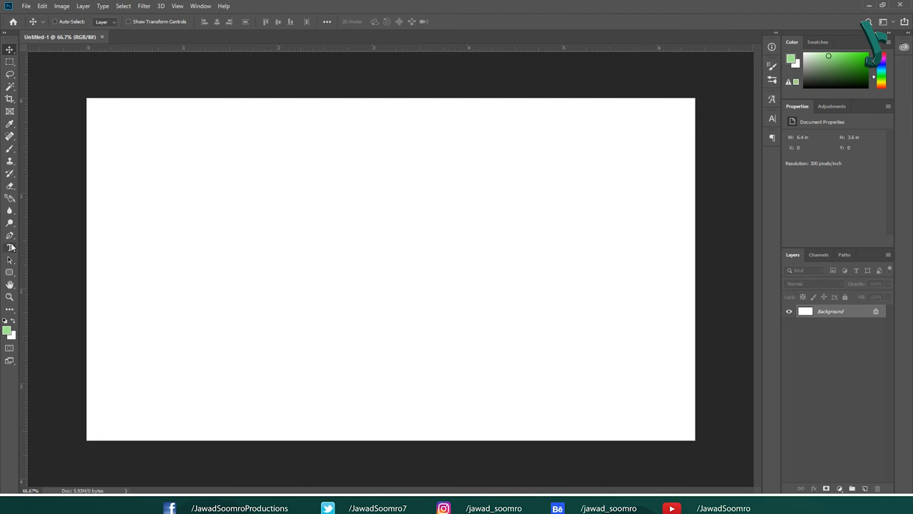
{"action": "mouse_move", "coordinate": [10, 246]}
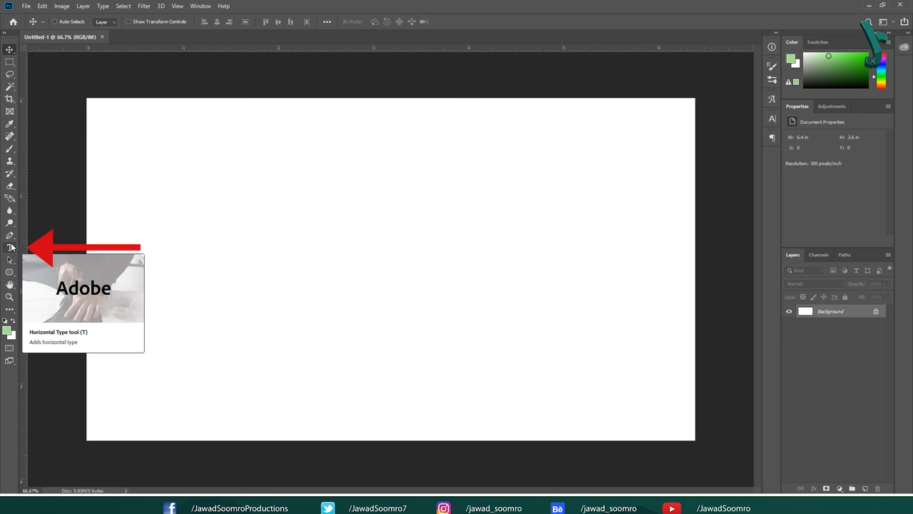
{"action": "left_click", "coordinate": [10, 247]}
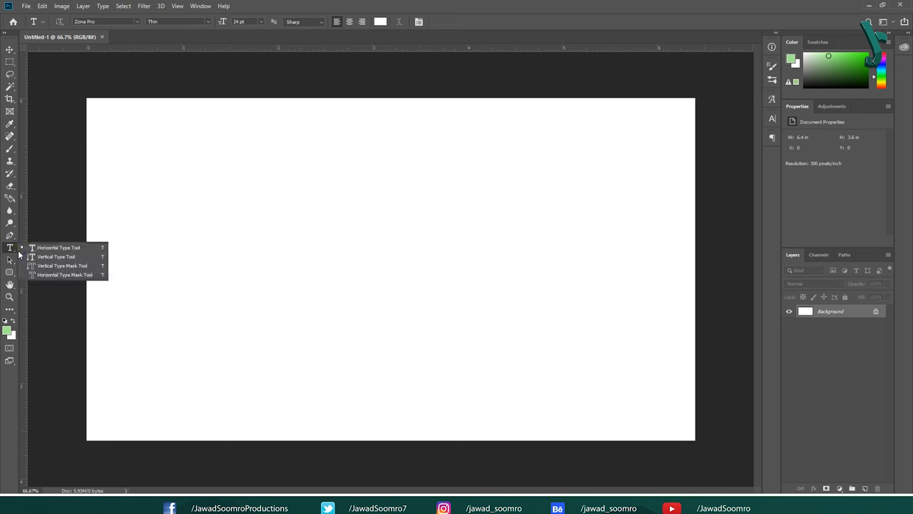
{"action": "mouse_move", "coordinate": [65, 275]}
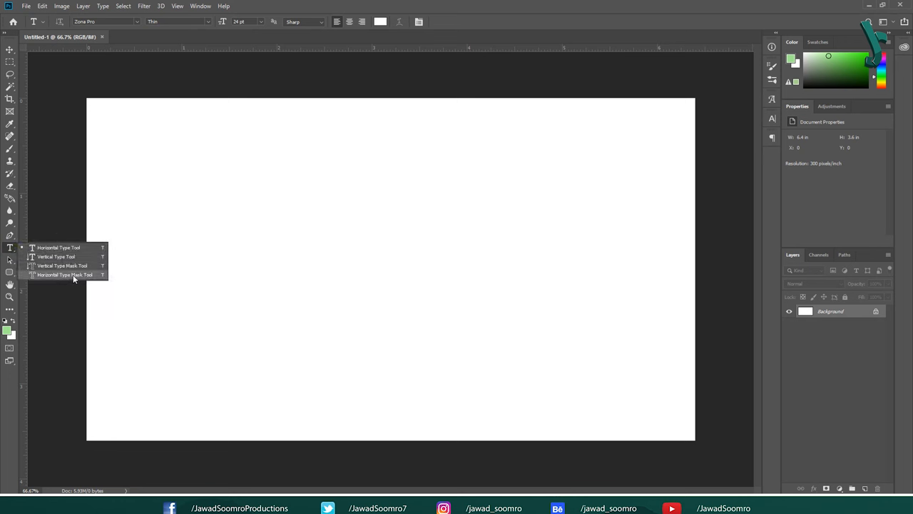
{"action": "mouse_move", "coordinate": [77, 256]}
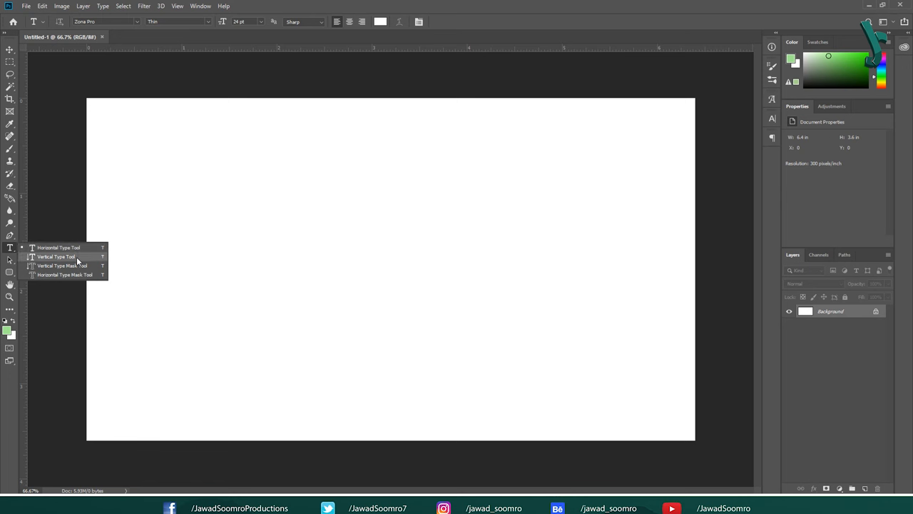
{"action": "mouse_move", "coordinate": [73, 278]}
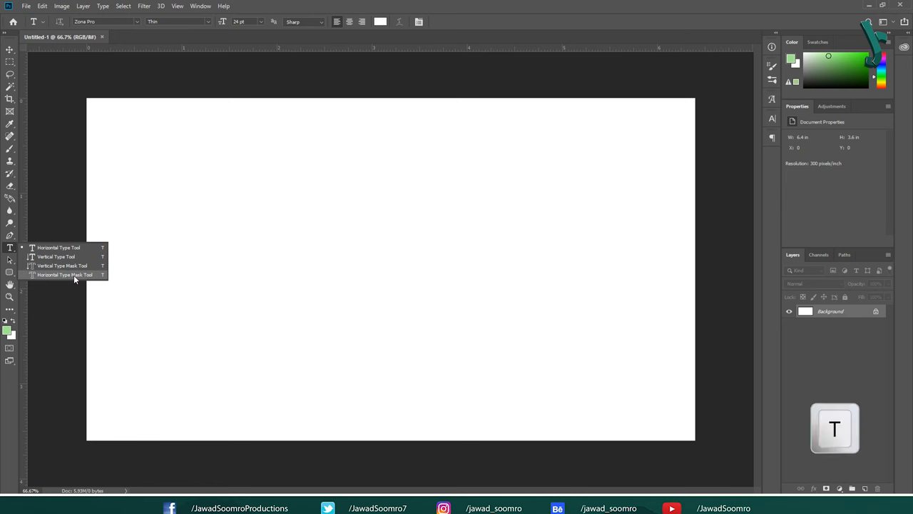
{"action": "mouse_move", "coordinate": [56, 256]}
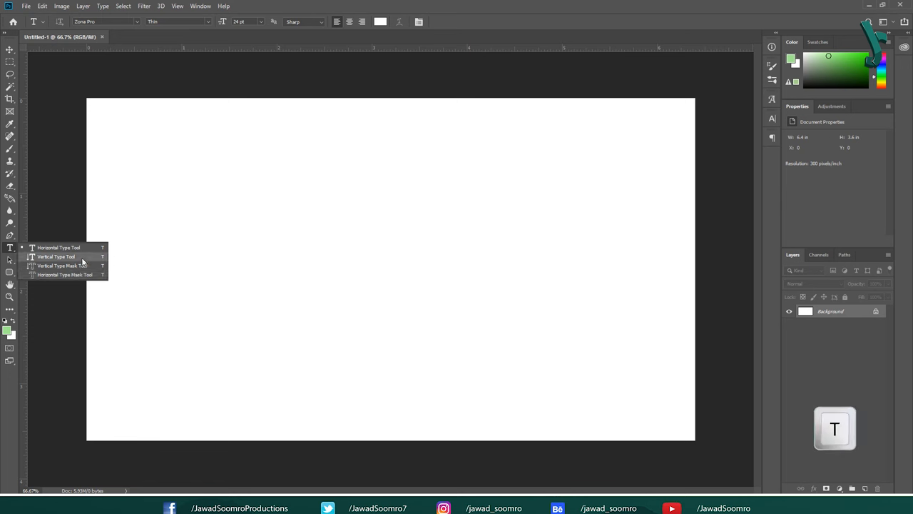
{"action": "mouse_move", "coordinate": [93, 247]}
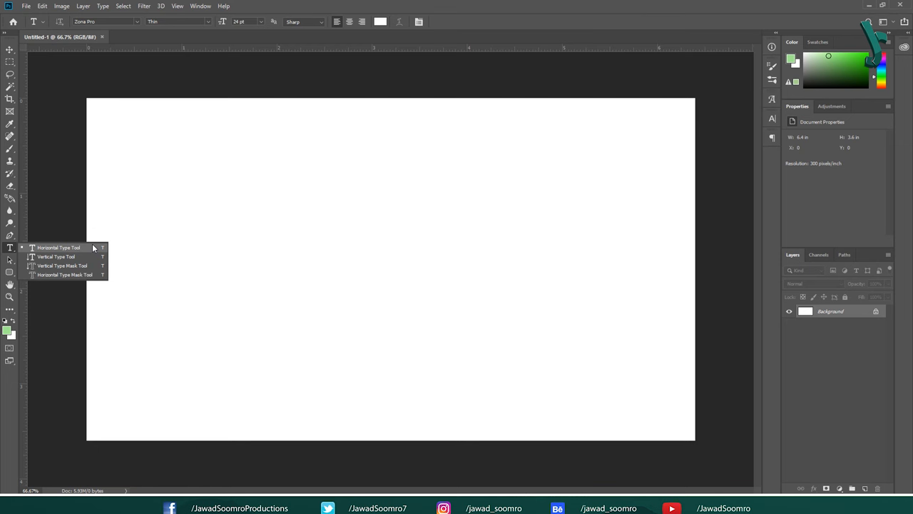
Step: Replace the Lorem Ipsum placeholder with a capital 'M' and commit the type layer
{"action": "left_click", "coordinate": [58, 247]}
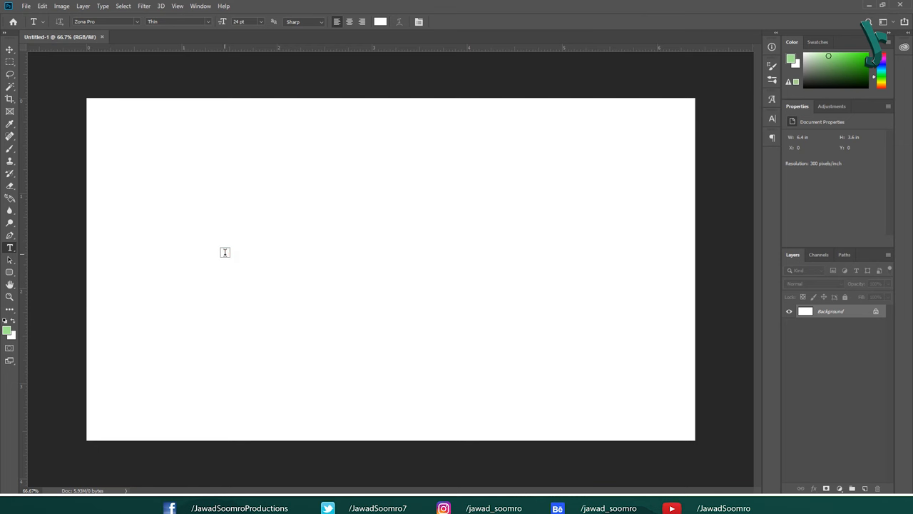
{"action": "type", "text": "Lorem Ipsum"}
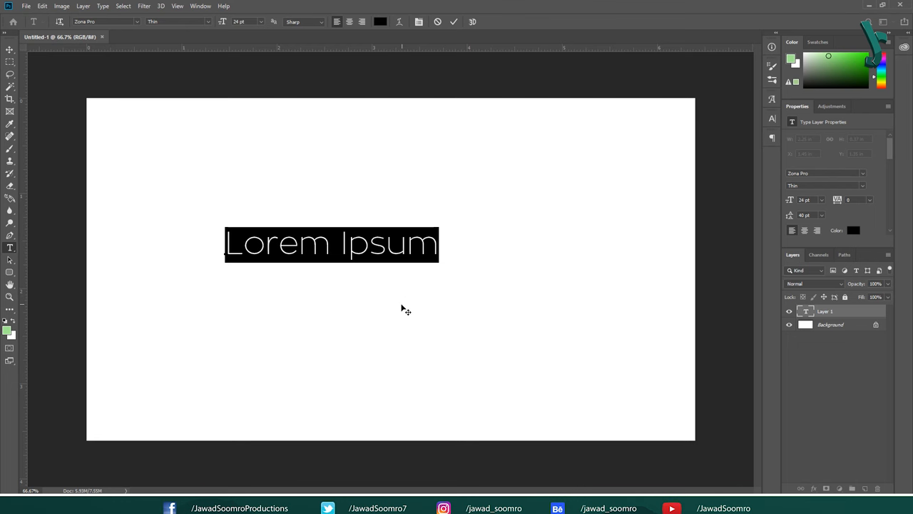
{"action": "left_click", "coordinate": [454, 21]}
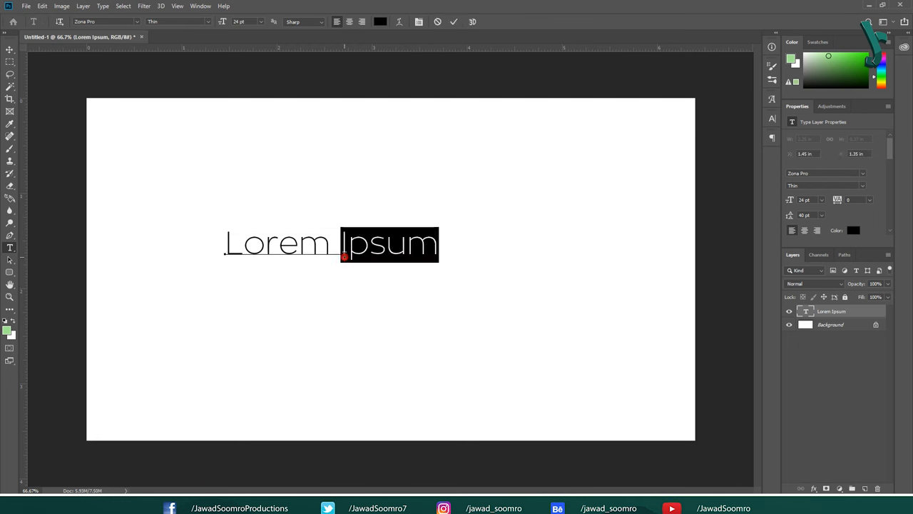
{"action": "type", "text": "M"}
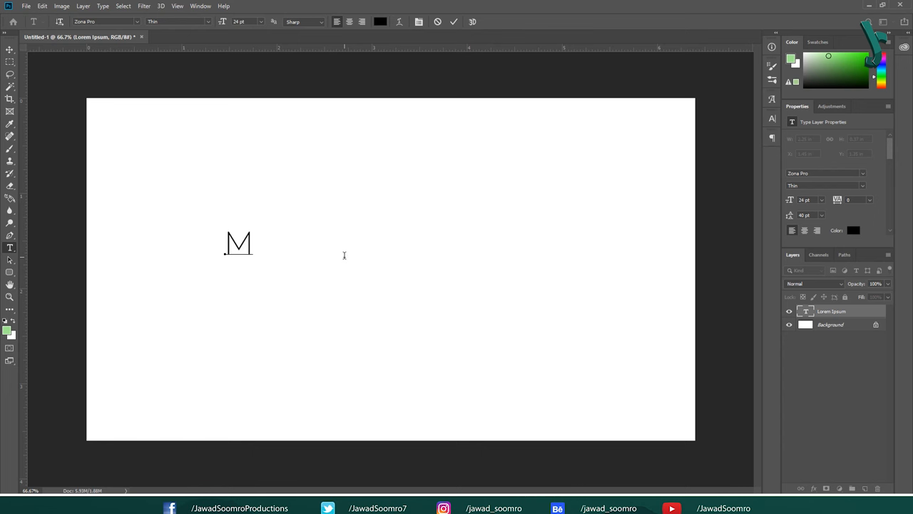
{"action": "left_click", "coordinate": [10, 50]}
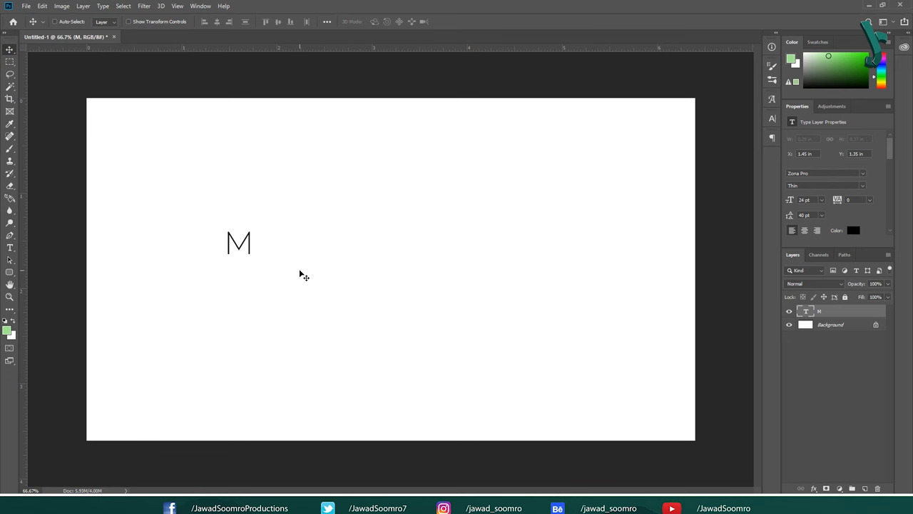
{"action": "mouse_move", "coordinate": [503, 338]}
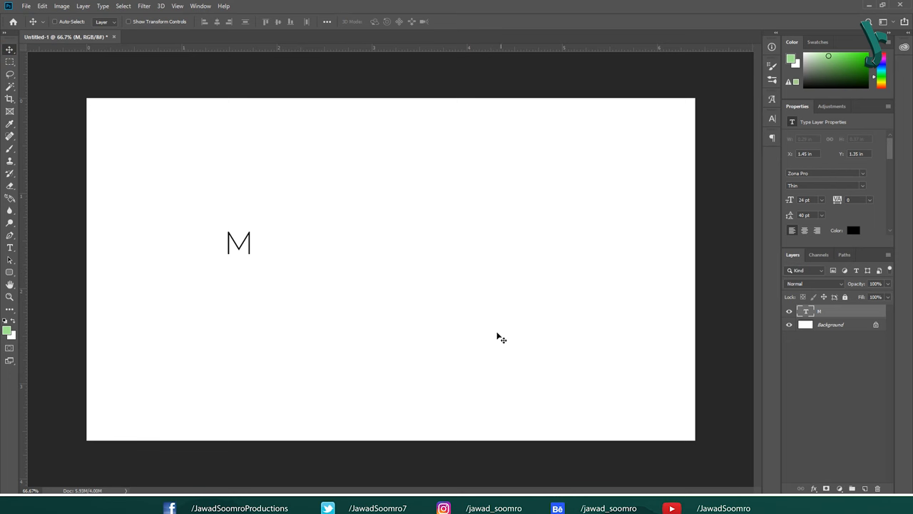
{"action": "mouse_move", "coordinate": [192, 39]}
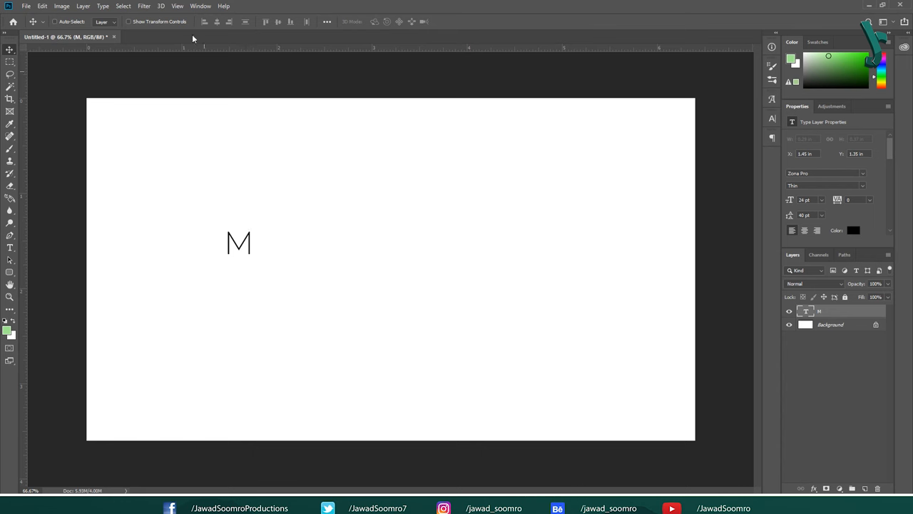
Step: In the Character panel, set the M to extra-bold Portilla at 250 pt in red
{"action": "left_click", "coordinate": [201, 6]}
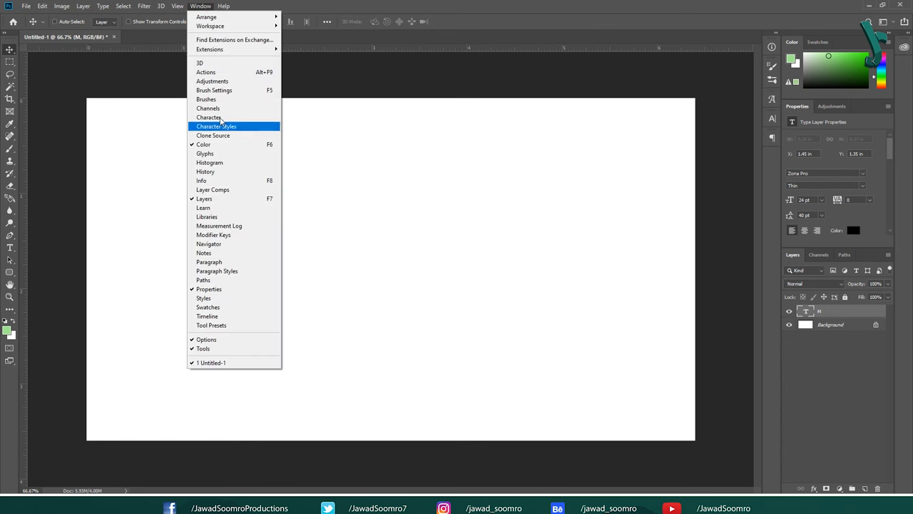
{"action": "left_click", "coordinate": [209, 117]}
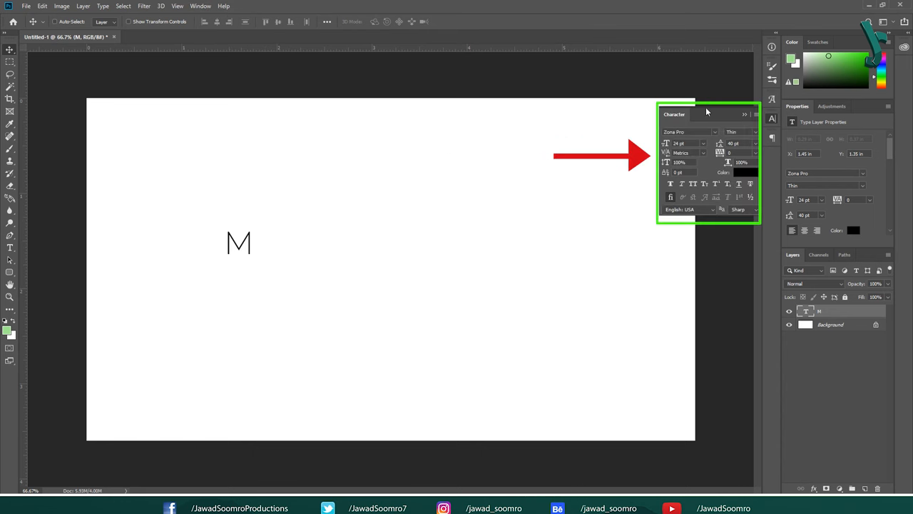
{"action": "mouse_move", "coordinate": [670, 126]}
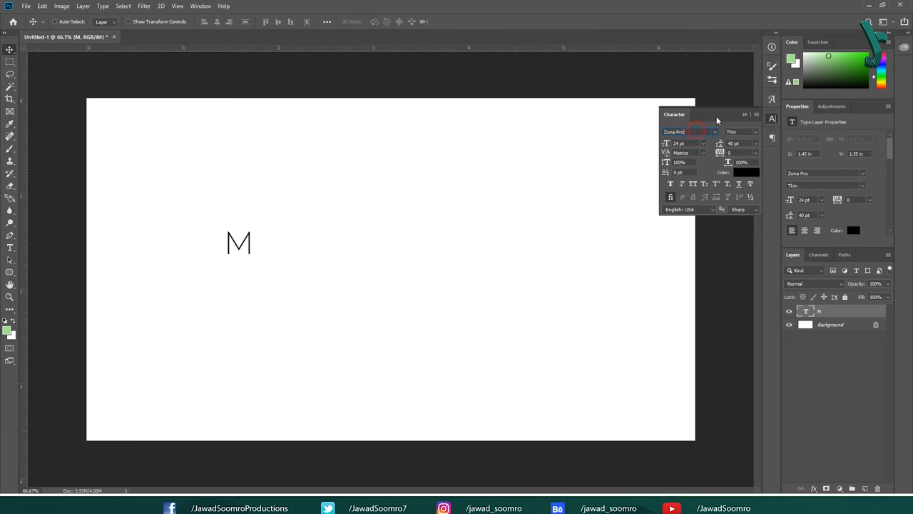
{"action": "triple_click", "coordinate": [679, 144]}
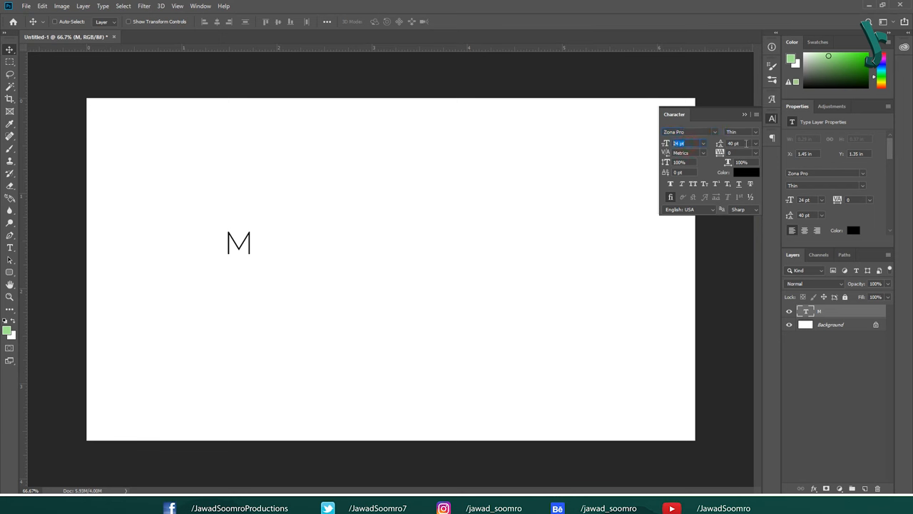
{"action": "left_click", "coordinate": [739, 153]}
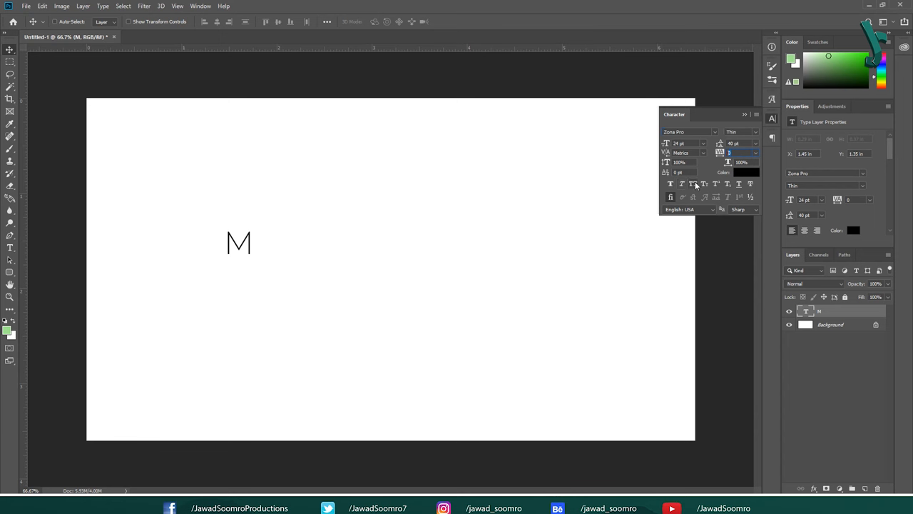
{"action": "mouse_move", "coordinate": [719, 188]}
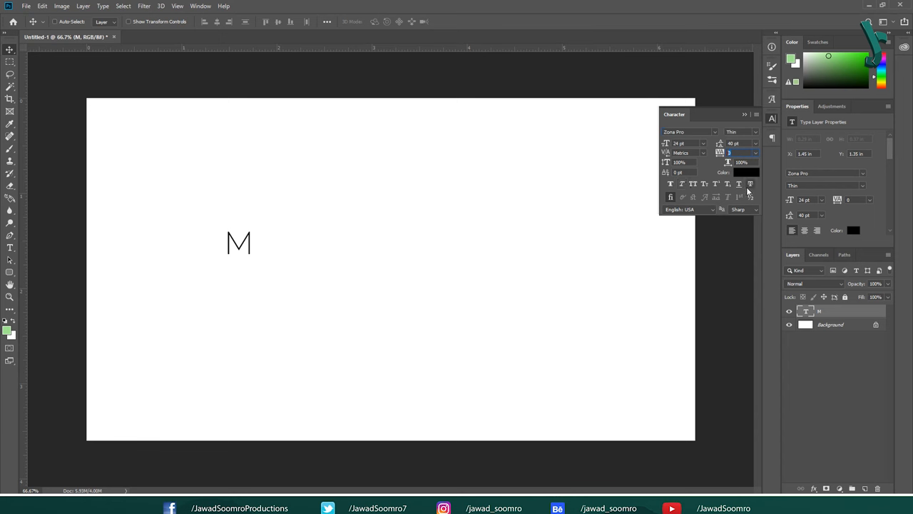
{"action": "mouse_move", "coordinate": [742, 187]}
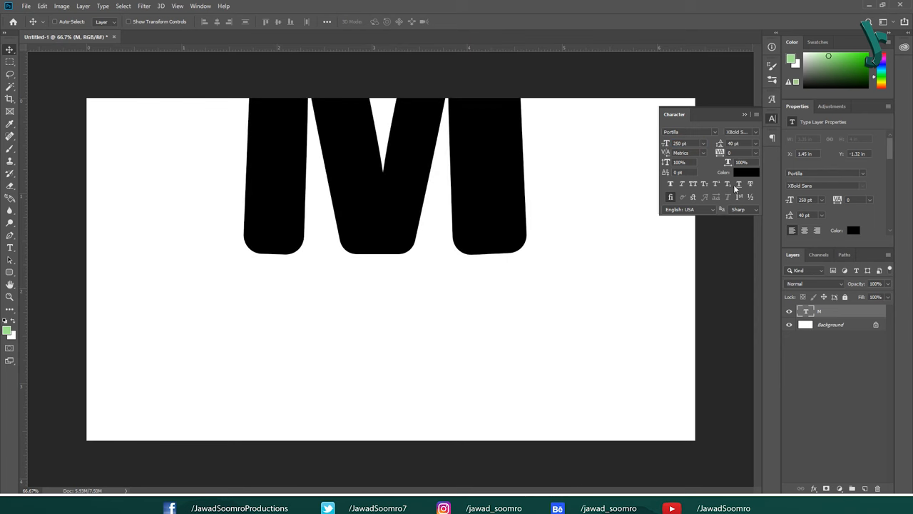
{"action": "left_click", "coordinate": [746, 172]}
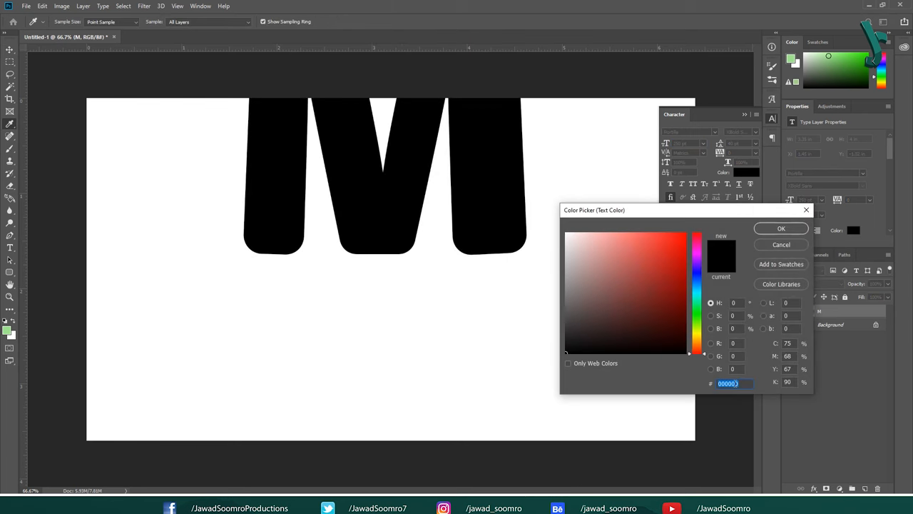
{"action": "left_click", "coordinate": [780, 228]}
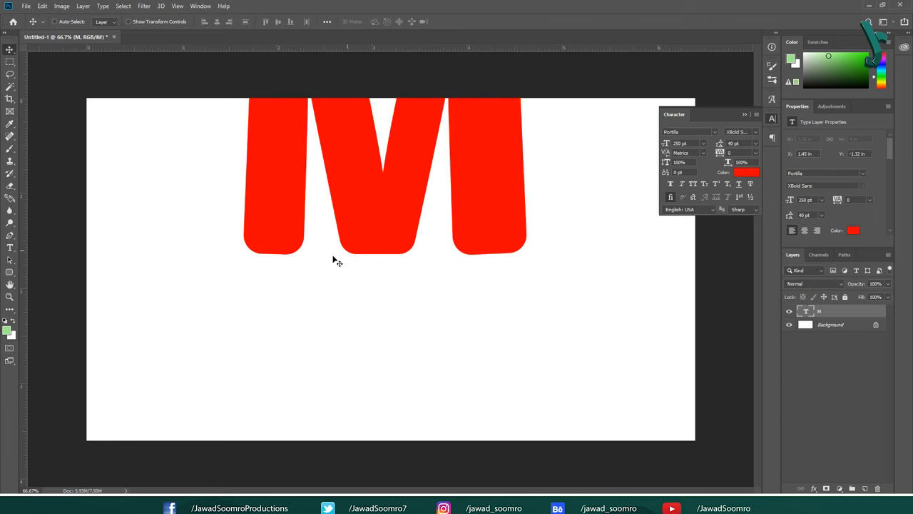
Step: Centre the M horizontally and vertically on the canvas, then delete the Background layer
{"action": "left_click", "coordinate": [10, 50]}
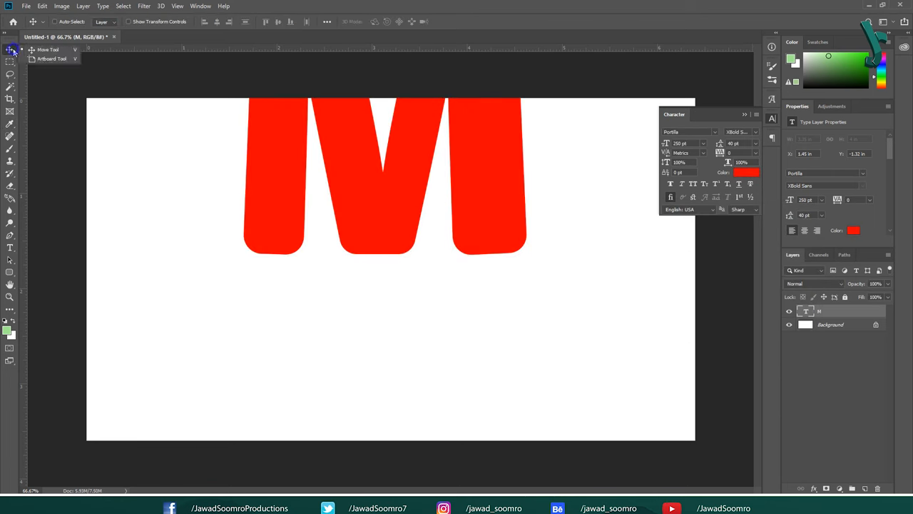
{"action": "key", "text": "v"}
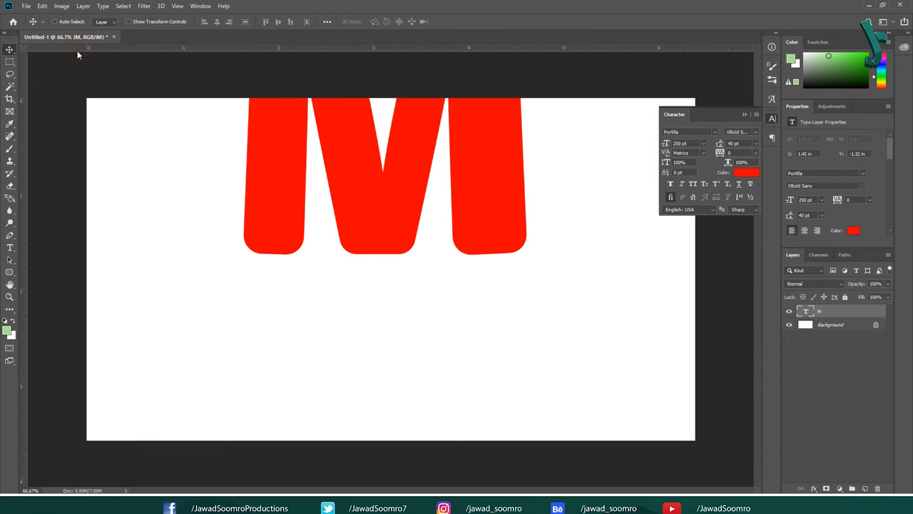
{"action": "mouse_move", "coordinate": [7, 47]}
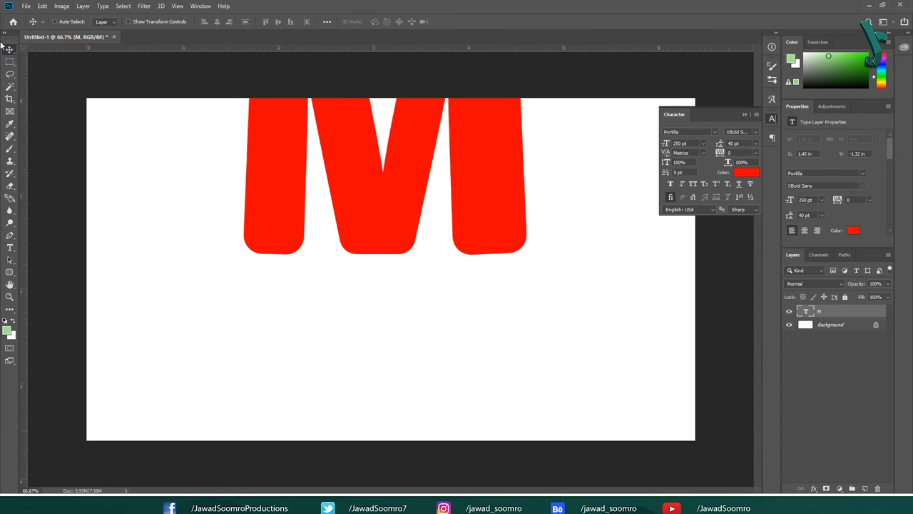
{"action": "mouse_move", "coordinate": [480, 20]}
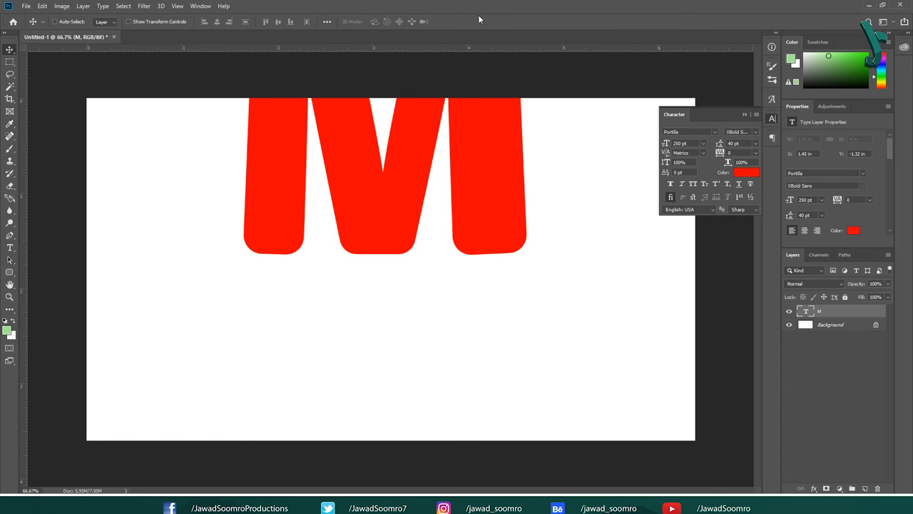
{"action": "mouse_move", "coordinate": [266, 20]}
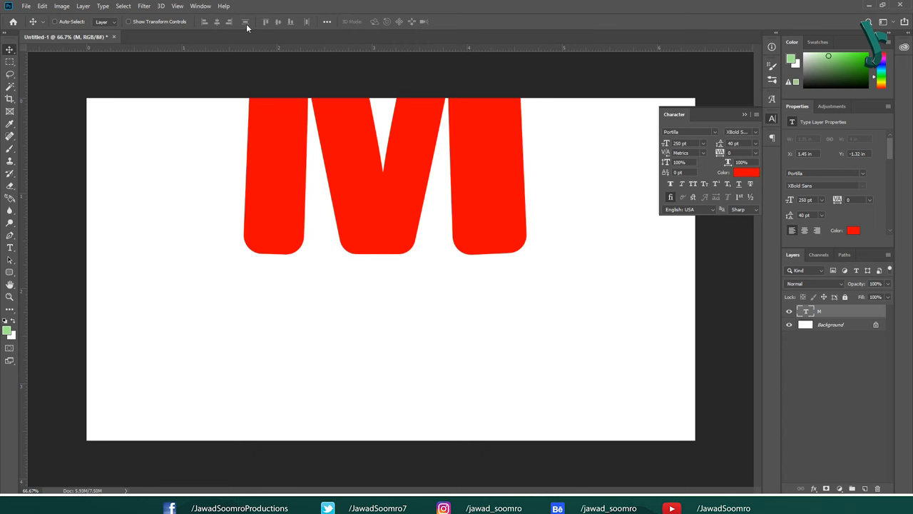
{"action": "left_click", "coordinate": [200, 5]}
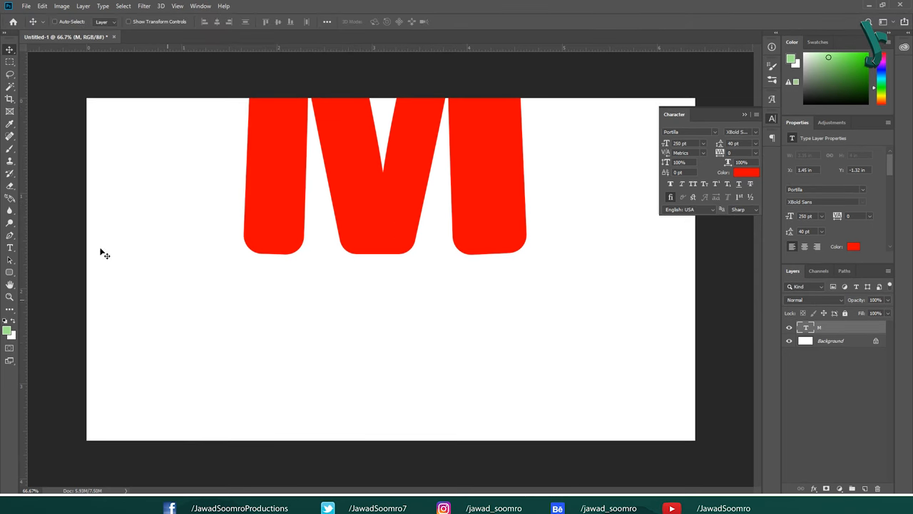
{"action": "mouse_move", "coordinate": [275, 26]}
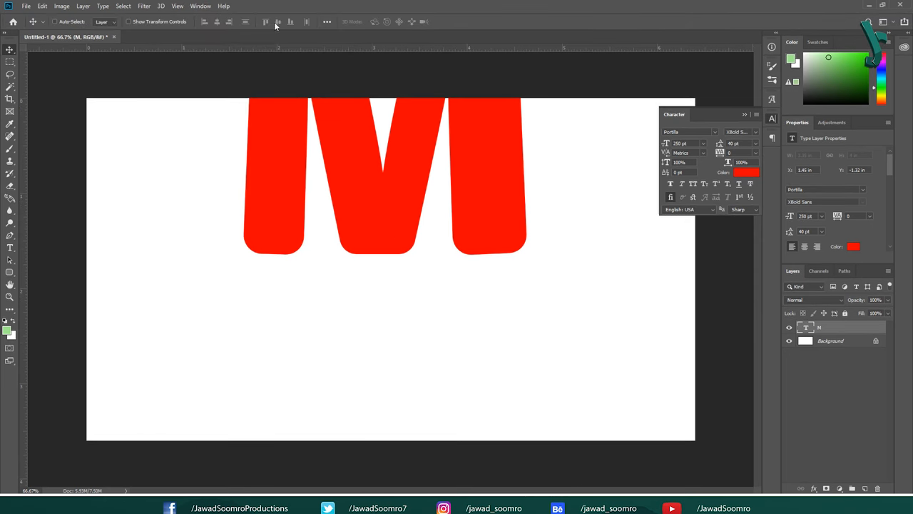
{"action": "mouse_move", "coordinate": [309, 22]}
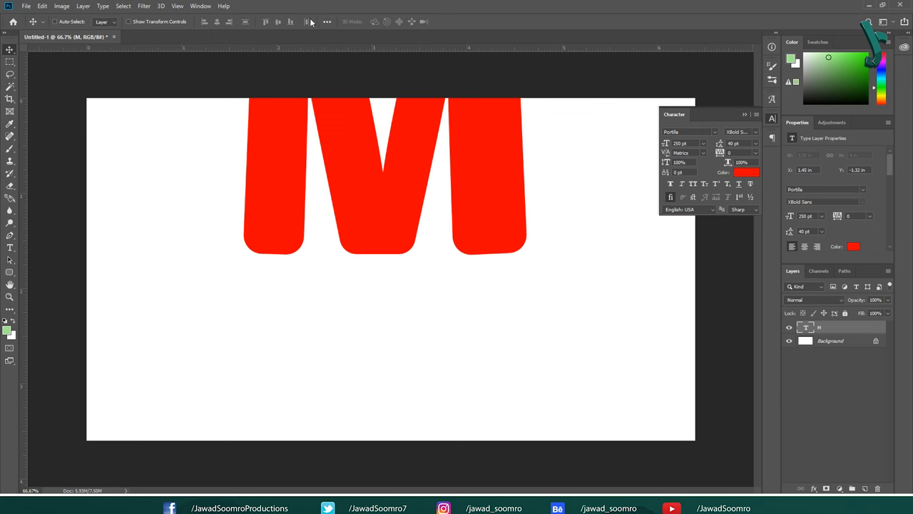
{"action": "mouse_move", "coordinate": [321, 23]}
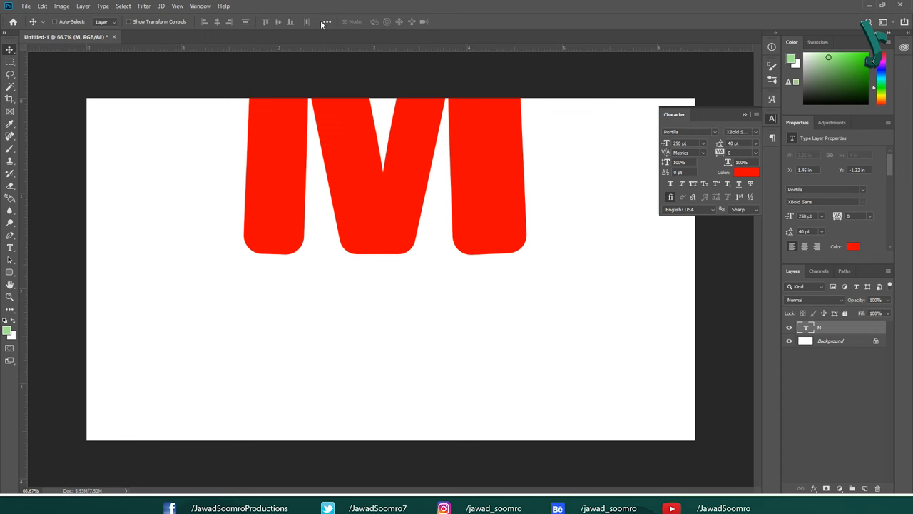
{"action": "left_click", "coordinate": [326, 21]}
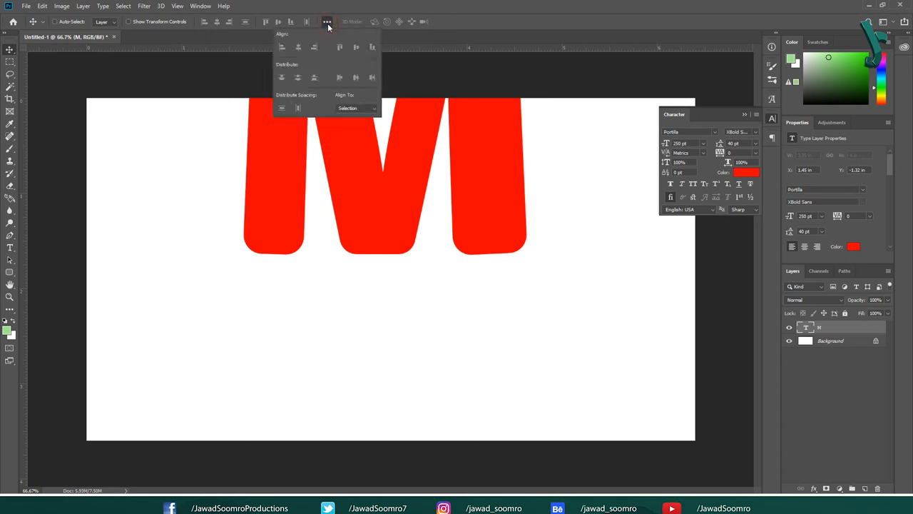
{"action": "mouse_move", "coordinate": [339, 109]}
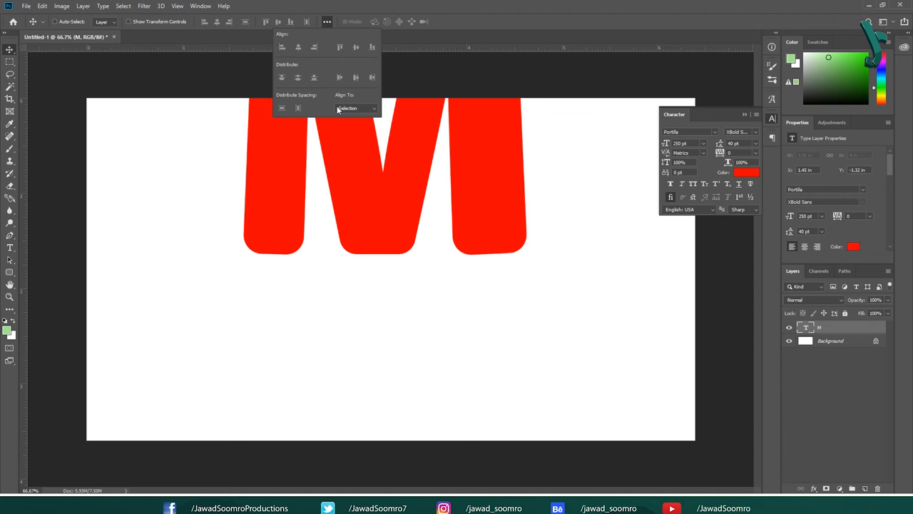
{"action": "mouse_move", "coordinate": [361, 107]}
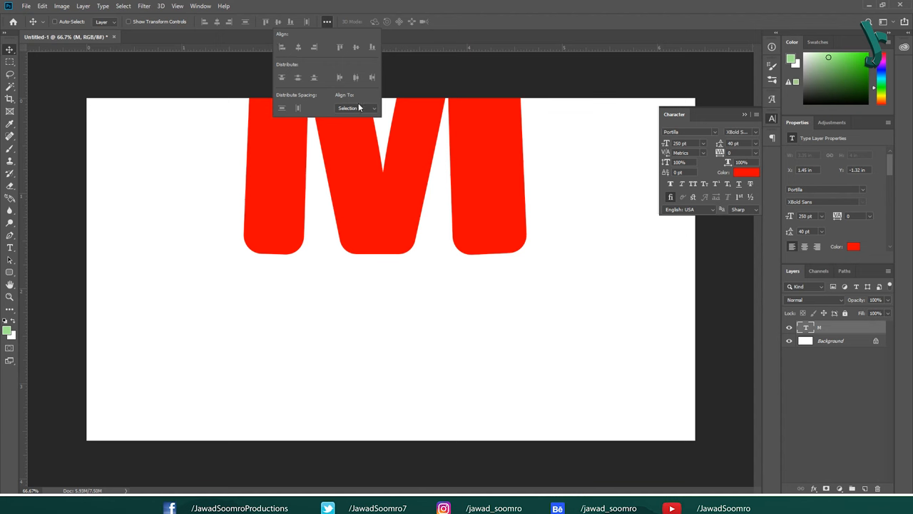
{"action": "left_click", "coordinate": [355, 107]}
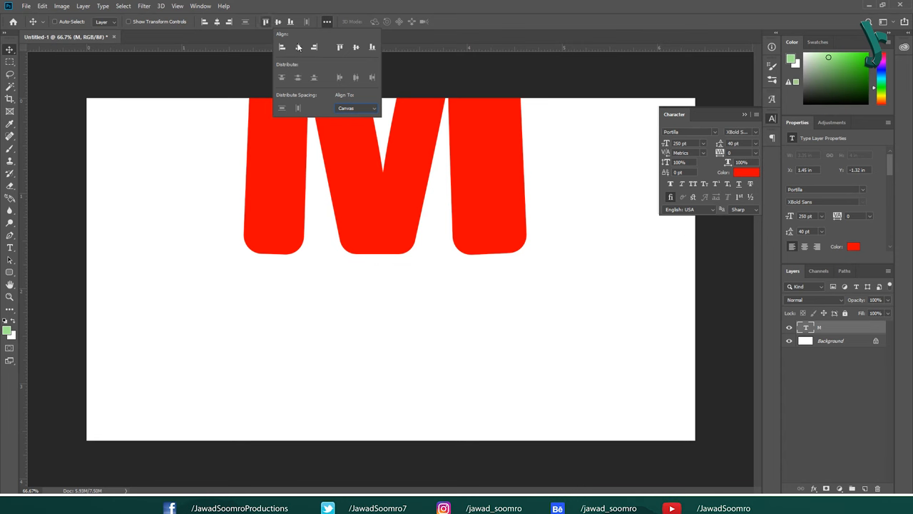
{"action": "left_click", "coordinate": [356, 47]}
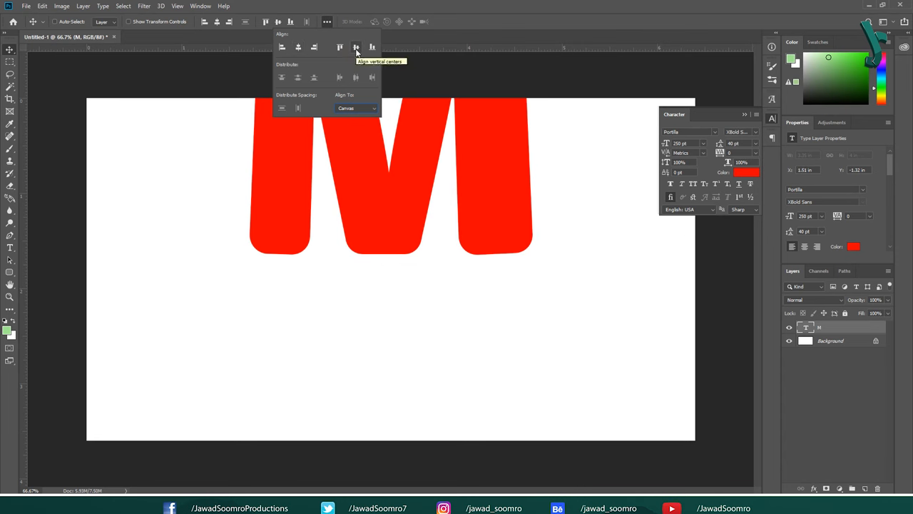
{"action": "left_click", "coordinate": [356, 47]}
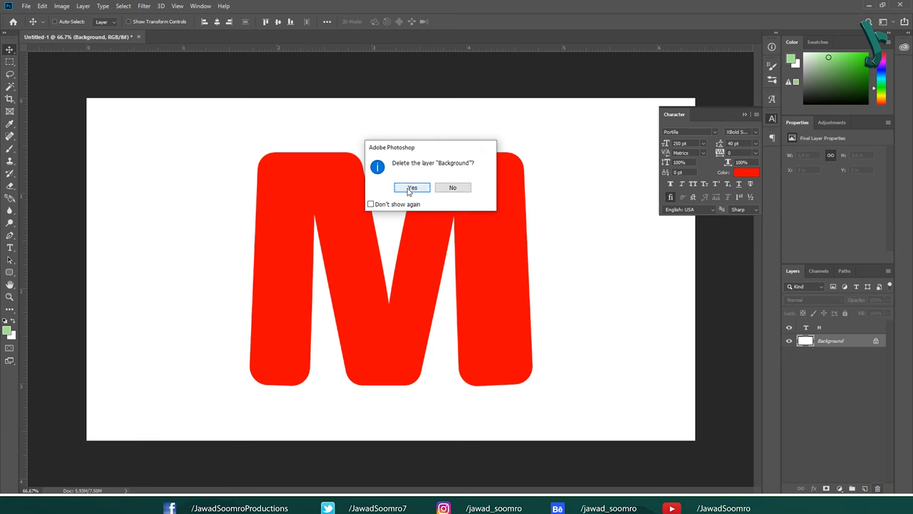
{"action": "left_click", "coordinate": [412, 187]}
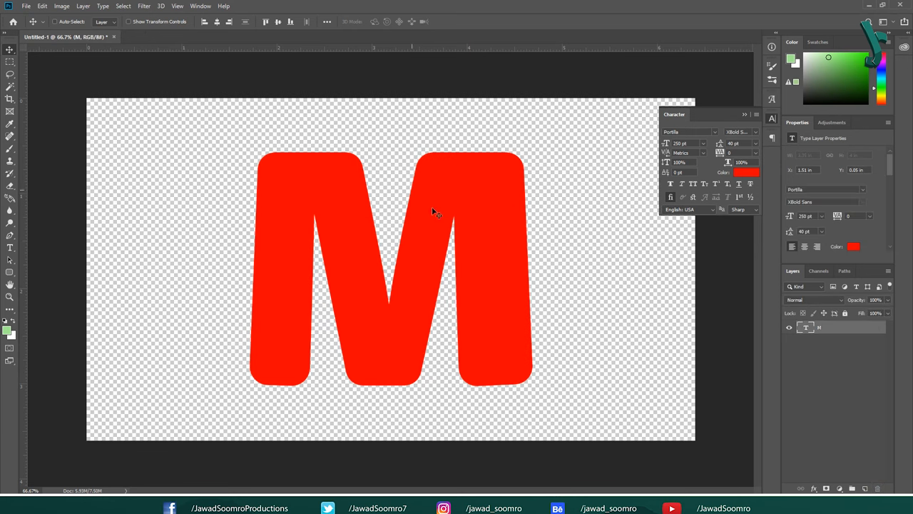
{"action": "mouse_move", "coordinate": [462, 326]}
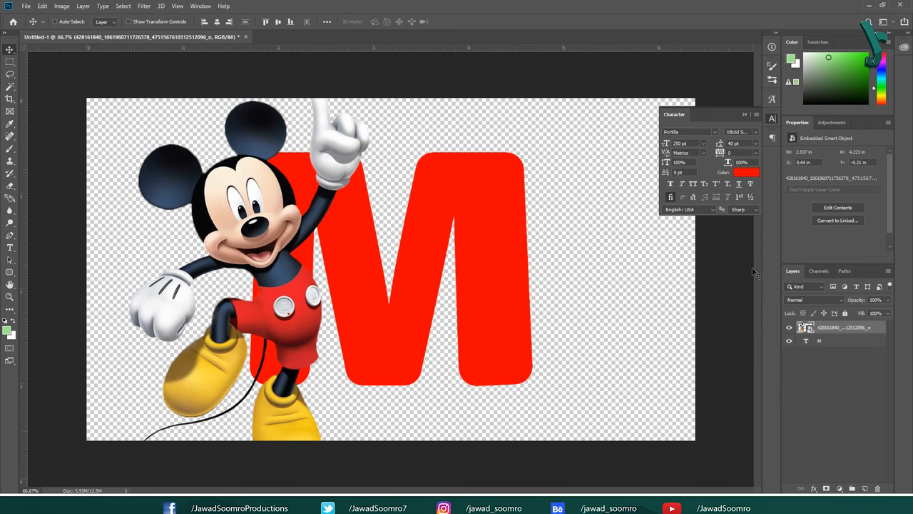
{"action": "mouse_move", "coordinate": [841, 331]}
{"action": "type", "text": "Mickey Mouse"}
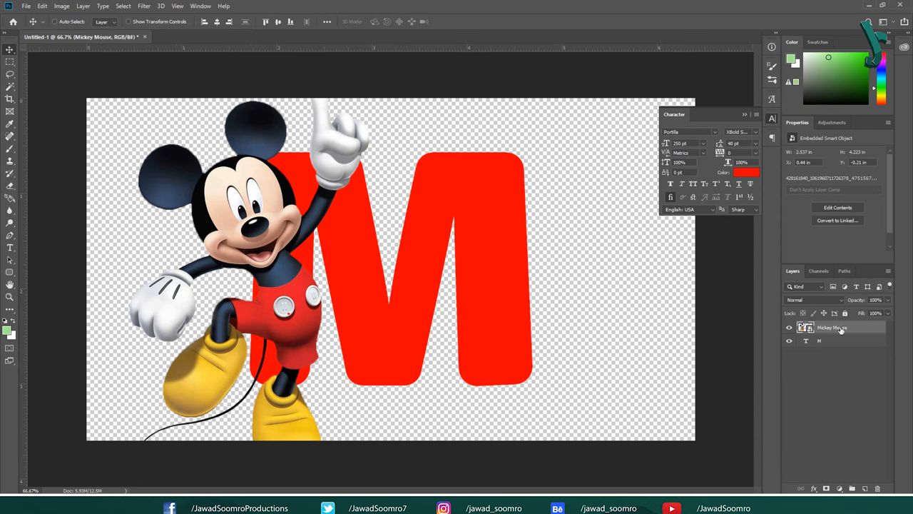
{"action": "mouse_move", "coordinate": [810, 343]}
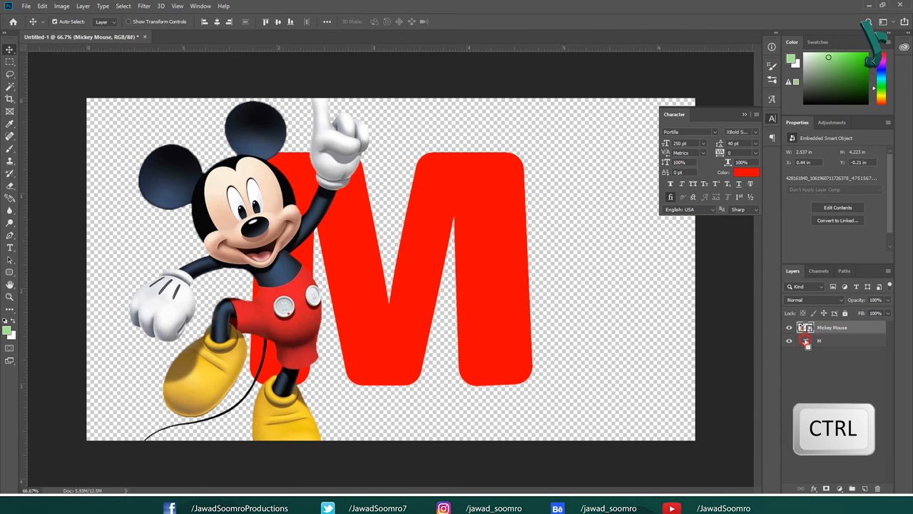
Step: Add a layer mask to Mickey Mouse from the M's selection, then unlink it
{"action": "left_click", "coordinate": [806, 340]}
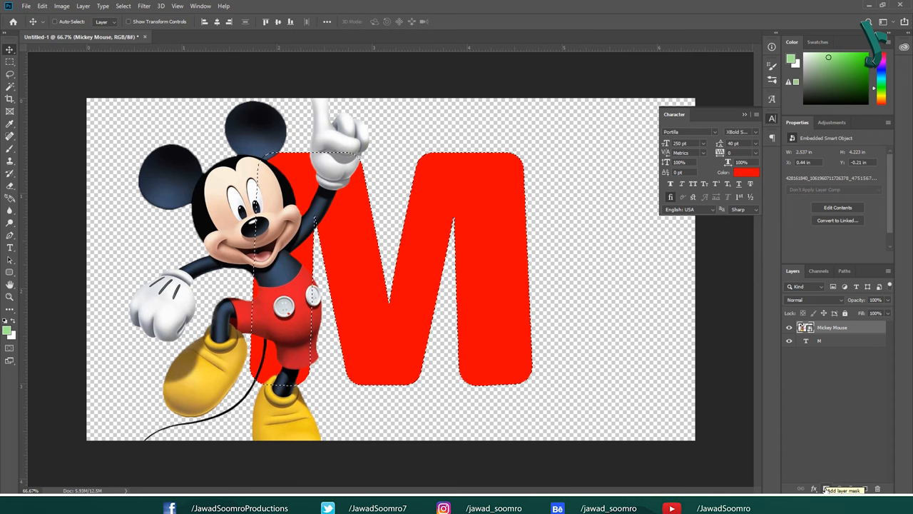
{"action": "left_click", "coordinate": [844, 489]}
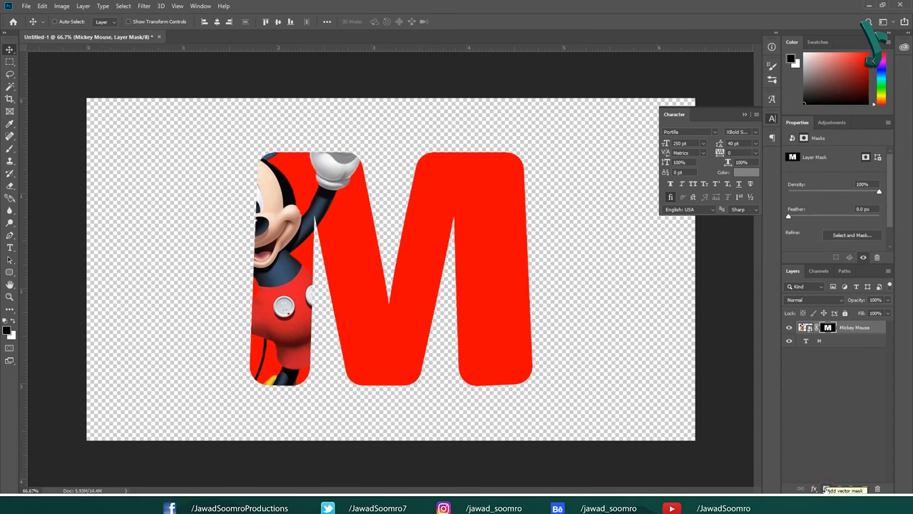
{"action": "mouse_move", "coordinate": [735, 480]}
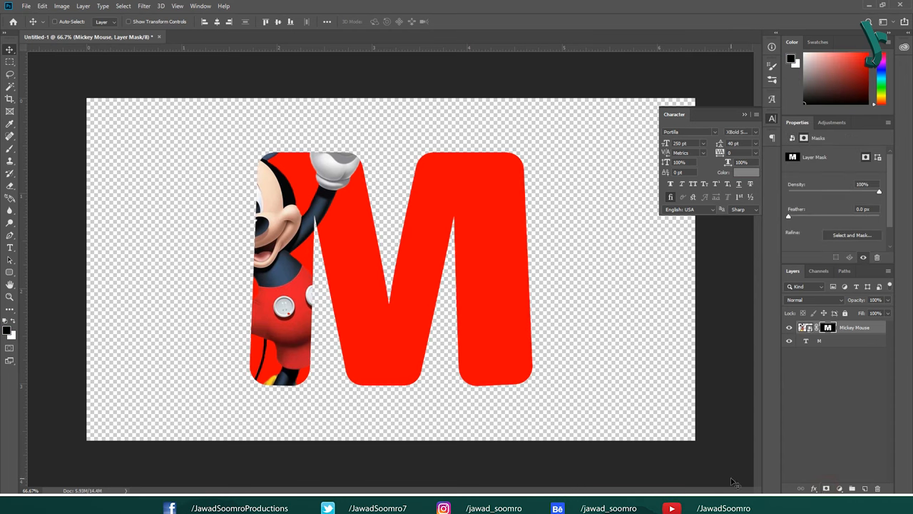
{"action": "mouse_move", "coordinate": [669, 421]}
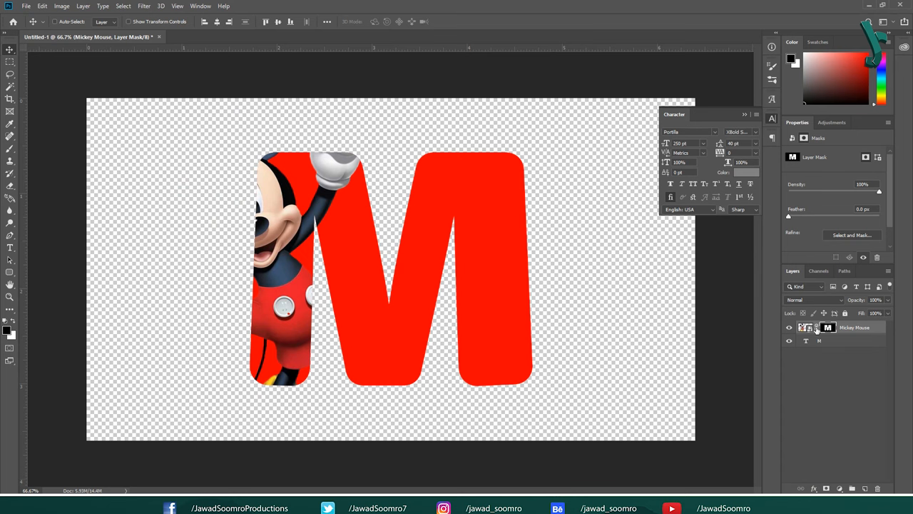
{"action": "left_click", "coordinate": [805, 326]}
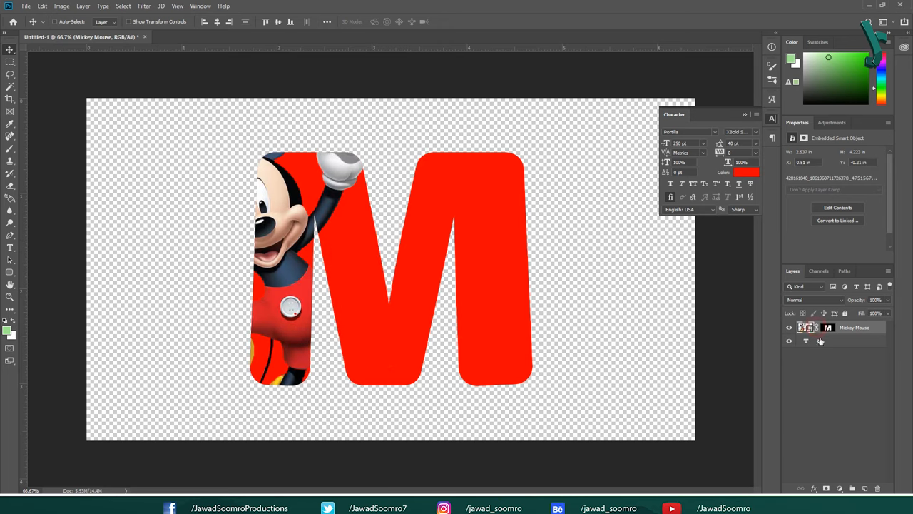
Step: Load Mickey Mouse's layer outline as a selection with his mask targeted
{"action": "left_click", "coordinate": [806, 341]}
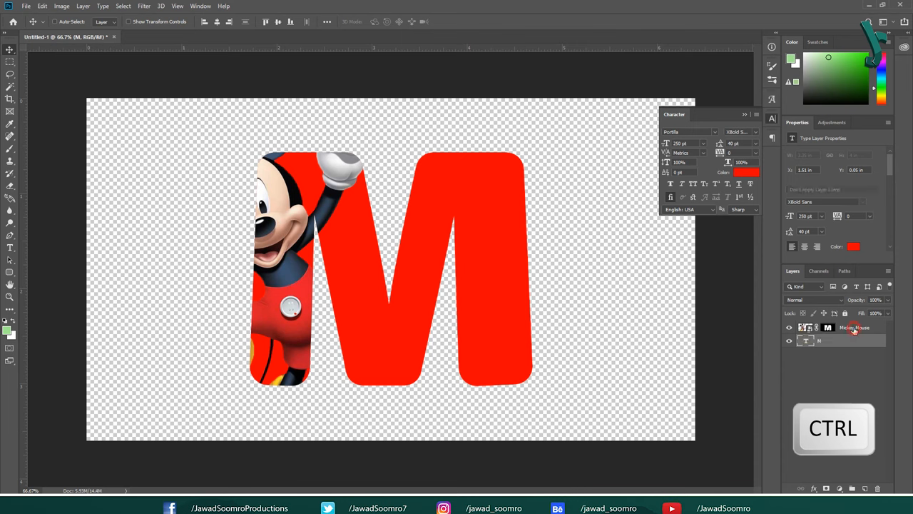
{"action": "left_click", "coordinate": [806, 328]}
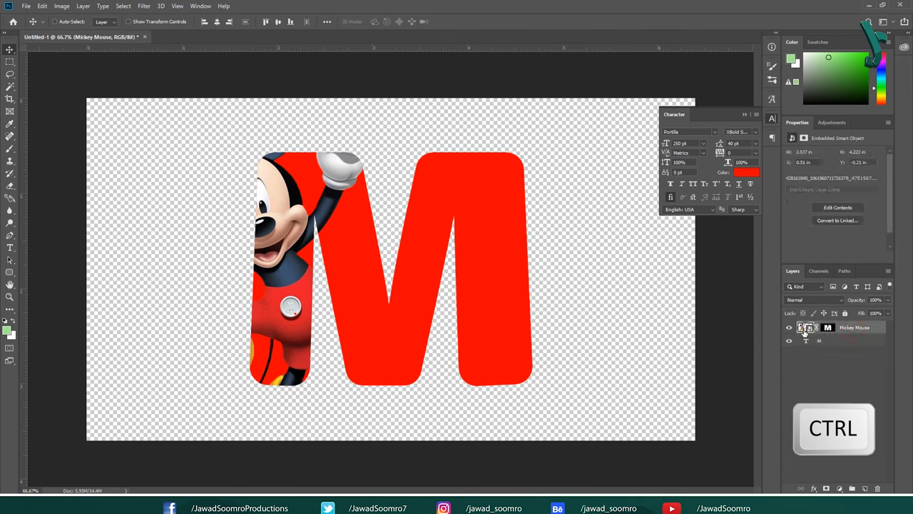
{"action": "left_click", "coordinate": [801, 326]}
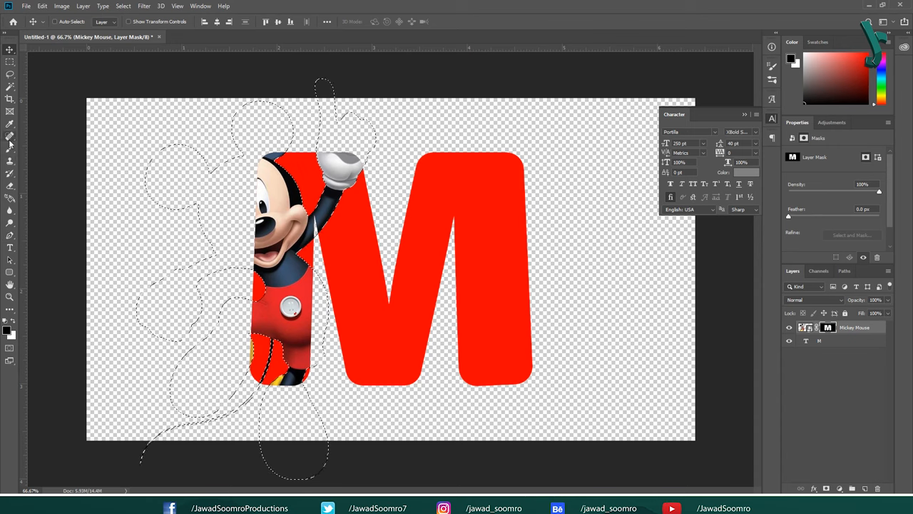
{"action": "mouse_move", "coordinate": [10, 152]}
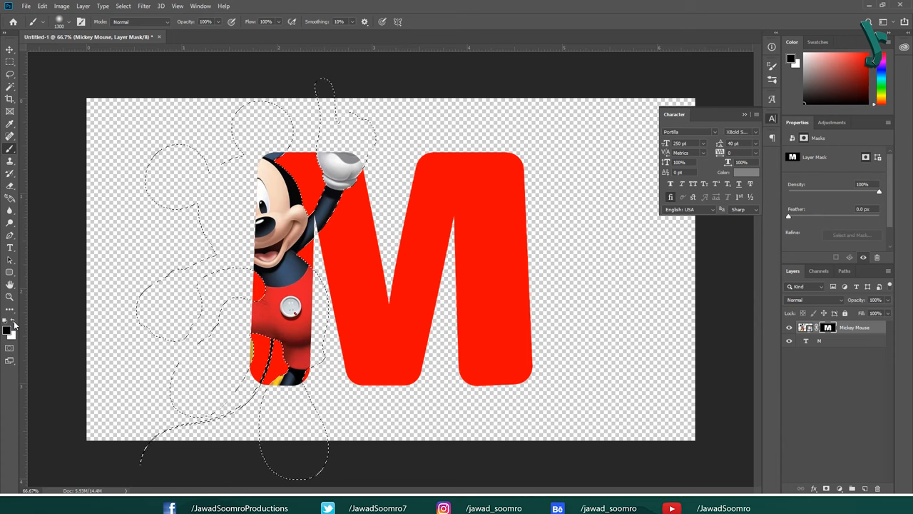
Step: Paint white with a soft round brush to reveal Mickey's head and arms
{"action": "key", "text": "x"}
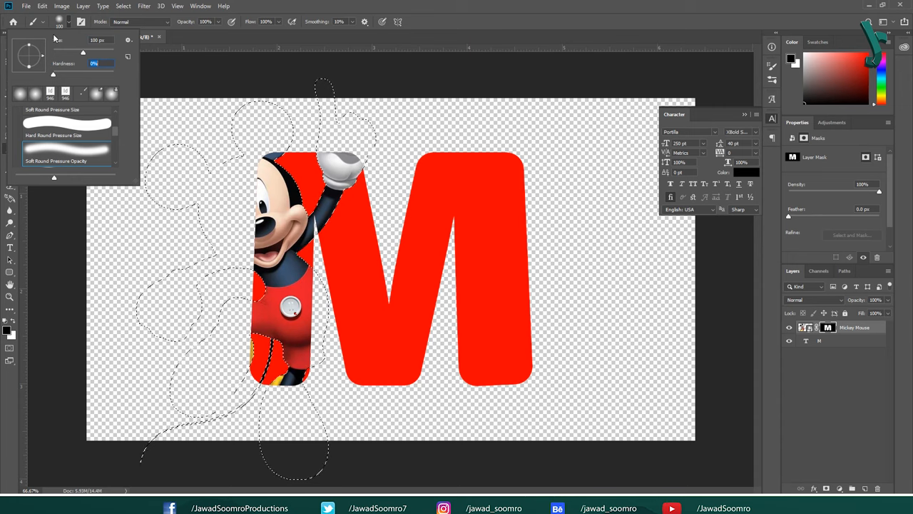
{"action": "left_click", "coordinate": [339, 3]}
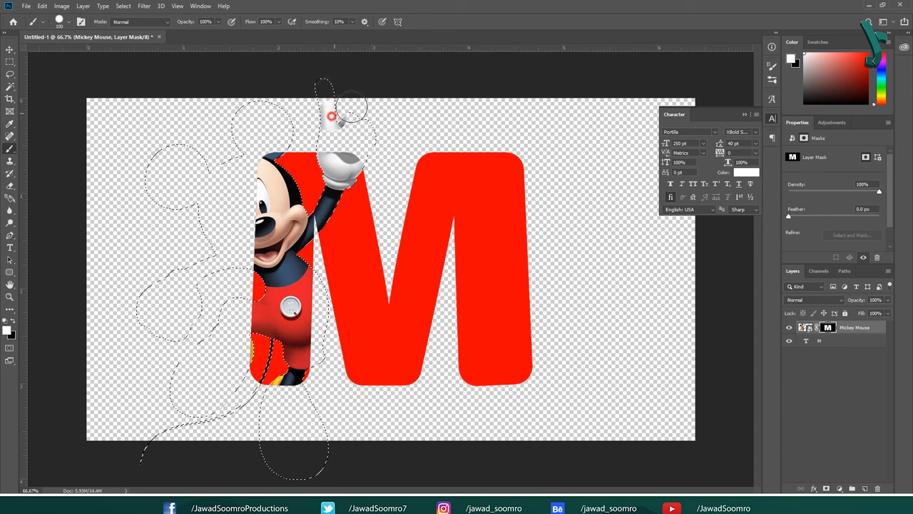
{"action": "left_click_drag", "start_coordinate": [332, 117], "coordinate": [310, 157]}
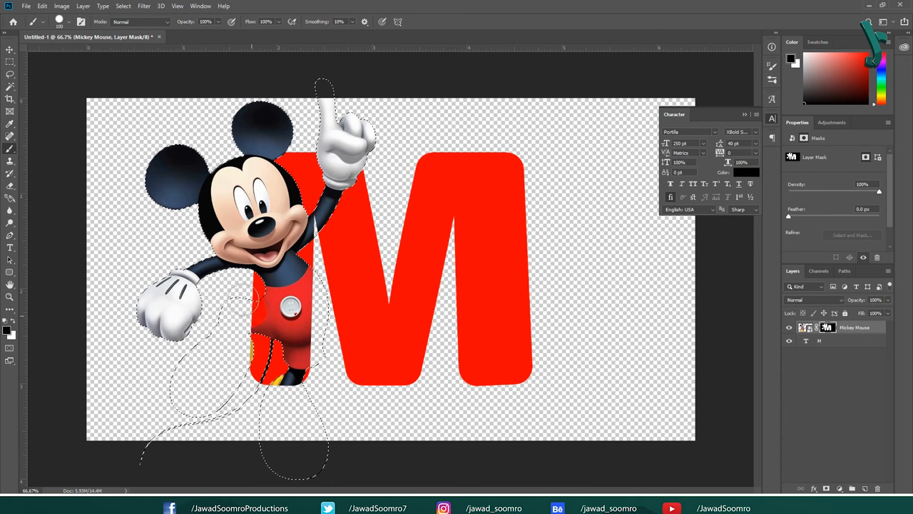
Step: Touch up the mask around Mickey's left arm and mouth with brush strokes
{"action": "left_click", "coordinate": [228, 305]}
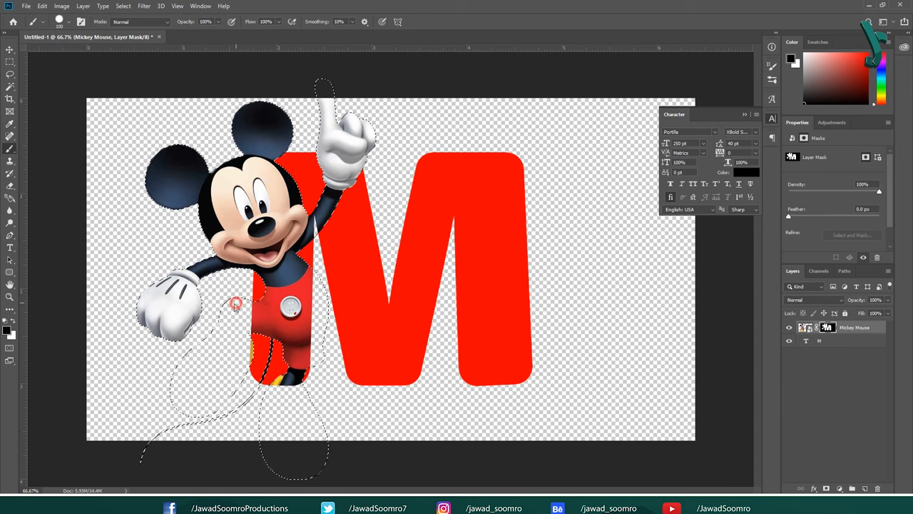
{"action": "left_click", "coordinate": [69, 21]}
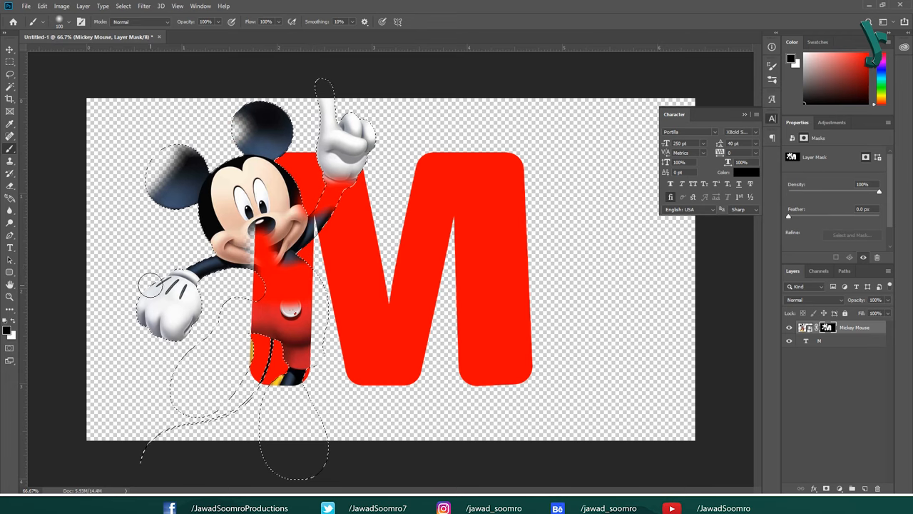
{"action": "left_click", "coordinate": [71, 22]}
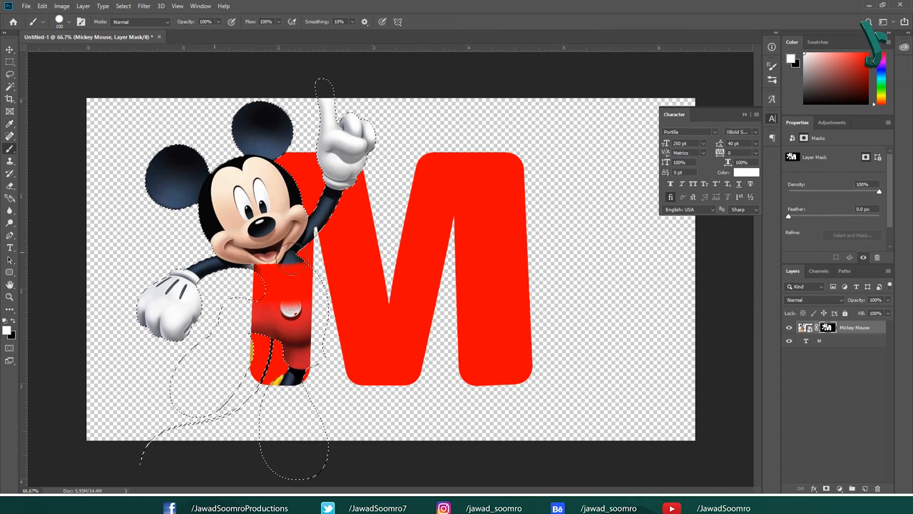
{"action": "left_click", "coordinate": [289, 249]}
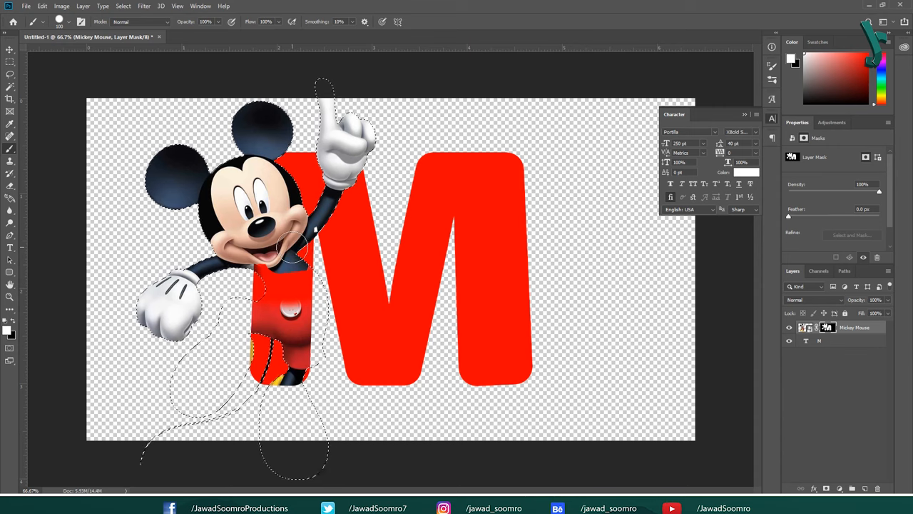
Step: Undo three unwanted strokes and deselect using the Rectangular Marquee tool
{"action": "key", "text": "ctrl+z"}
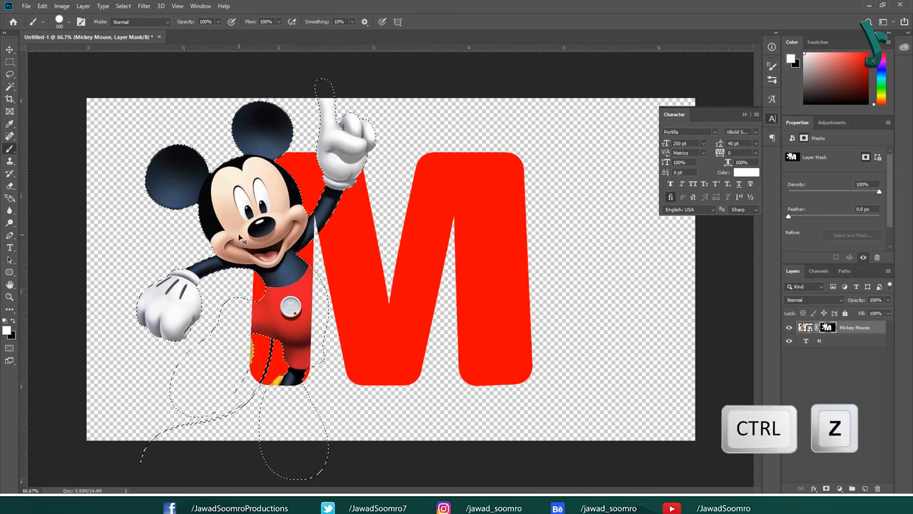
{"action": "key", "text": "ctrl+z"}
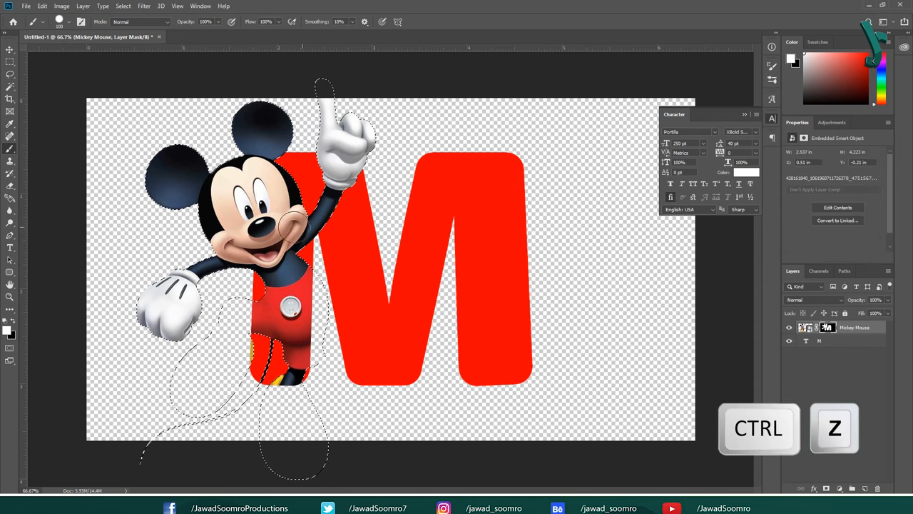
{"action": "key", "text": "ctrl+z"}
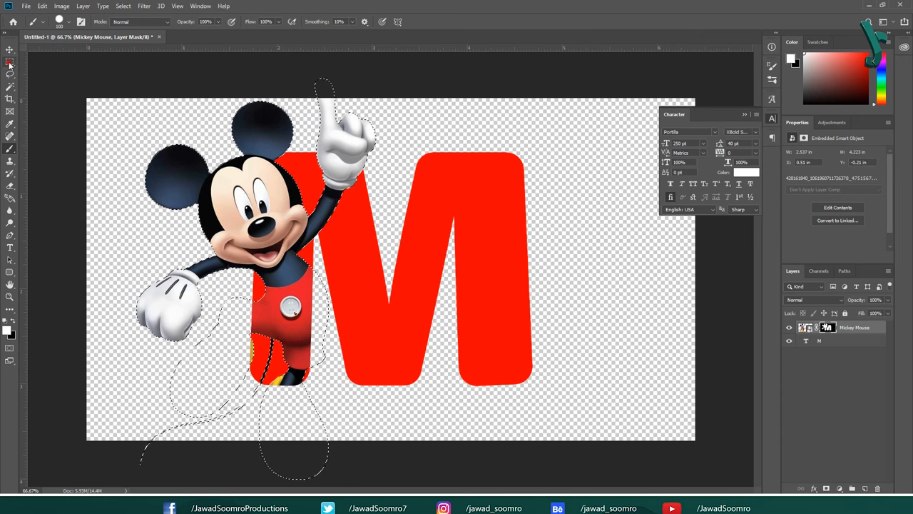
{"action": "left_click", "coordinate": [10, 62]}
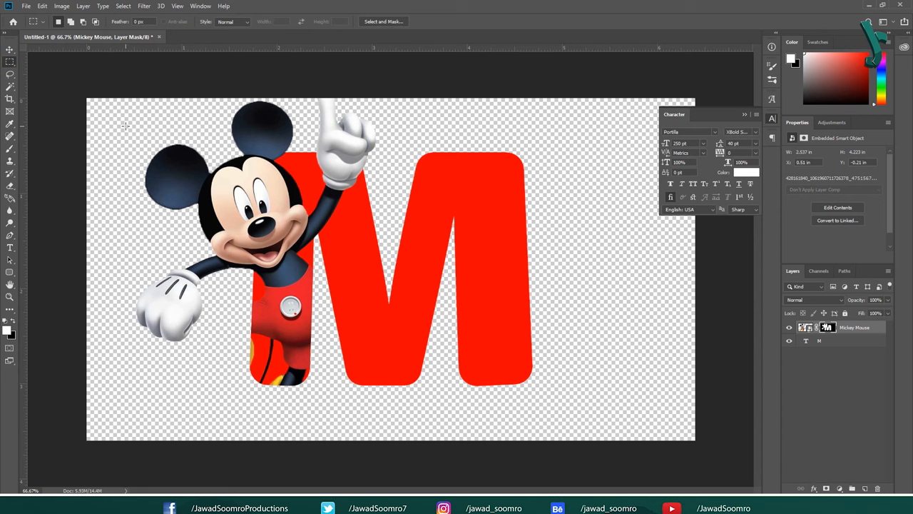
{"action": "mouse_move", "coordinate": [537, 253]}
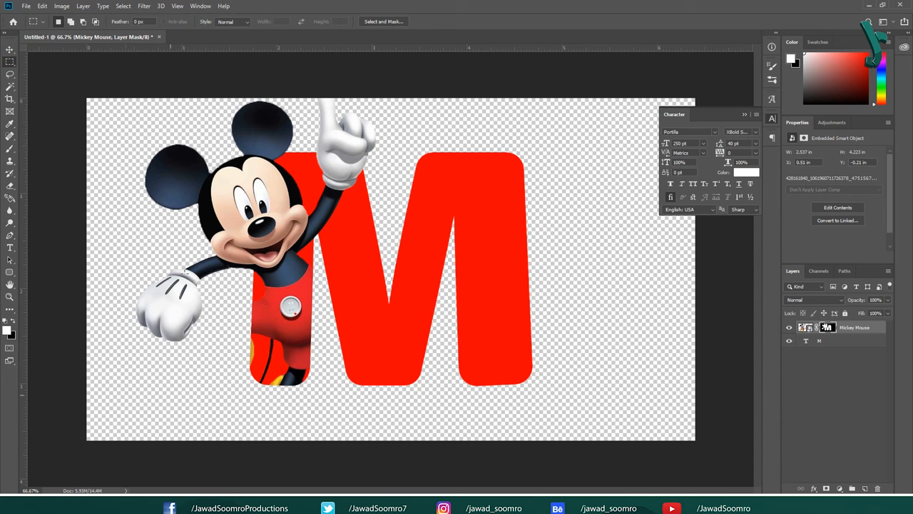
{"action": "mouse_move", "coordinate": [423, 269]}
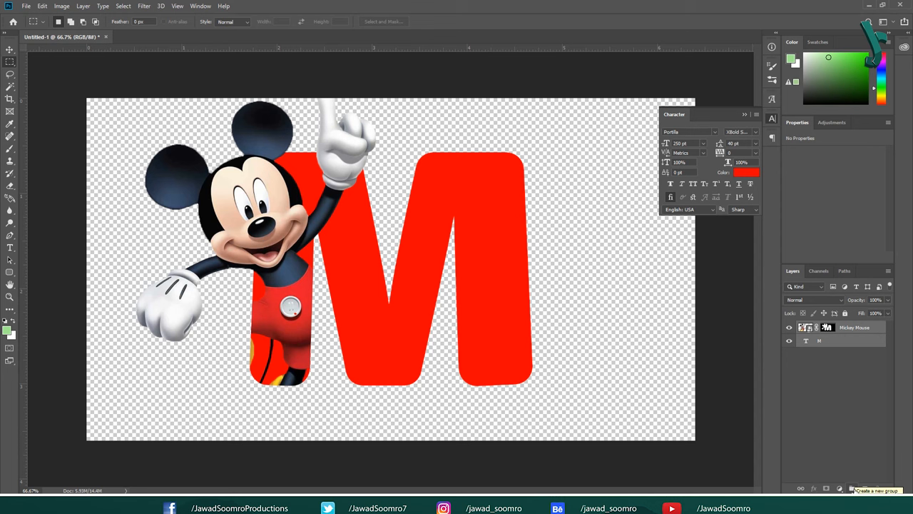
Step: Group the Mickey Mouse and M layers into Group 1 with Ctrl+G, expanding and collapsing it
{"action": "key", "text": "ctrl+g"}
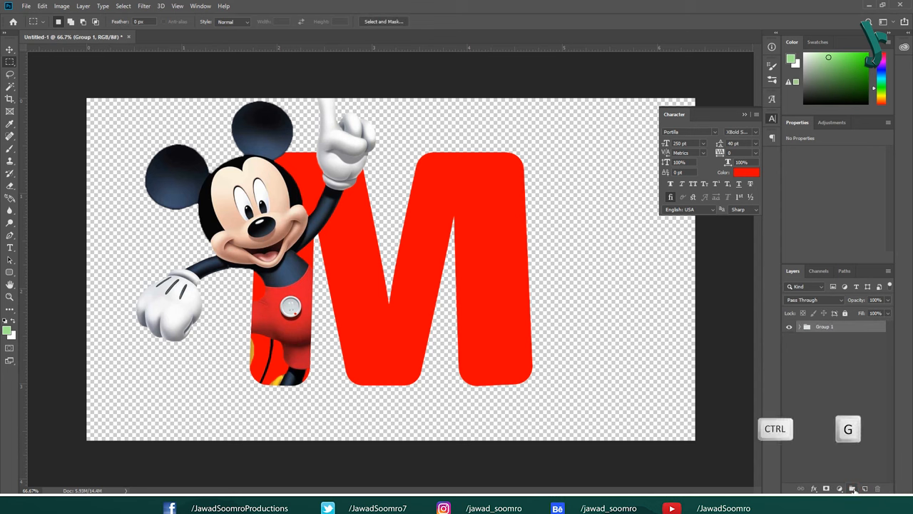
{"action": "key", "text": "ctrl+g"}
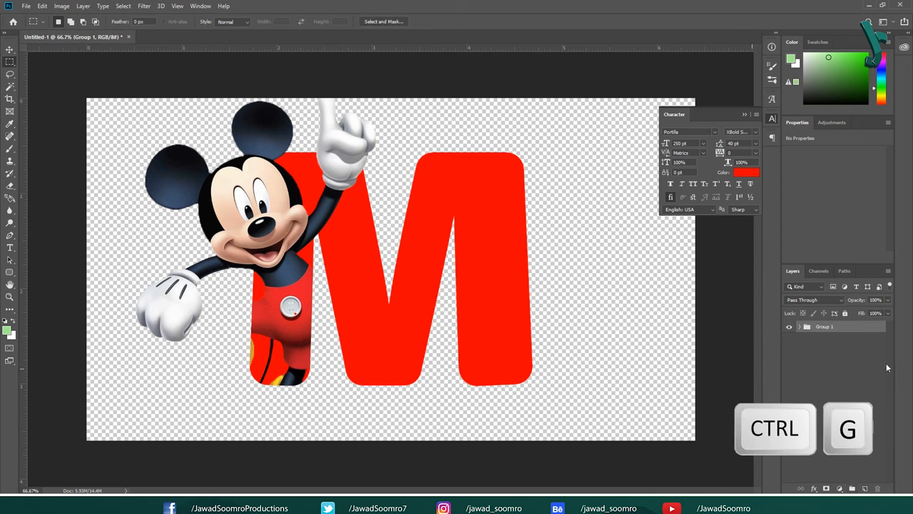
{"action": "key", "text": "ctrl+g"}
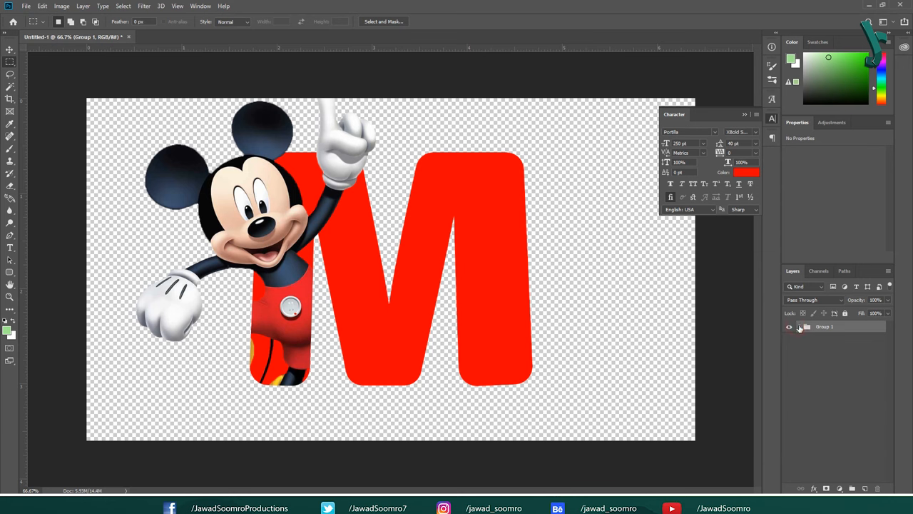
{"action": "left_click", "coordinate": [800, 327]}
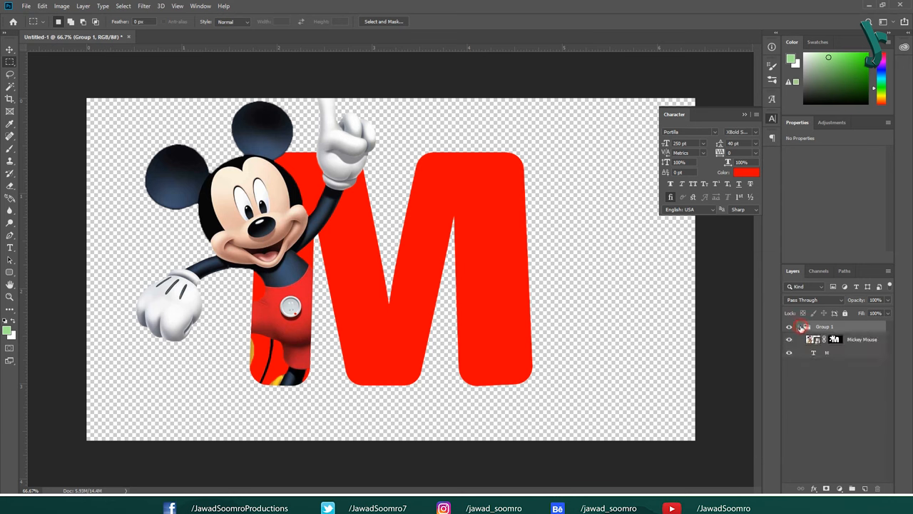
{"action": "left_click", "coordinate": [801, 326]}
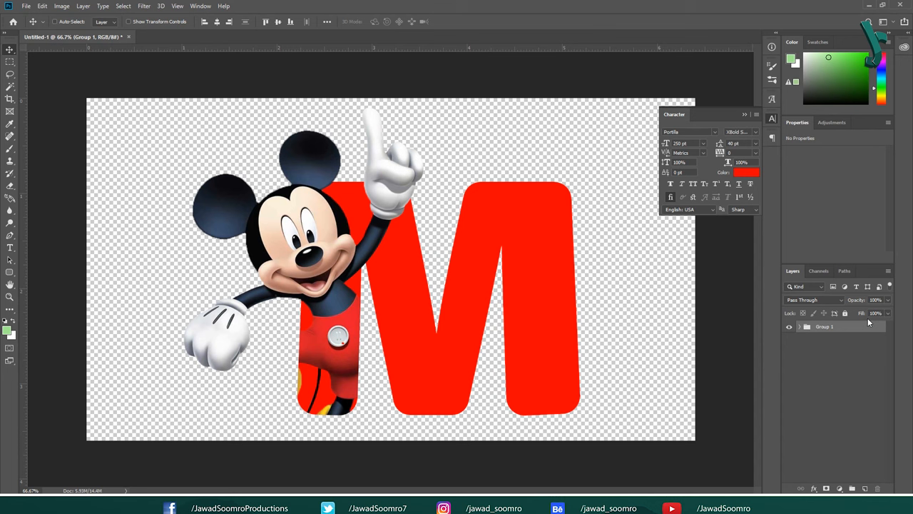
{"action": "mouse_move", "coordinate": [830, 482]}
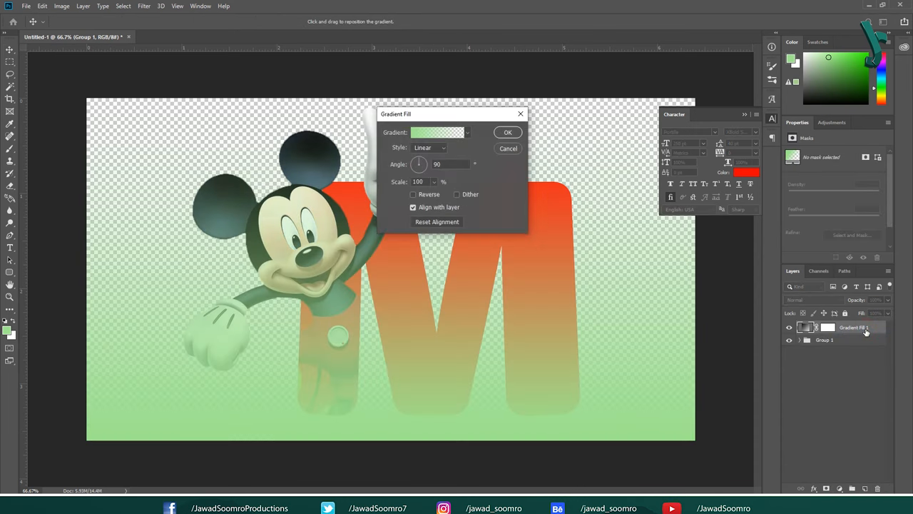
Step: Set the gradient fill stops to orange at the top and red #e10019 at the bottom
{"action": "left_click", "coordinate": [439, 132]}
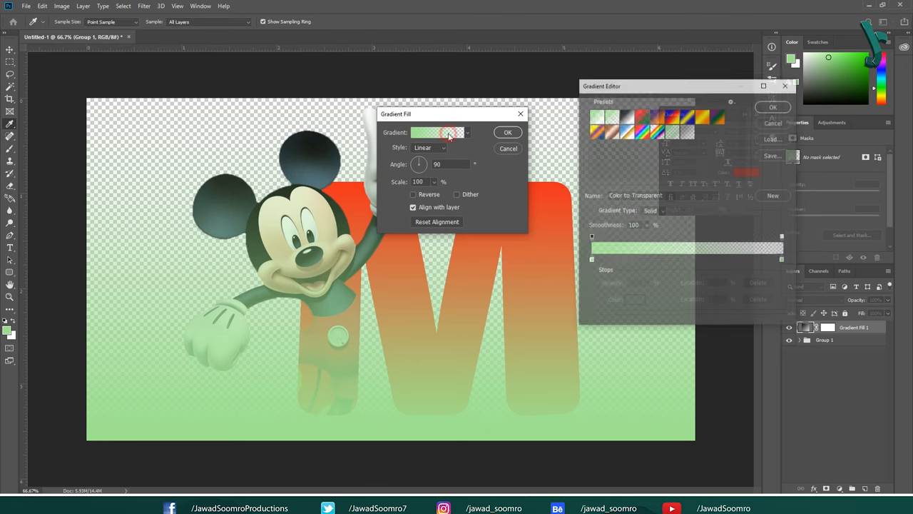
{"action": "left_click", "coordinate": [694, 117]}
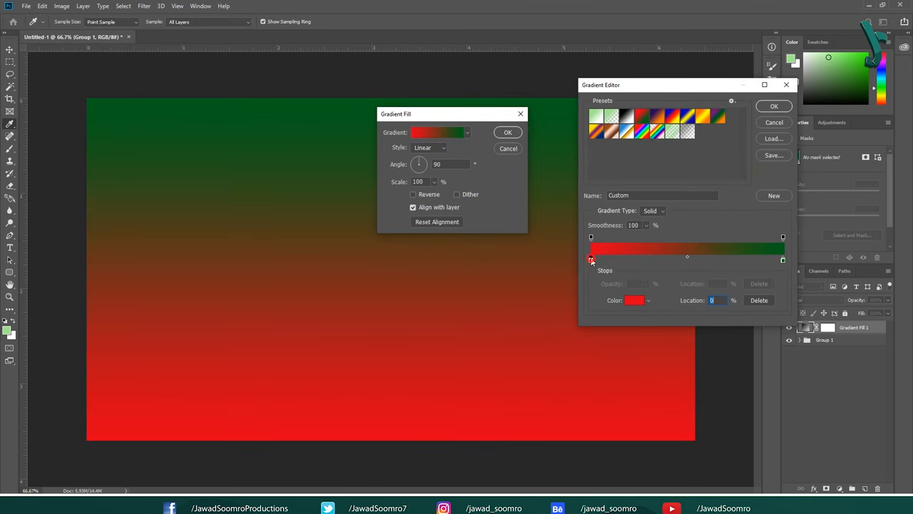
{"action": "left_click", "coordinate": [634, 300]}
{"action": "type", "text": "e10019"}
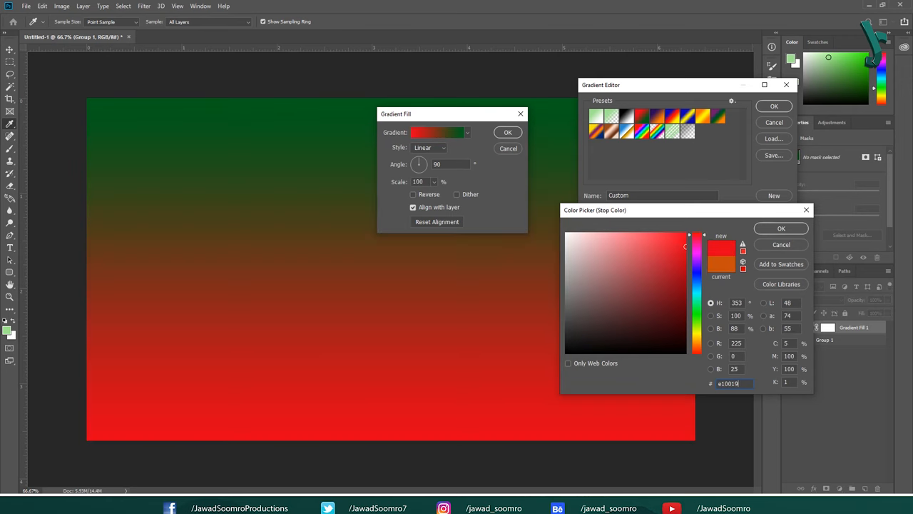
{"action": "left_click", "coordinate": [695, 307]}
{"action": "type", "text": "c64"}
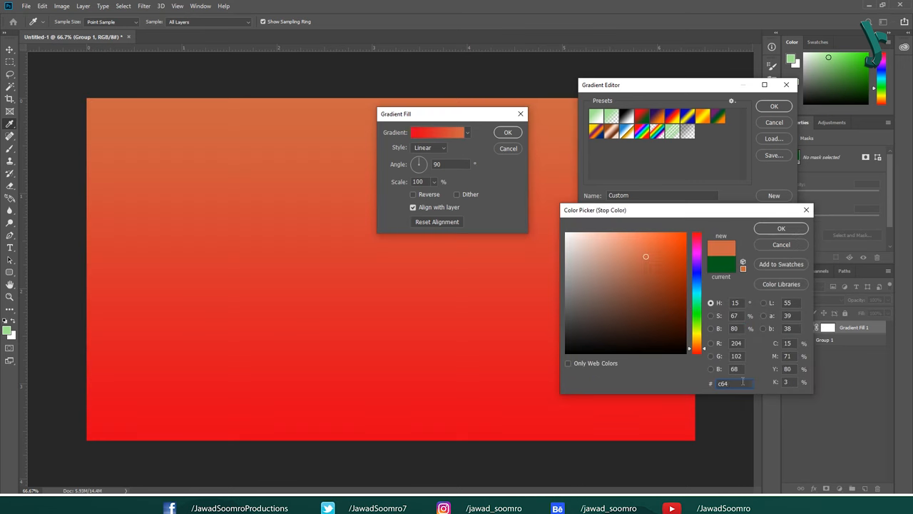
{"action": "left_click", "coordinate": [780, 227]}
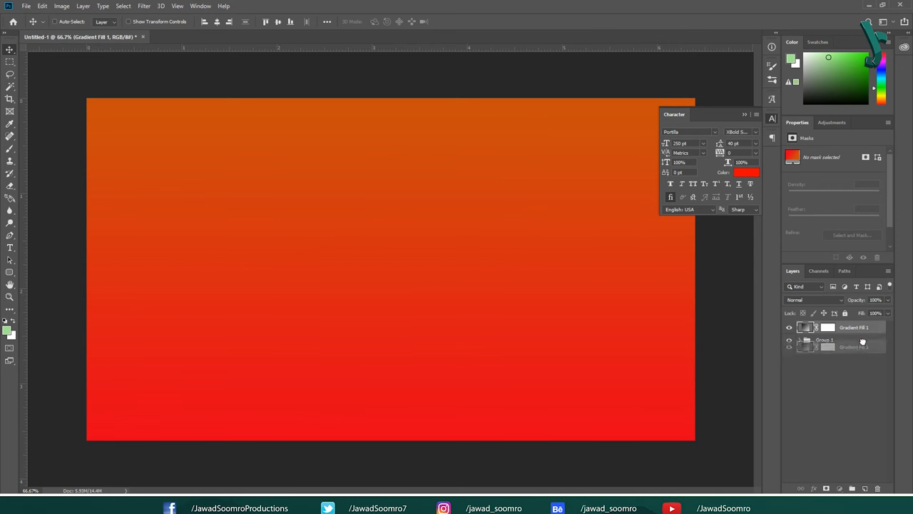
Step: Move the gradient layer beneath Group 1 and open the M layer's style settings
{"action": "left_click", "coordinate": [789, 340]}
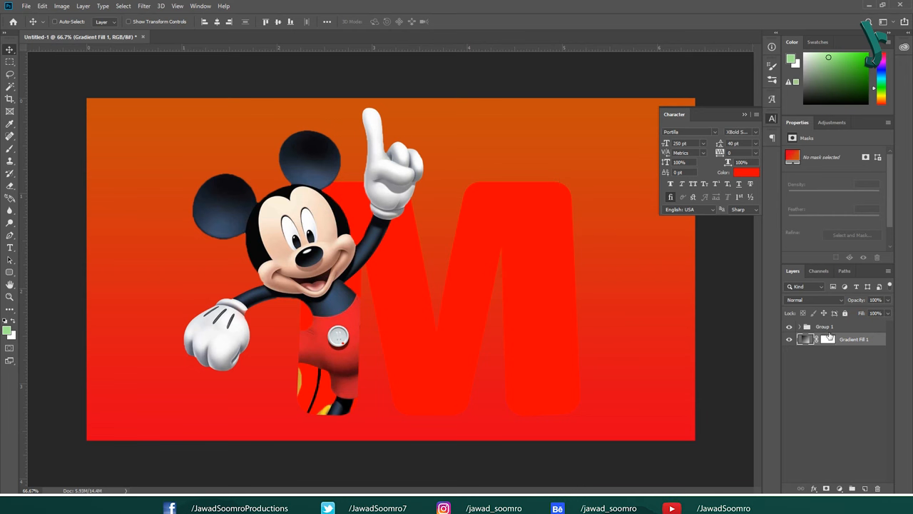
{"action": "left_click", "coordinate": [799, 326]}
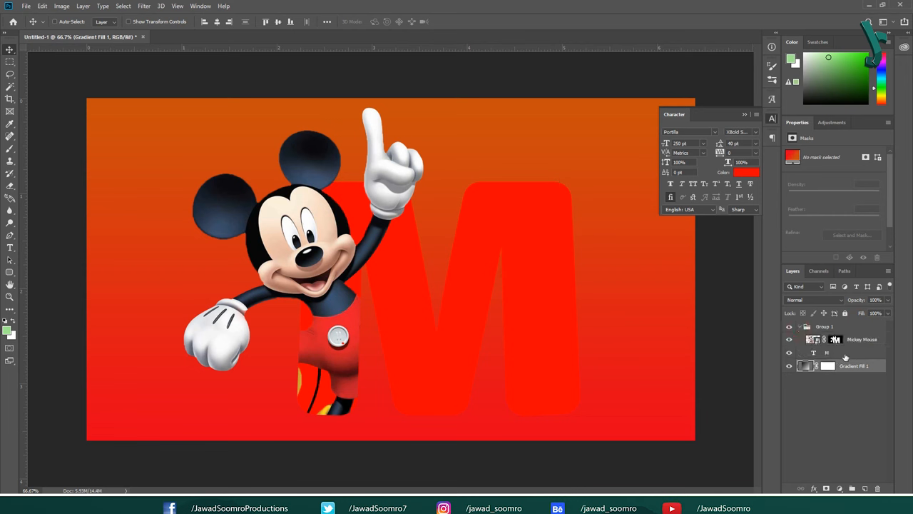
{"action": "double_click", "coordinate": [827, 353]}
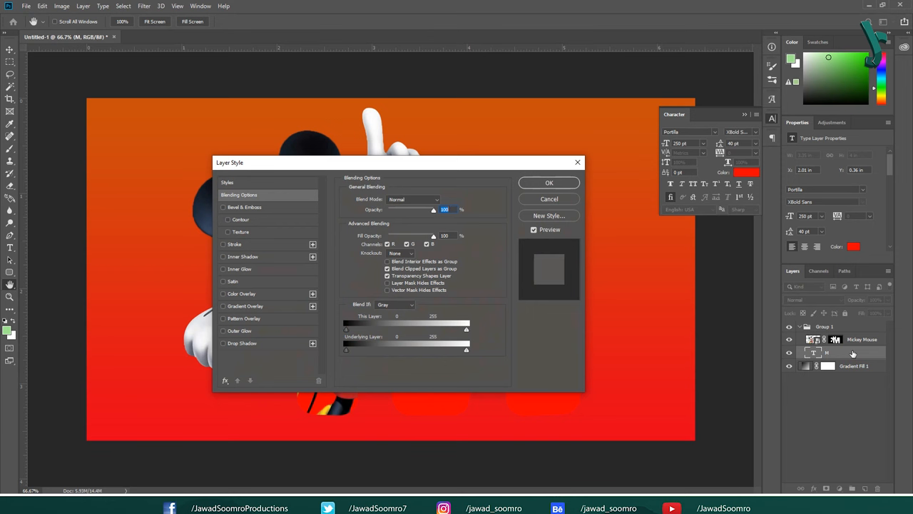
Step: Give the M a 4 px white outside stroke and add a Color Overlay
{"action": "left_click", "coordinate": [224, 244]}
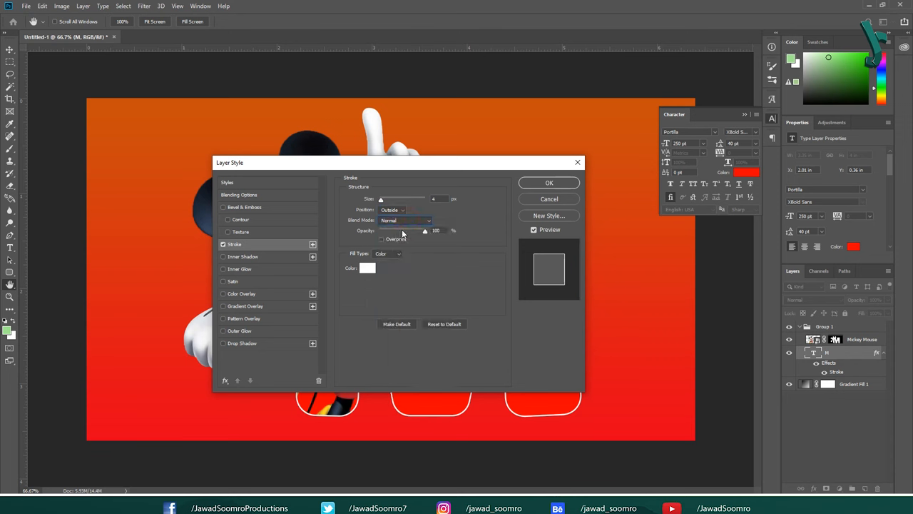
{"action": "triple_click", "coordinate": [435, 230]}
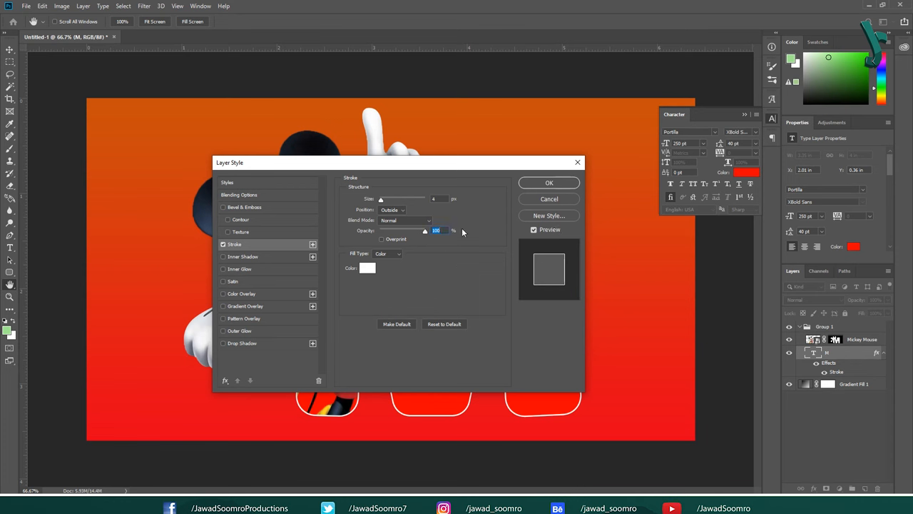
{"action": "left_click", "coordinate": [368, 268]}
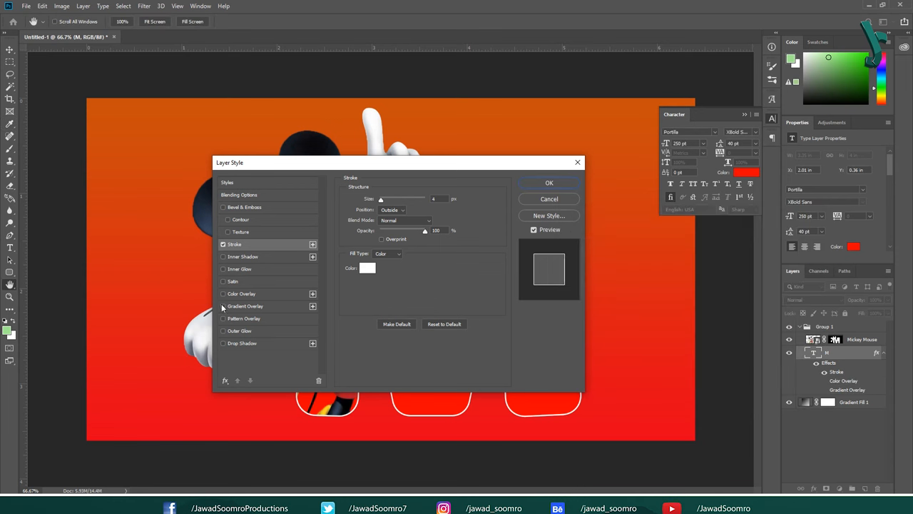
Step: Add a Gradient Overlay to the M using the orange-to-red preset
{"action": "left_click", "coordinate": [245, 306]}
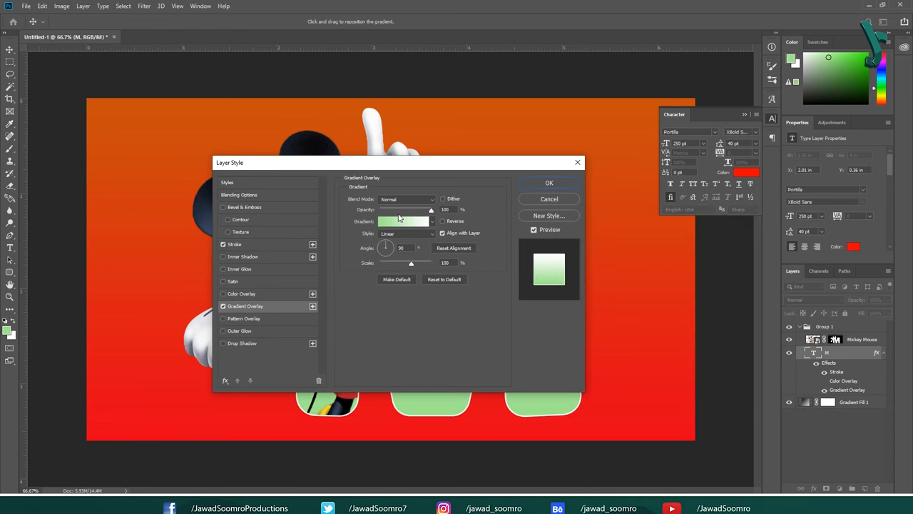
{"action": "left_click", "coordinate": [405, 221]}
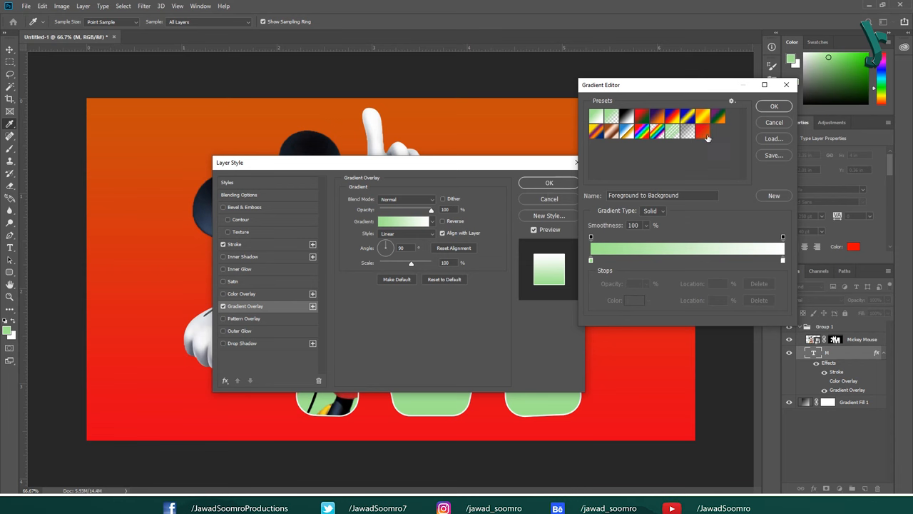
{"action": "left_click", "coordinate": [708, 136]}
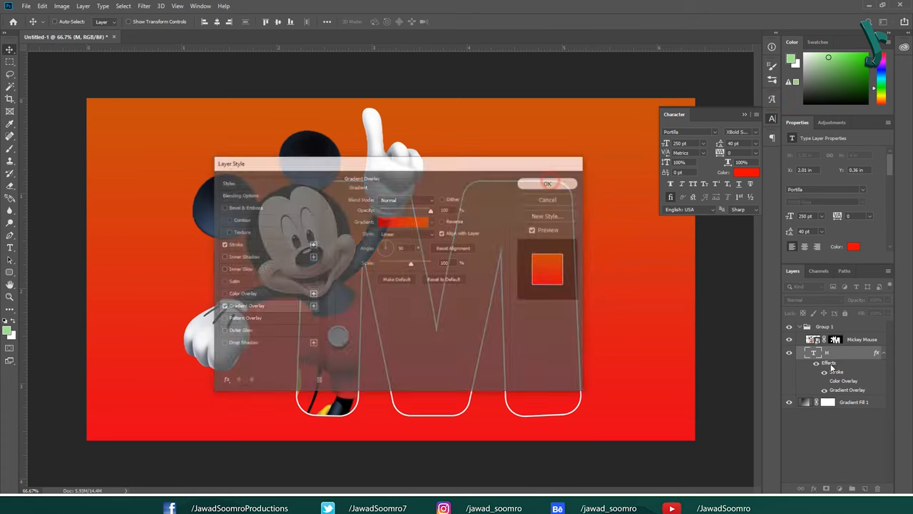
Step: Give Group 1 a Multiply drop shadow: 50%, 125°, distance, spread and size 20
{"action": "left_click", "coordinate": [547, 183]}
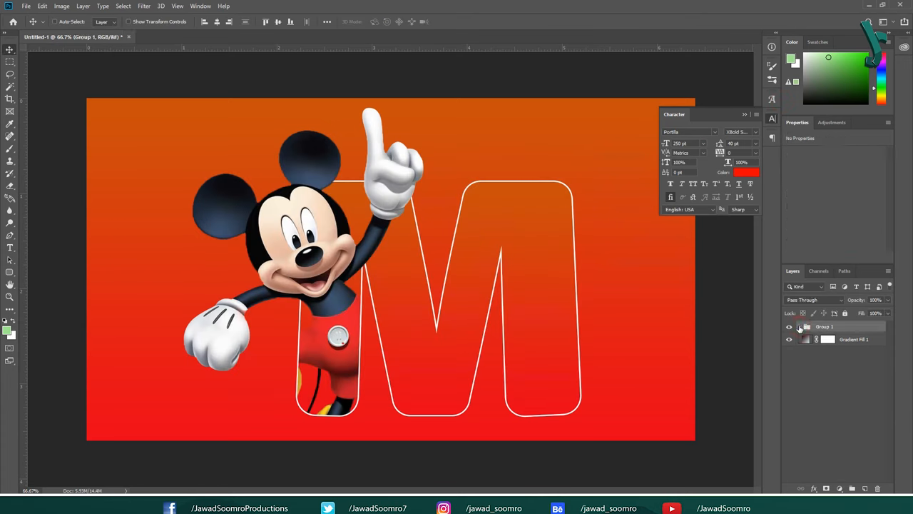
{"action": "right_click", "coordinate": [824, 327]}
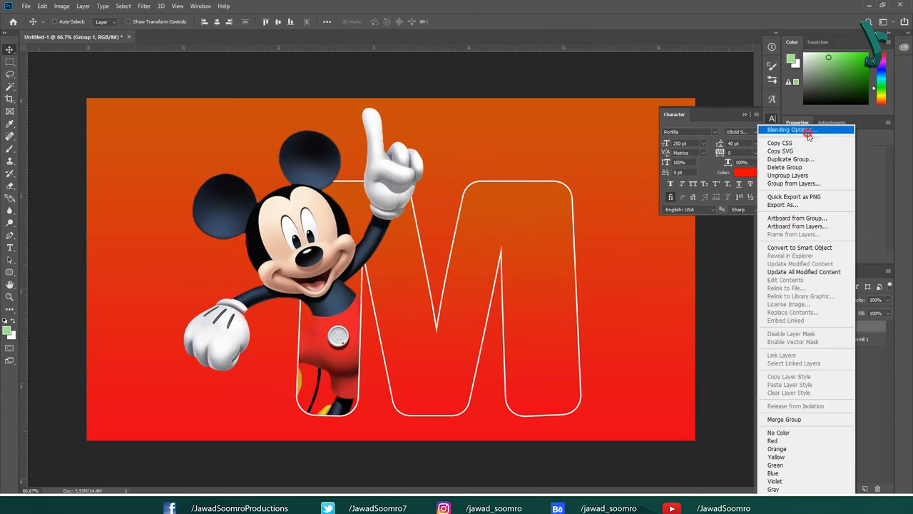
{"action": "left_click", "coordinate": [791, 129]}
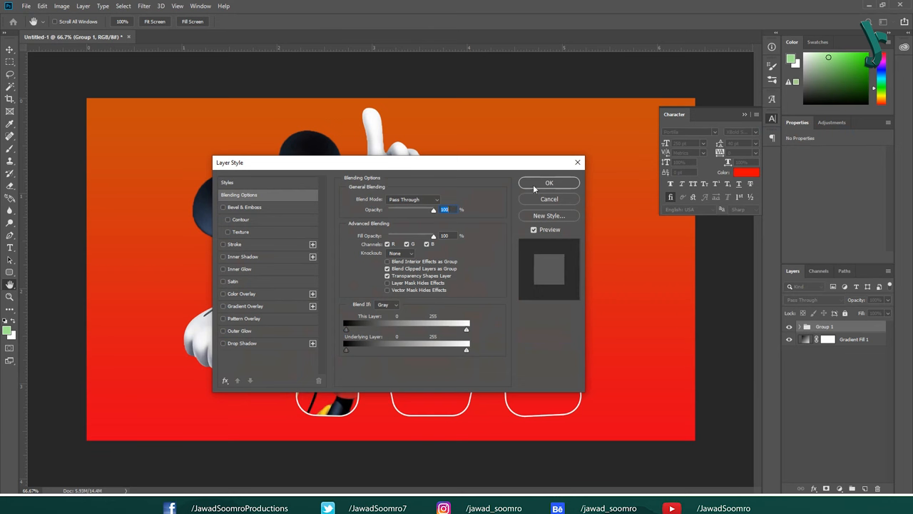
{"action": "left_click", "coordinate": [243, 343]}
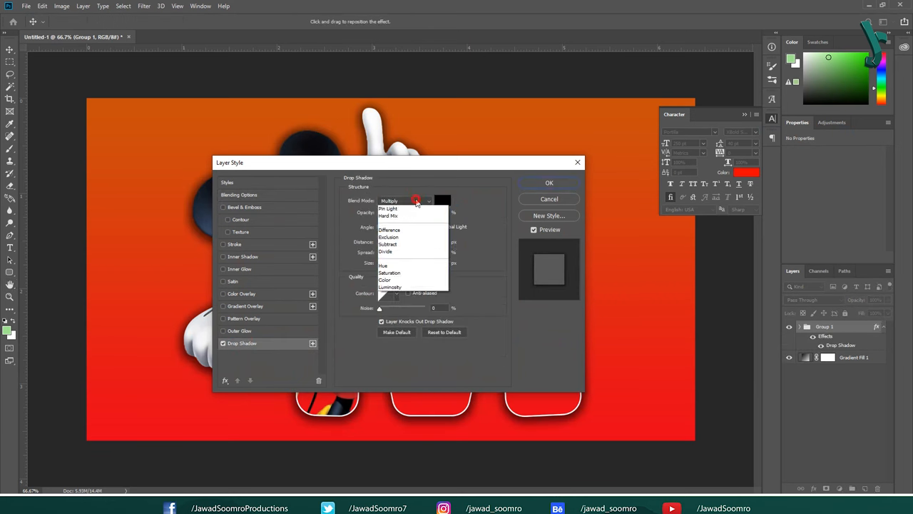
{"action": "left_click", "coordinate": [390, 201]}
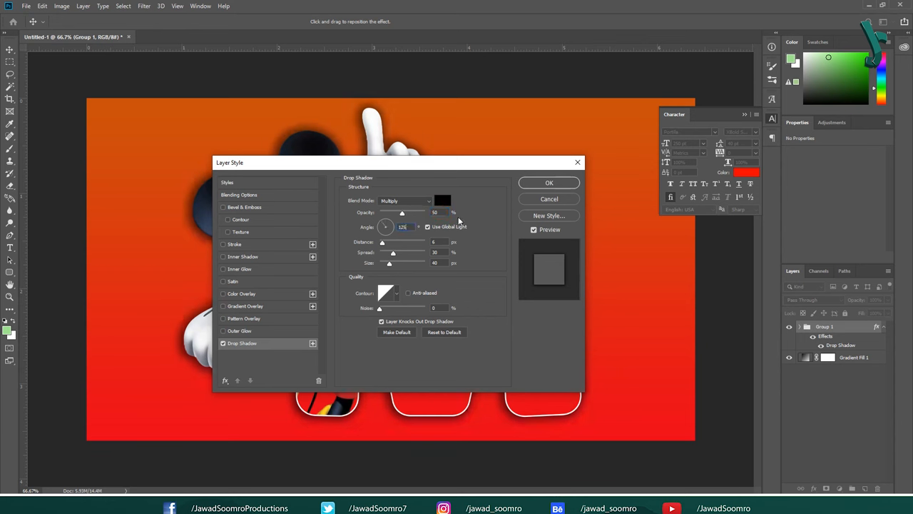
{"action": "triple_click", "coordinate": [433, 242]}
{"action": "type", "text": "20"}
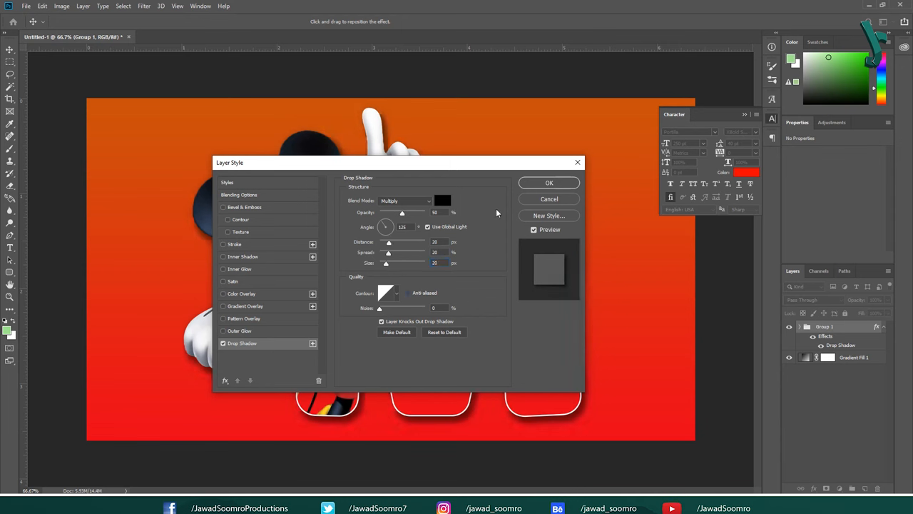
{"action": "left_click", "coordinate": [549, 183]}
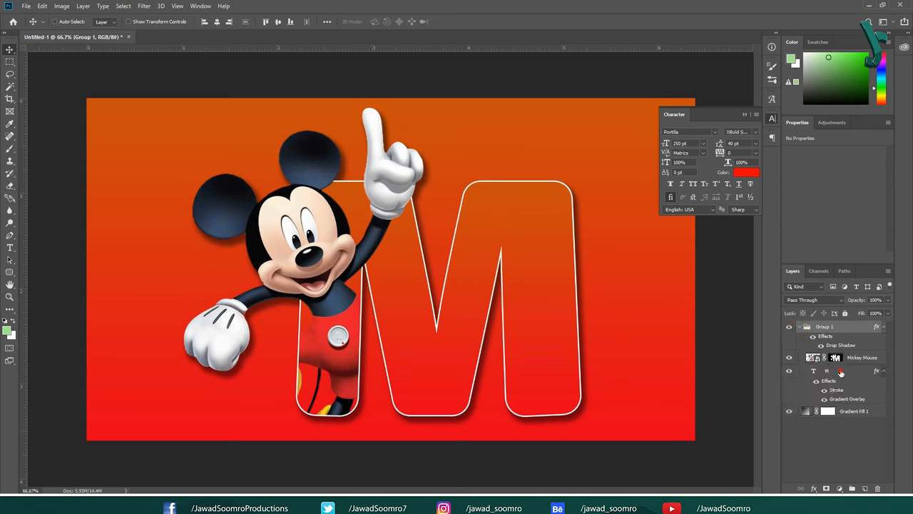
Step: Open Filter Gallery on the M layer, converting the text to a smart object
{"action": "left_click", "coordinate": [827, 371]}
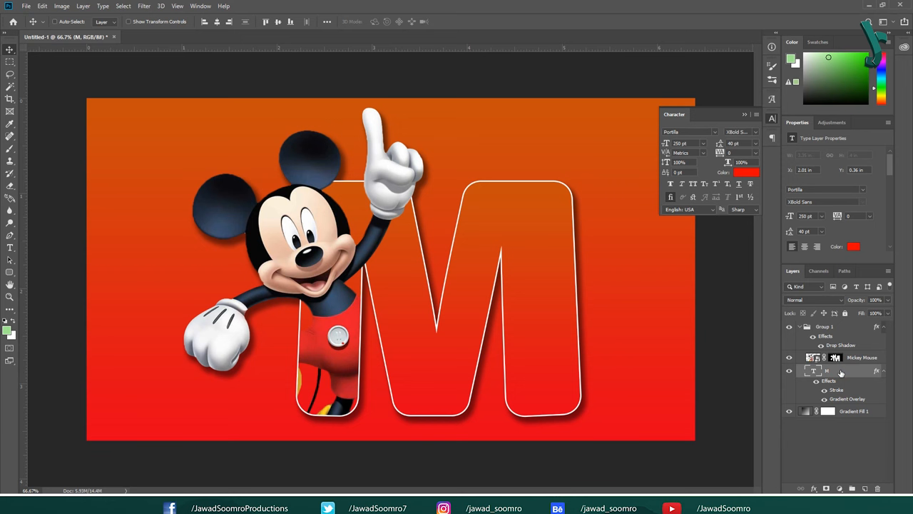
{"action": "left_click", "coordinate": [143, 5]}
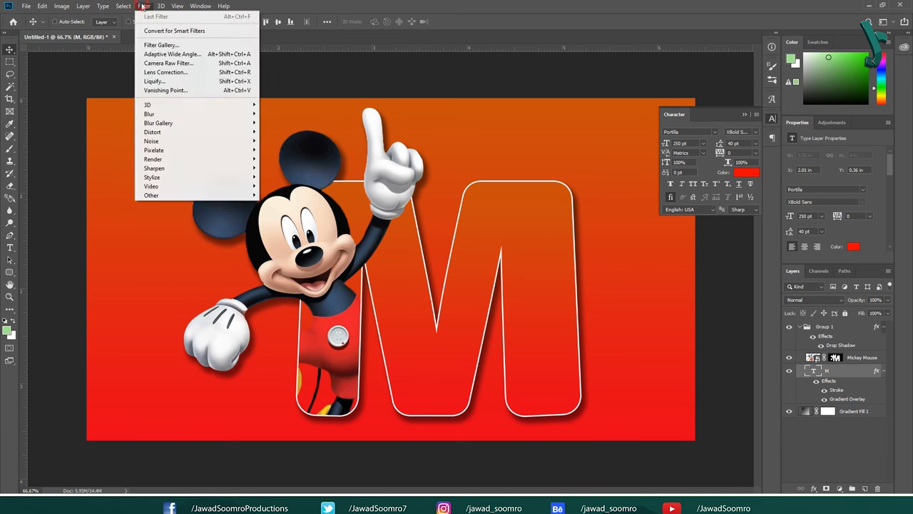
{"action": "mouse_move", "coordinate": [161, 44]}
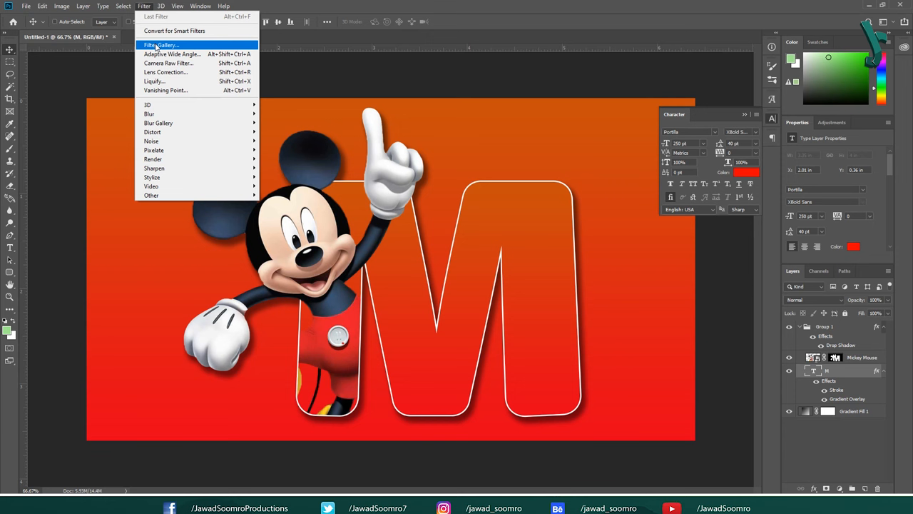
{"action": "left_click", "coordinate": [163, 45]}
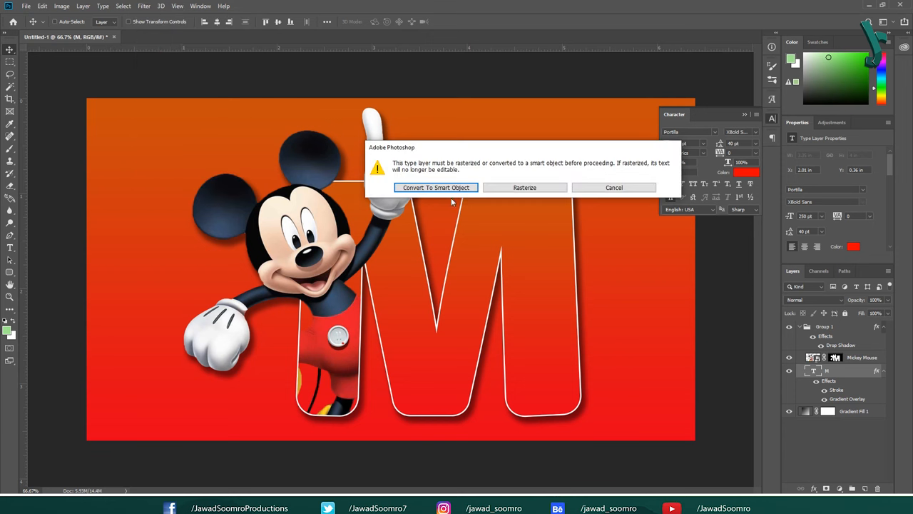
{"action": "mouse_move", "coordinate": [480, 199]}
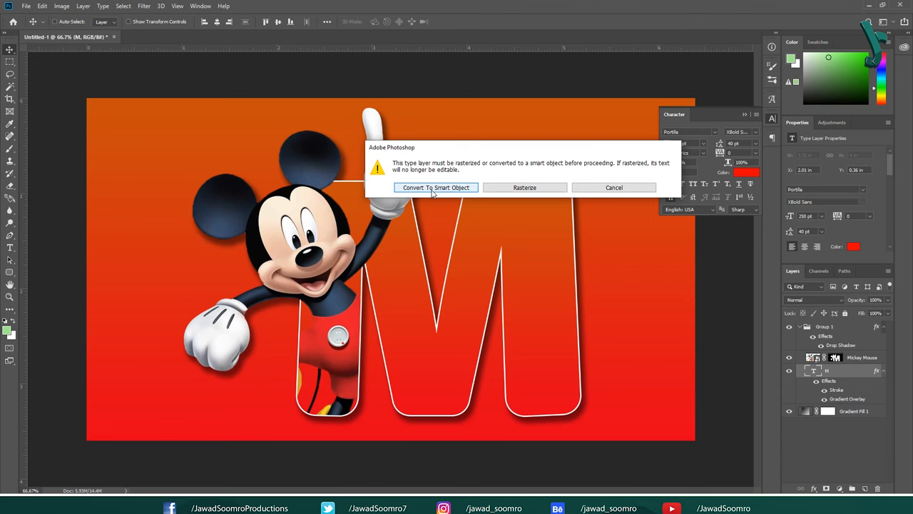
{"action": "left_click", "coordinate": [525, 187]}
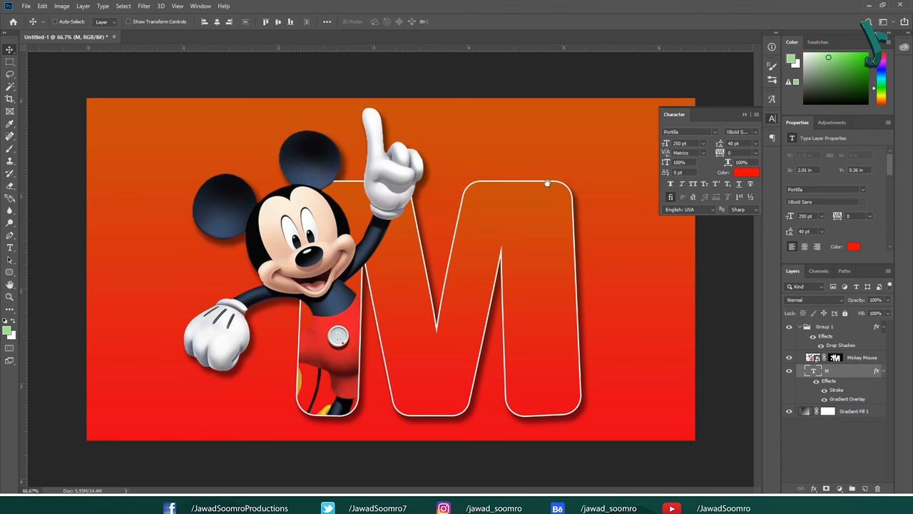
{"action": "left_click", "coordinate": [144, 6]}
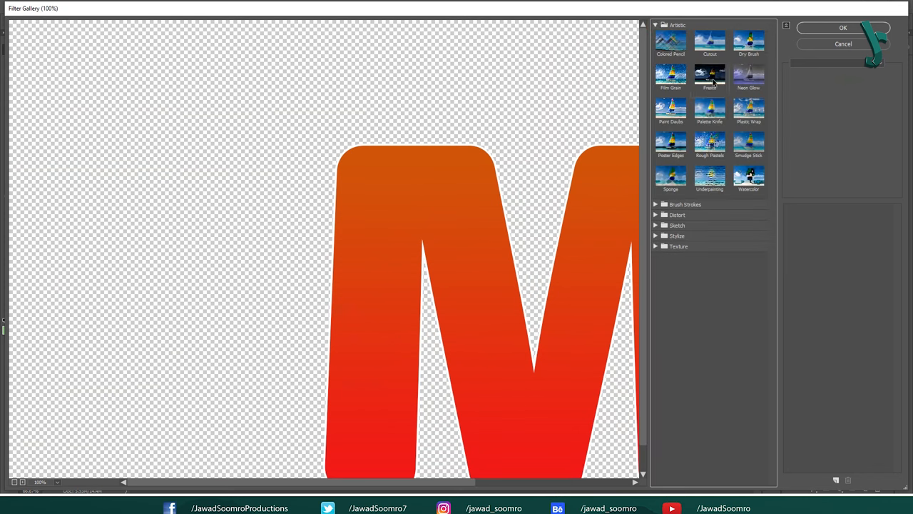
Step: Choose Plastic Wrap with Highlight Strength 15, Detail 9 and Smoothness 7
{"action": "left_click", "coordinate": [748, 111]}
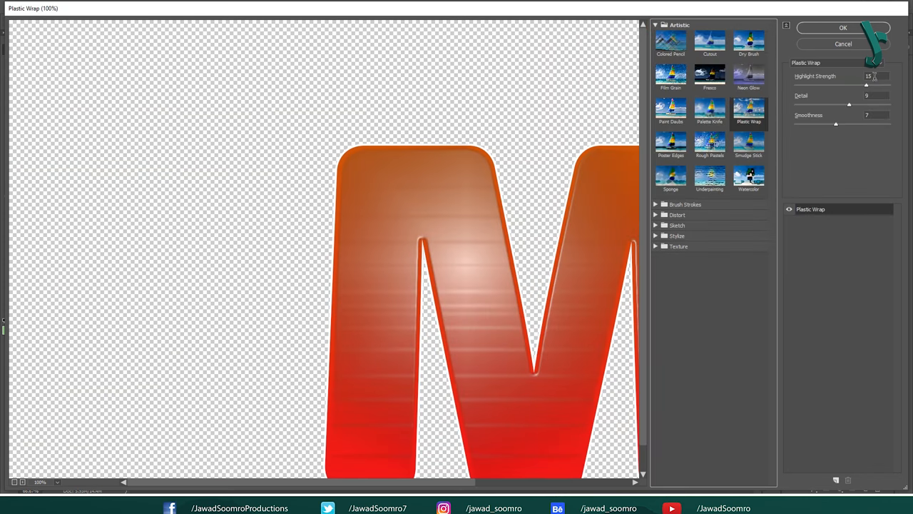
{"action": "triple_click", "coordinate": [874, 77]}
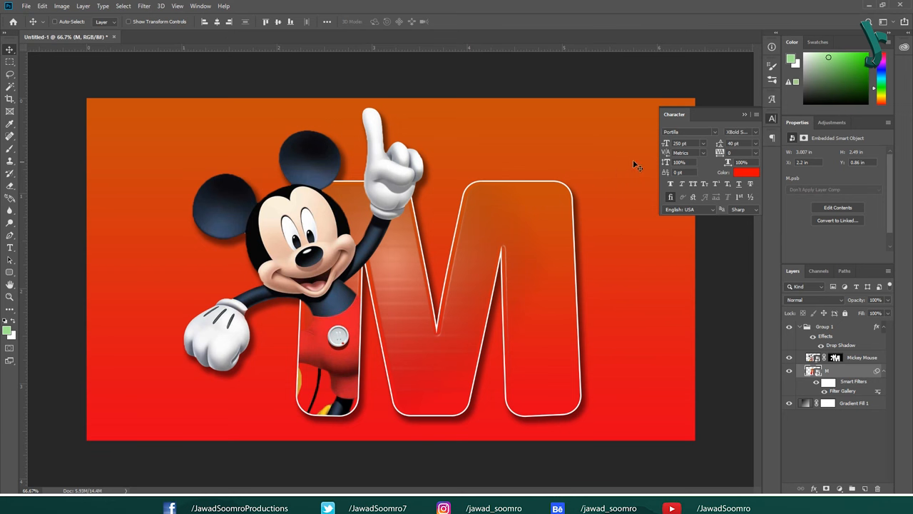
{"action": "mouse_move", "coordinate": [599, 177]}
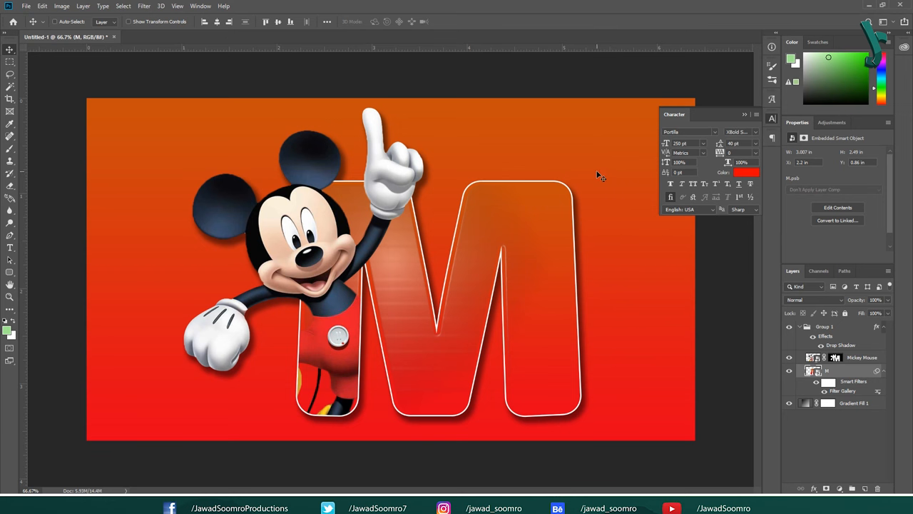
{"action": "mouse_move", "coordinate": [610, 185]}
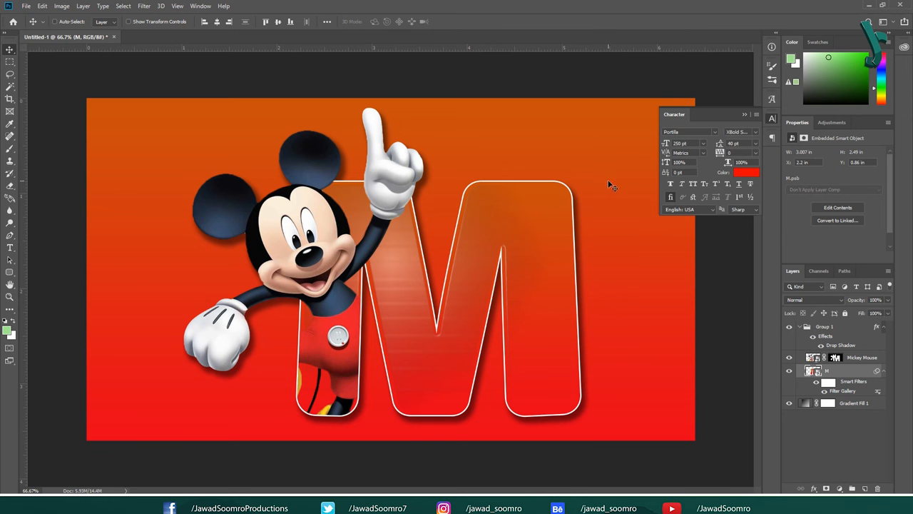
Step: Export the finished artwork as a maximum-quality JPEG
{"action": "left_click", "coordinate": [26, 5]}
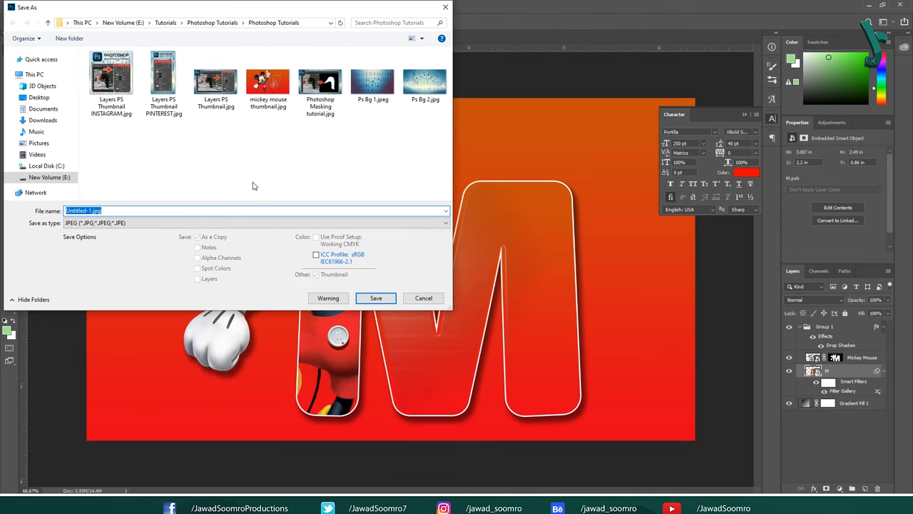
{"action": "left_click", "coordinate": [376, 298]}
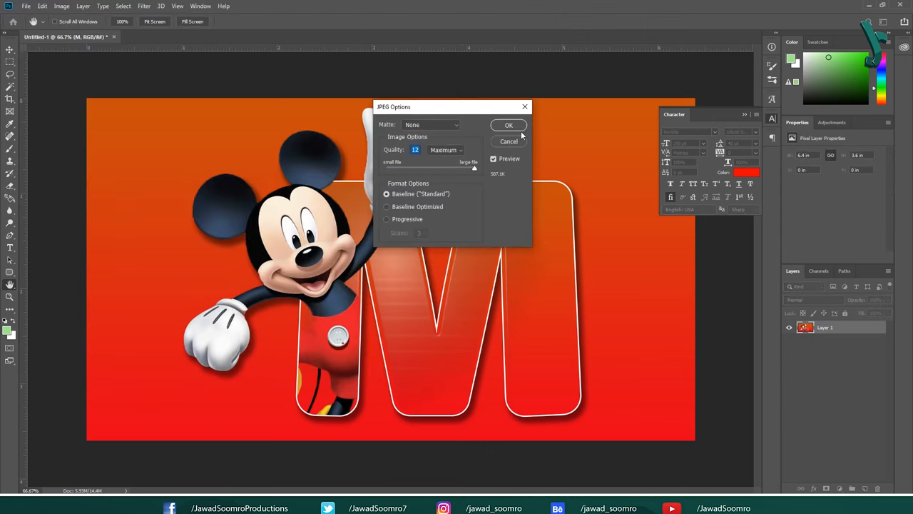
{"action": "left_click", "coordinate": [509, 125]}
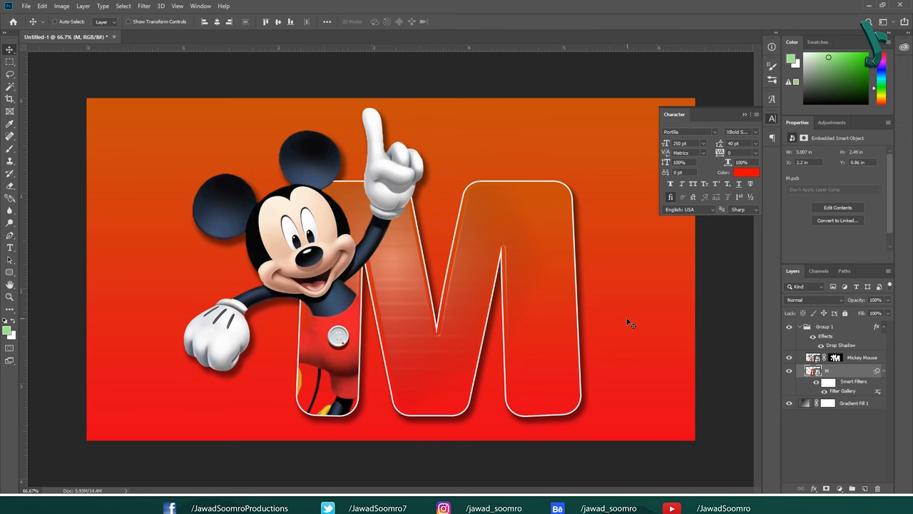
{"action": "mouse_move", "coordinate": [811, 414]}
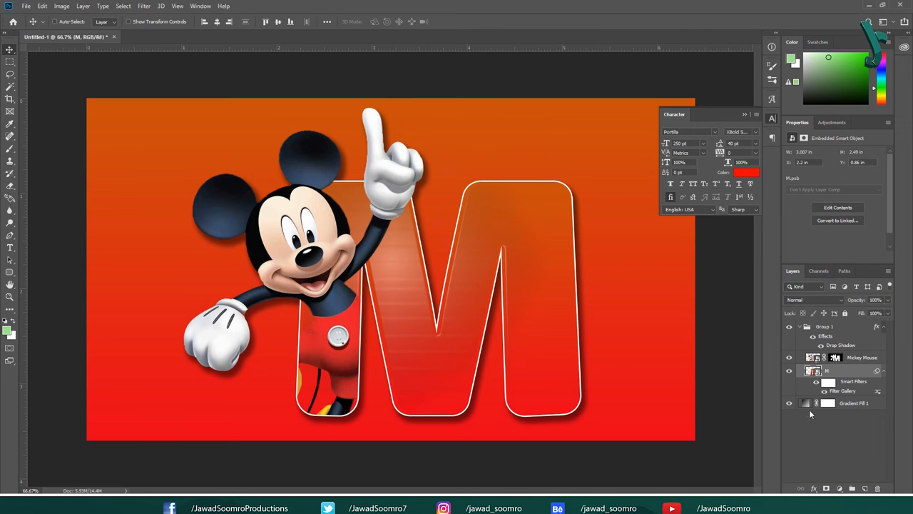
Step: Recolour Gradient Fill 1's two stops to light blue and deeper blue
{"action": "double_click", "coordinate": [828, 403]}
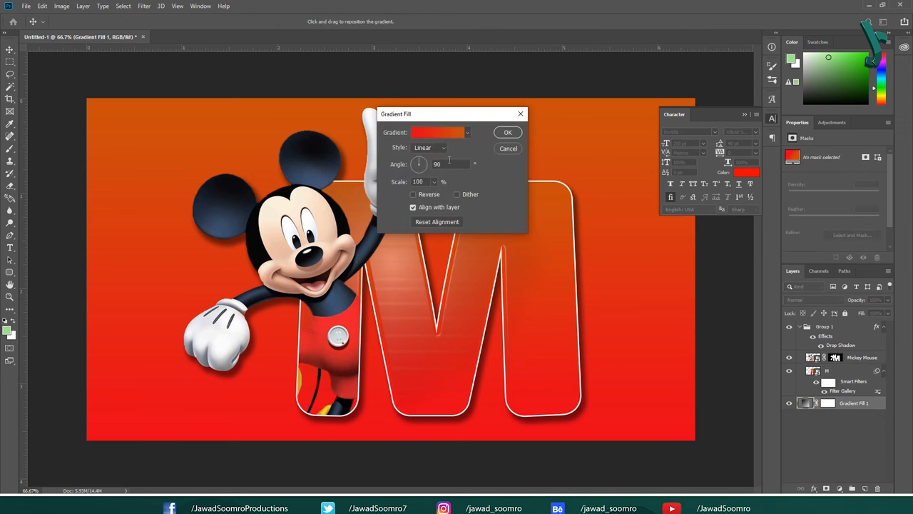
{"action": "left_click", "coordinate": [436, 132]}
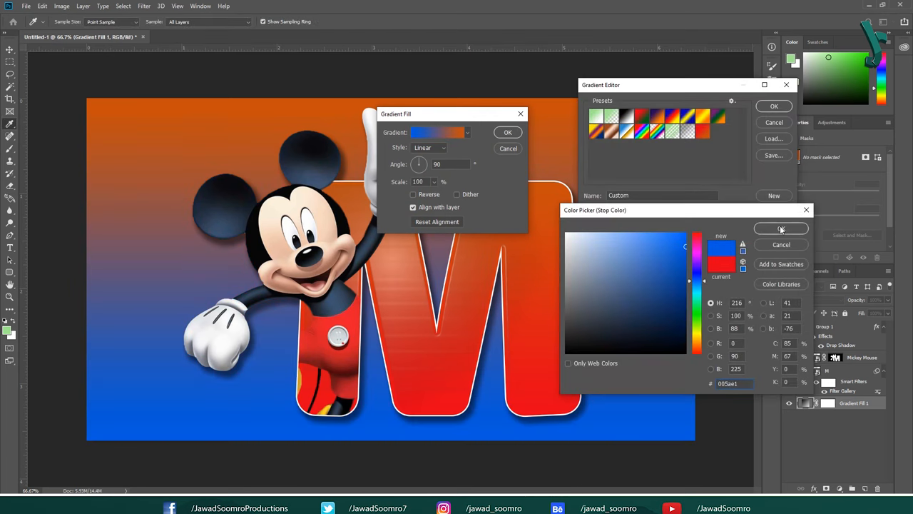
{"action": "left_click", "coordinate": [780, 228]}
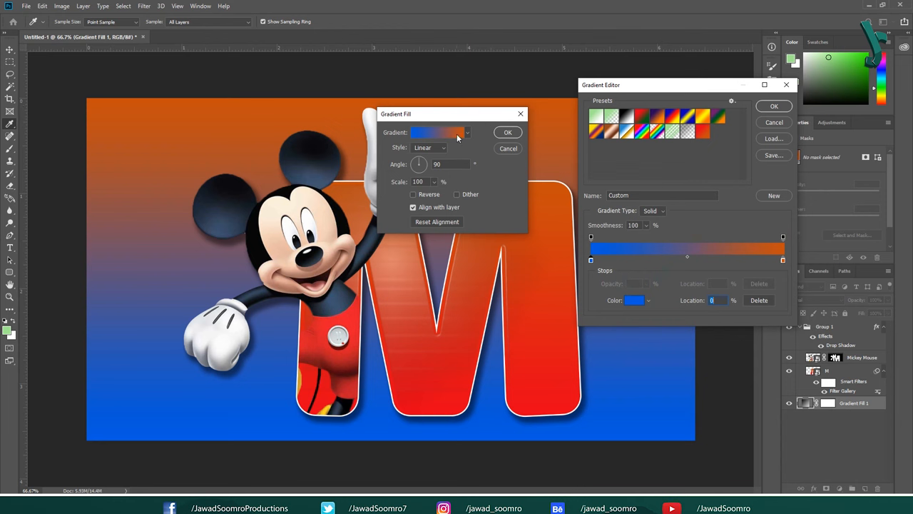
{"action": "left_click", "coordinate": [782, 259]}
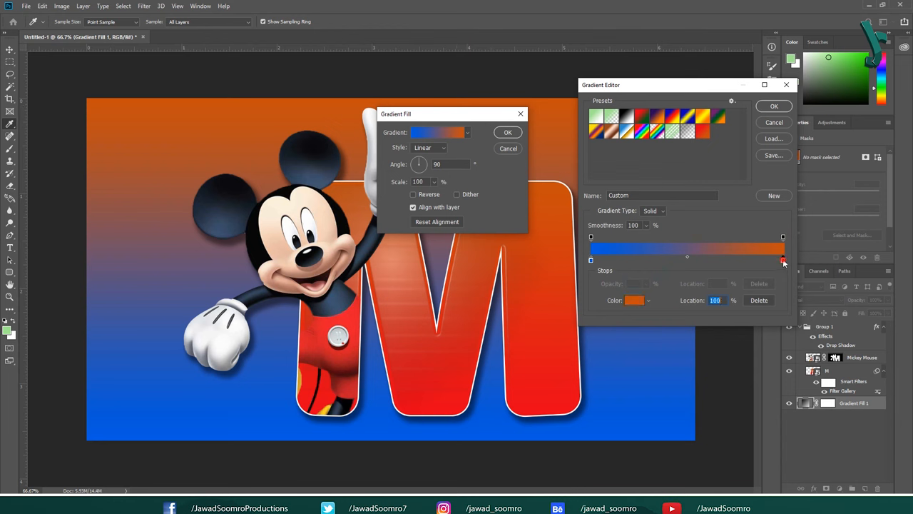
{"action": "left_click", "coordinate": [634, 299]}
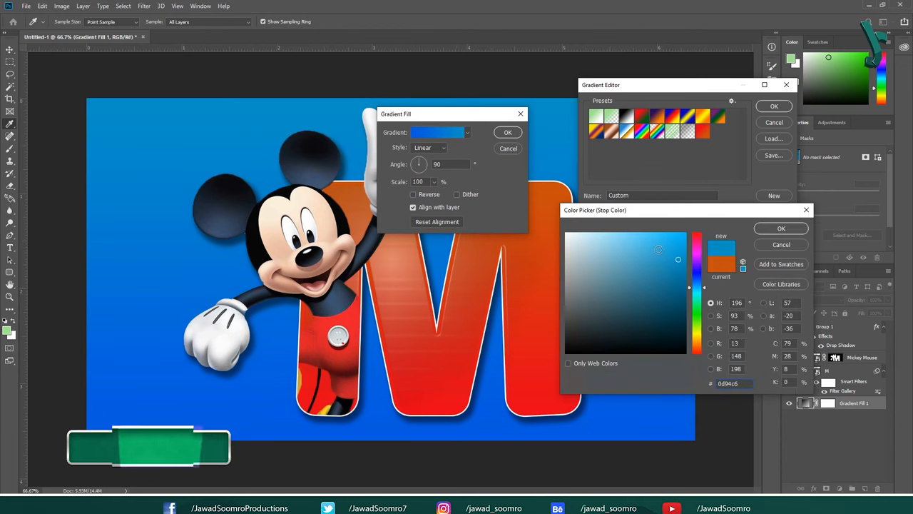
{"action": "left_click", "coordinate": [623, 235]}
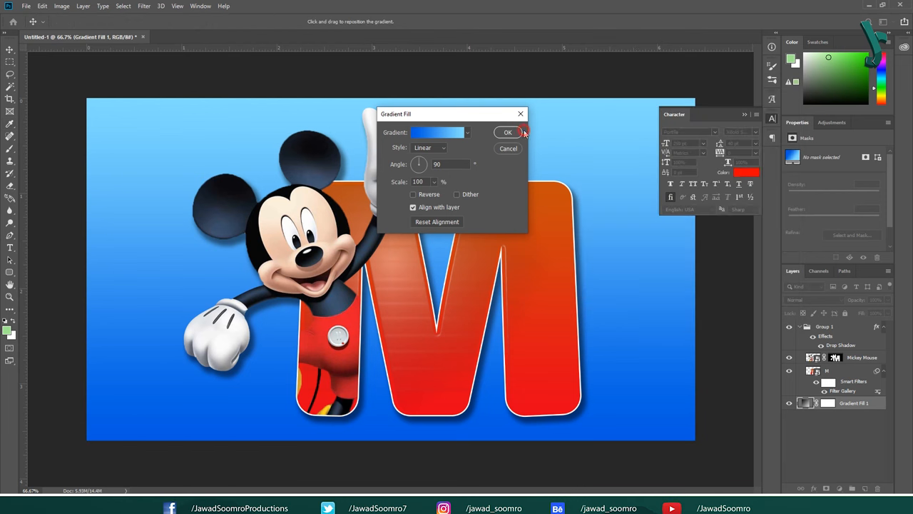
Step: Apply the blue background, then set the M smart object's Gradient Overlay to the blue Cold preset
{"action": "left_click", "coordinate": [507, 132]}
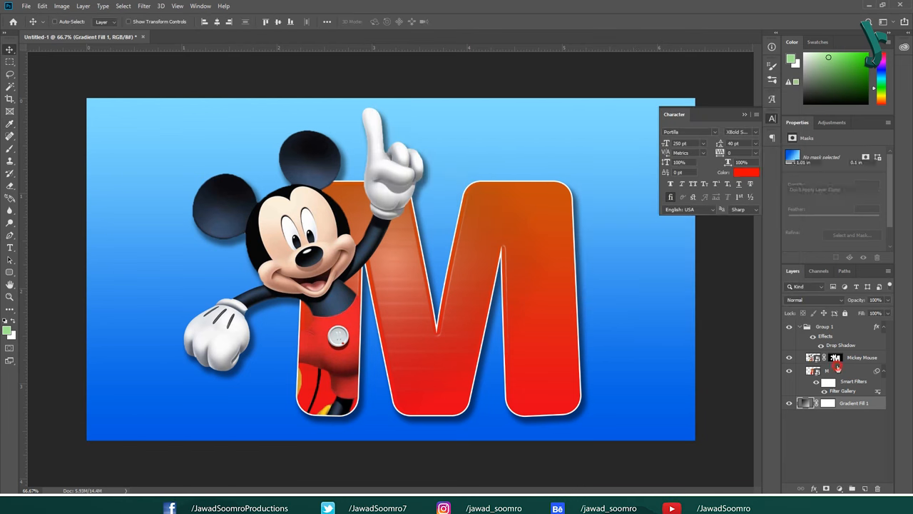
{"action": "left_click", "coordinate": [813, 370]}
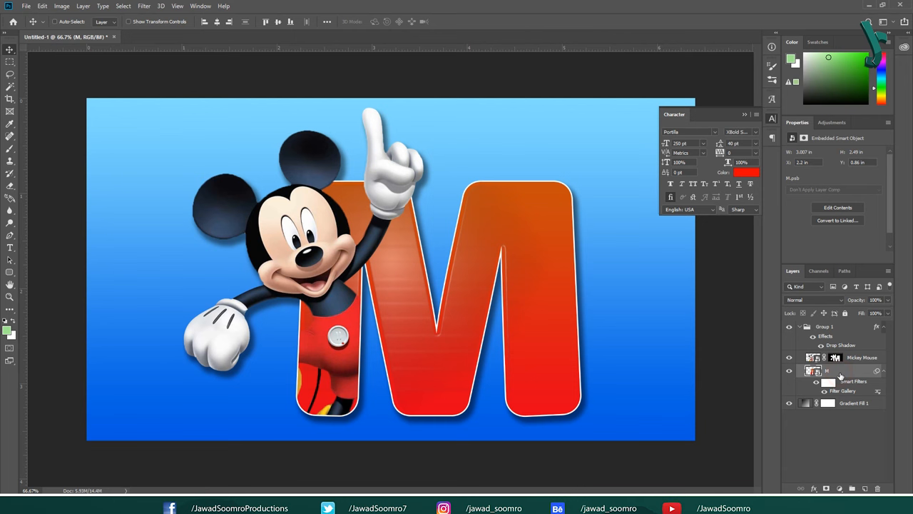
{"action": "double_click", "coordinate": [813, 357]}
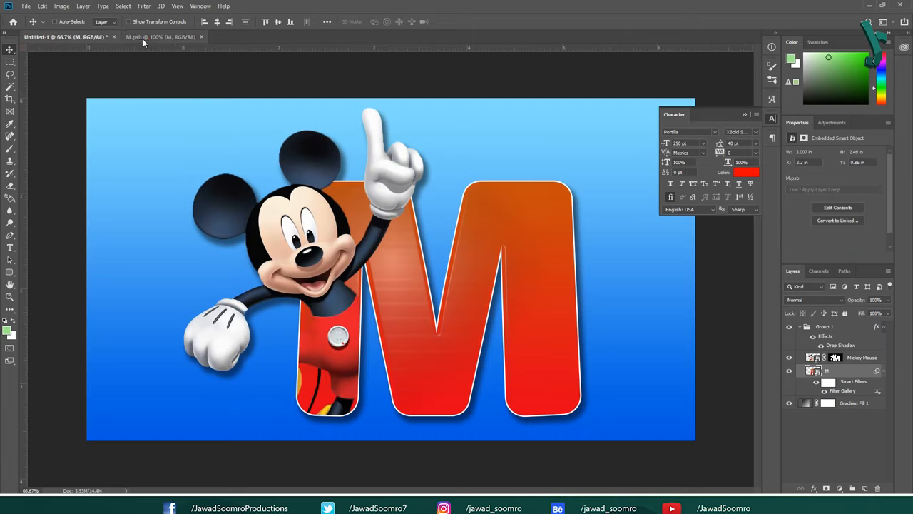
{"action": "left_click", "coordinate": [160, 36]}
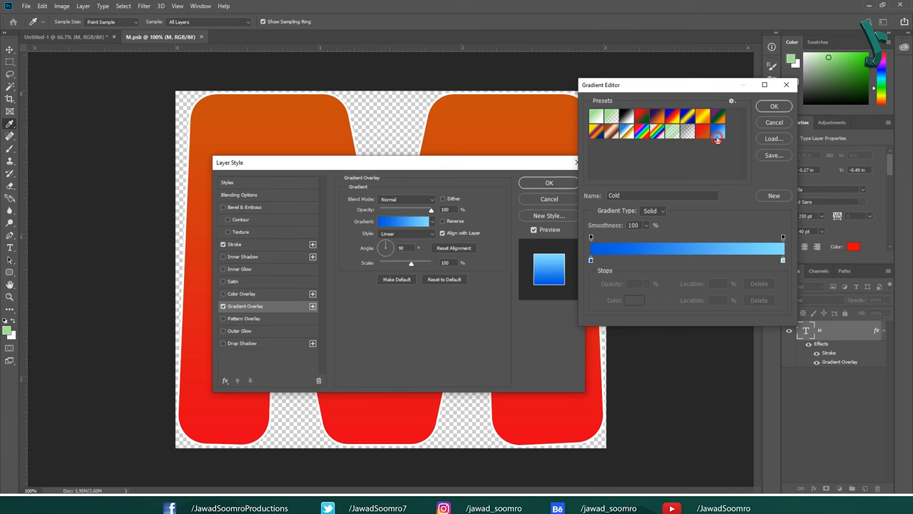
{"action": "left_click", "coordinate": [773, 106]}
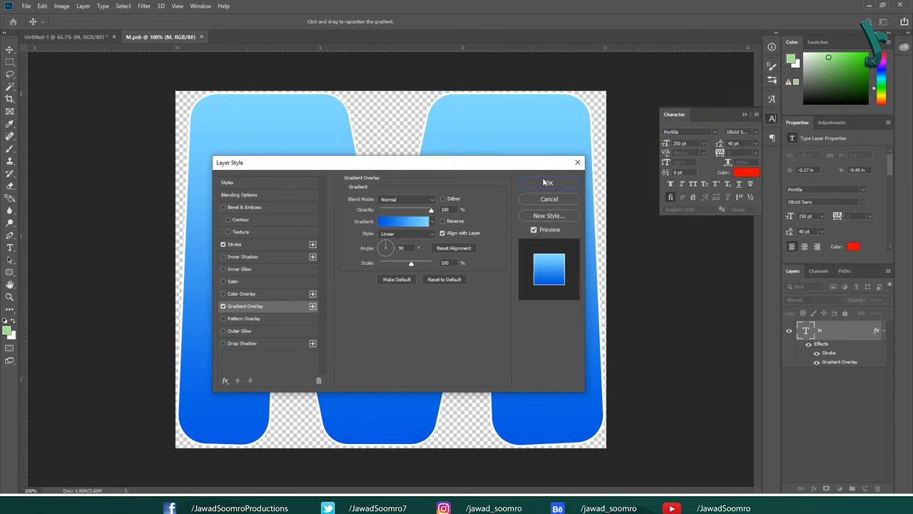
{"action": "left_click", "coordinate": [549, 182]}
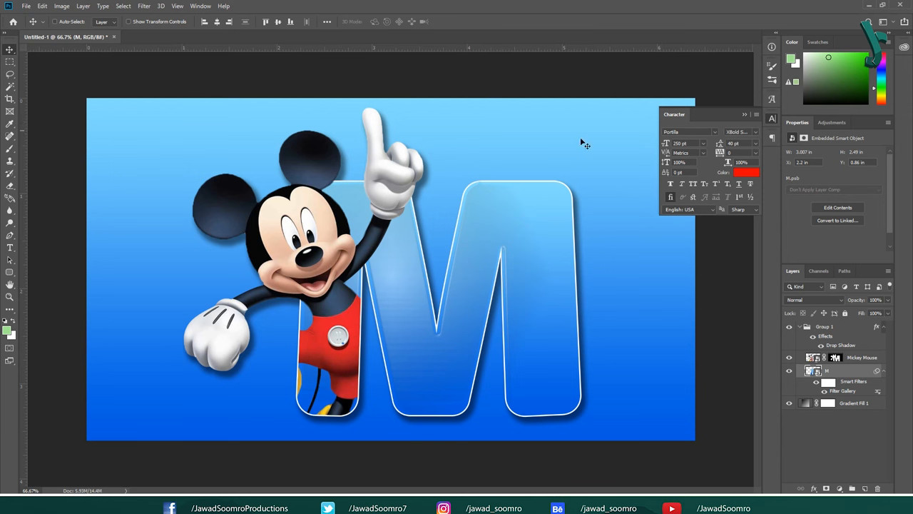
{"action": "mouse_move", "coordinate": [555, 153]}
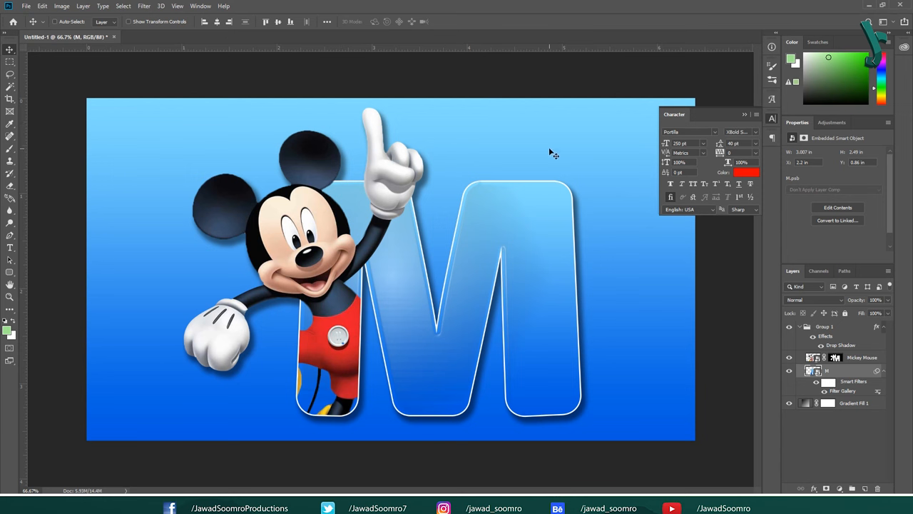
{"action": "mouse_move", "coordinate": [742, 114]}
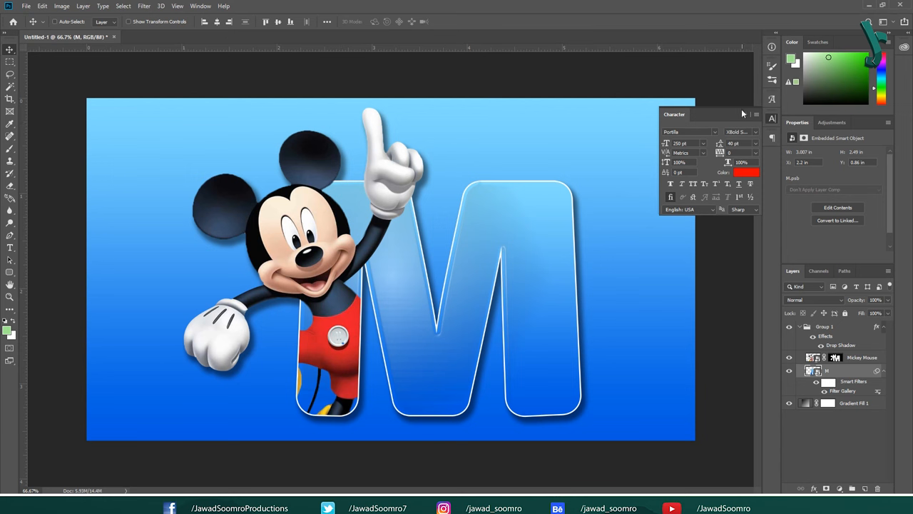
Step: Close the Character panel and save the blue design as a JPEG
{"action": "left_click", "coordinate": [756, 114]}
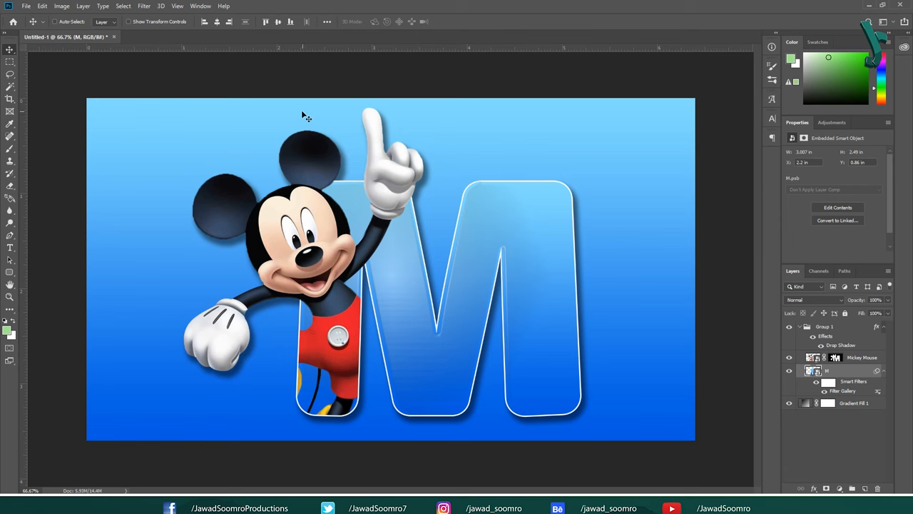
{"action": "left_click", "coordinate": [25, 6]}
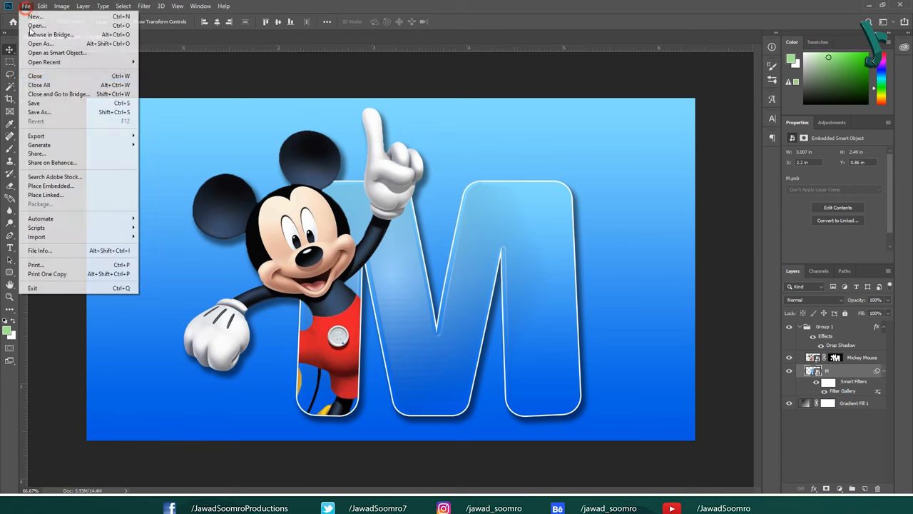
{"action": "left_click", "coordinate": [39, 112]}
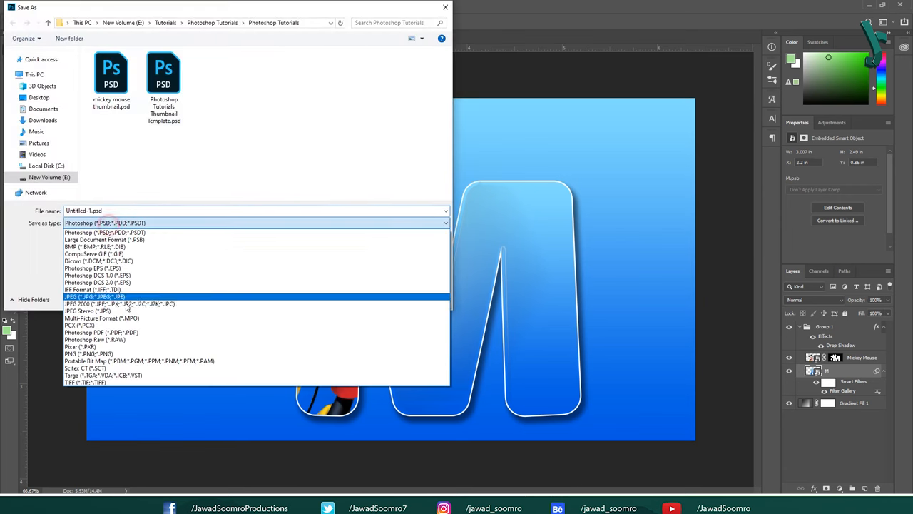
{"action": "left_click", "coordinate": [95, 296]}
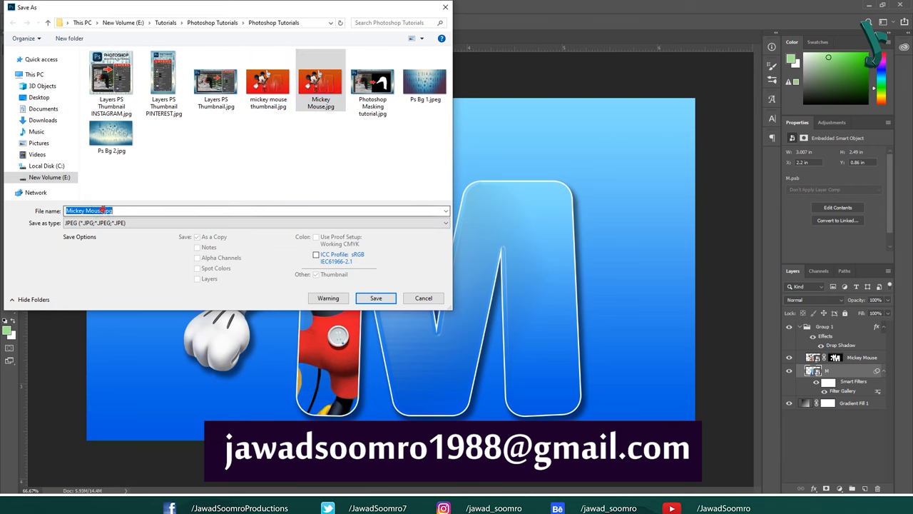
{"action": "left_click", "coordinate": [376, 297]}
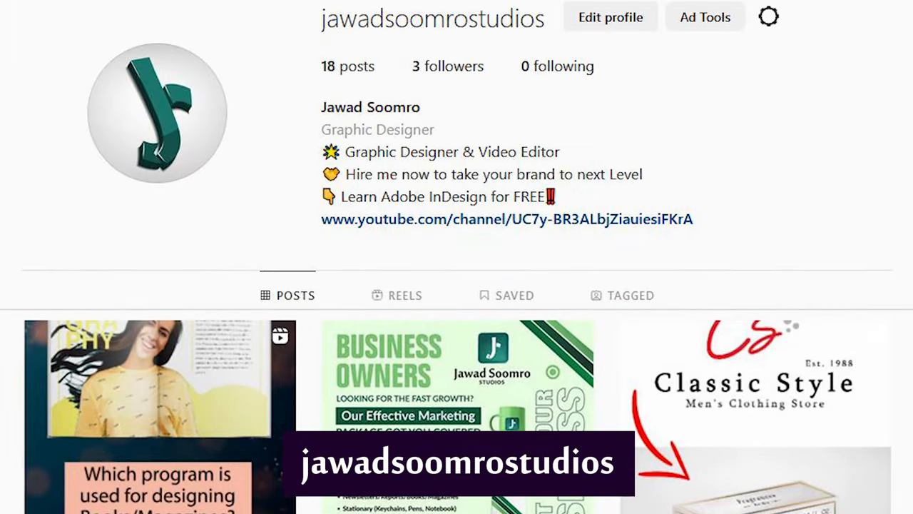
Step: Open the creator's YouTube channel and scroll down through its Videos tab of uploaded tutorials
{"action": "left_click", "coordinate": [506, 219]}
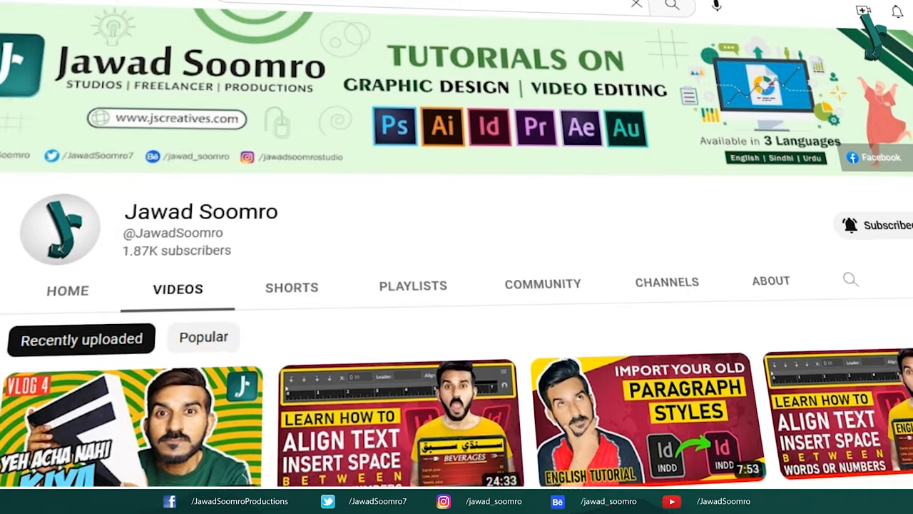
{"action": "scroll", "scroll_direction": "down", "scroll_amount": 3}
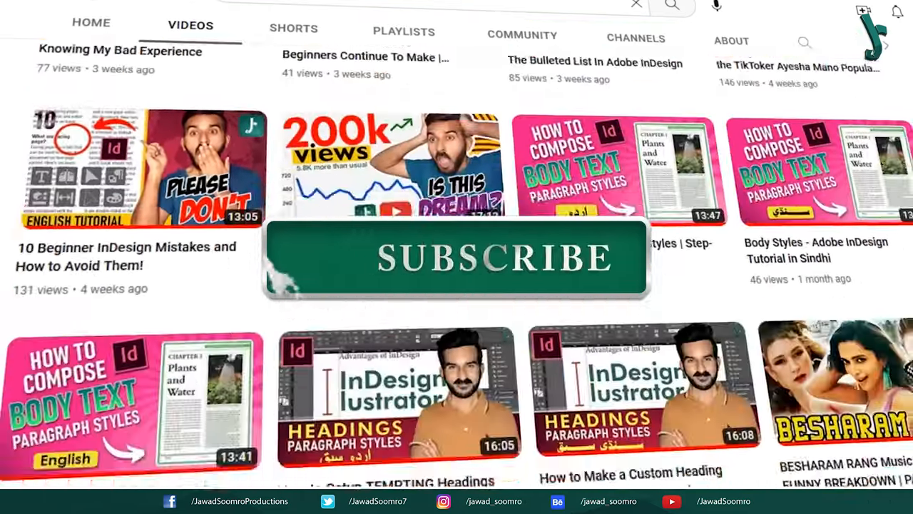
{"action": "scroll", "scroll_direction": "down", "scroll_amount": 3}
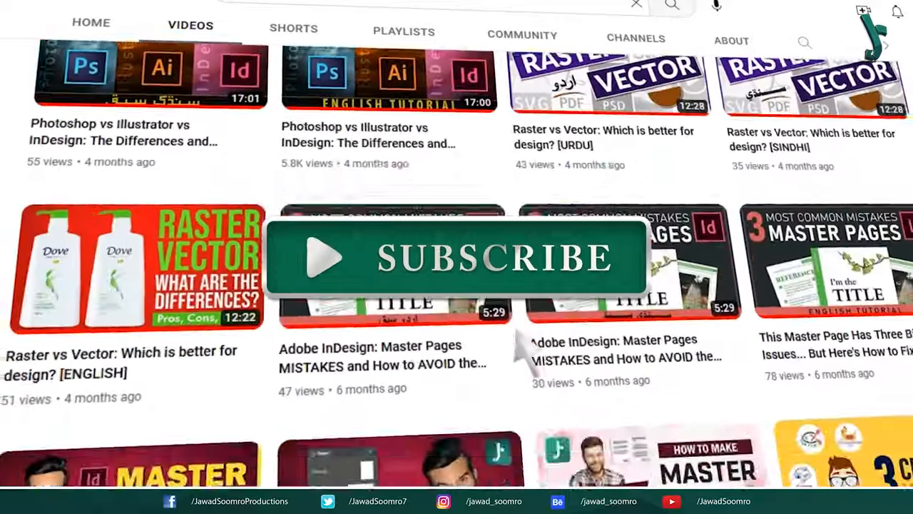
{"action": "scroll", "scroll_direction": "down", "scroll_amount": 3}
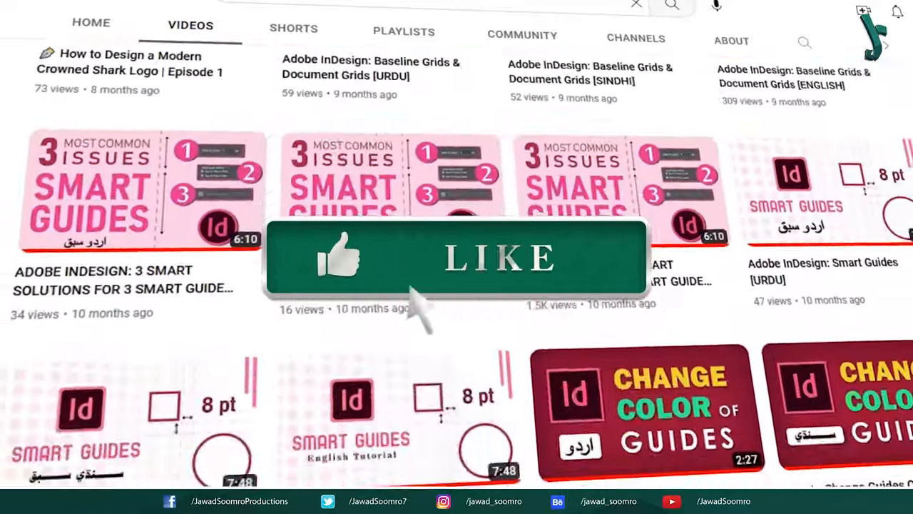
{"action": "scroll", "scroll_direction": "down", "scroll_amount": 3}
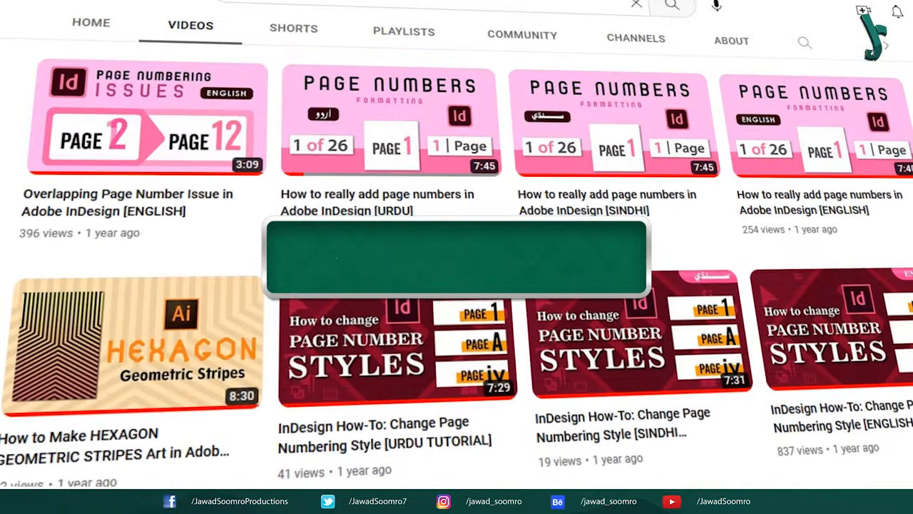